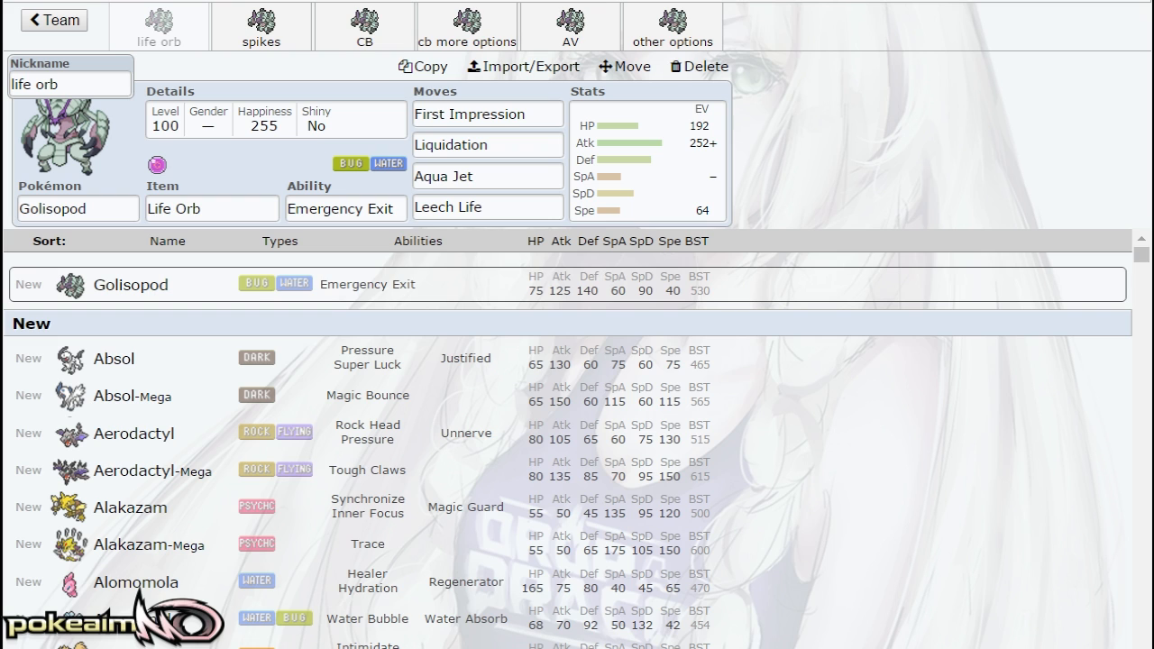
Show the Emergency Exit ability description on the Life Orb Golisopod set
left_click(345, 208)
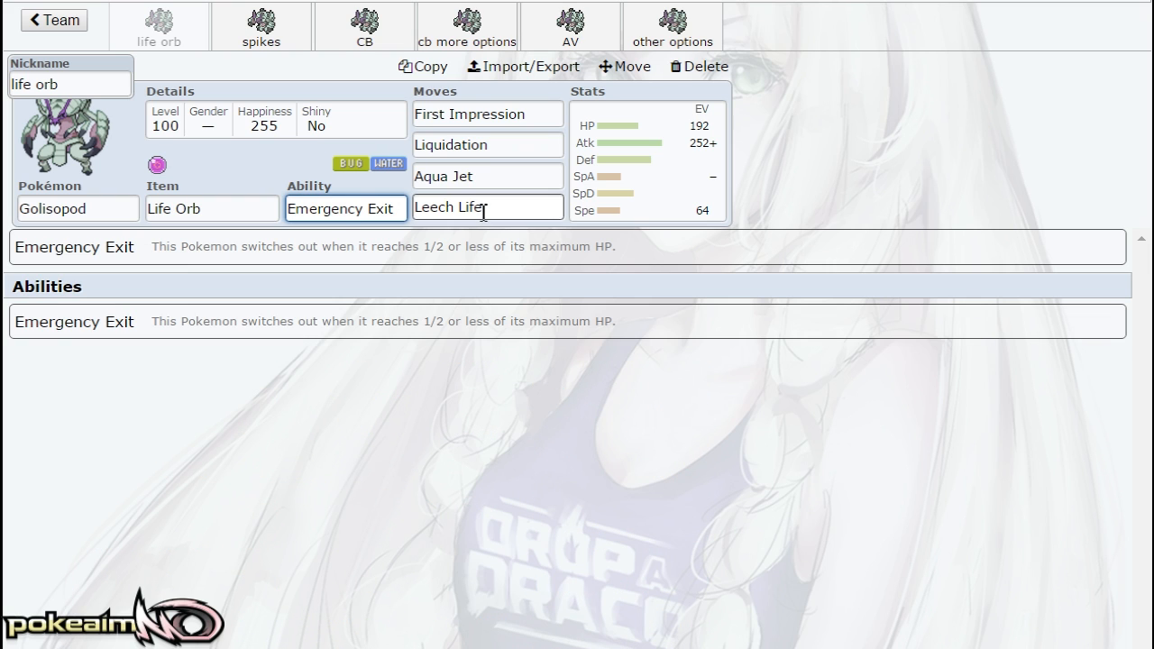
left_click(343, 208)
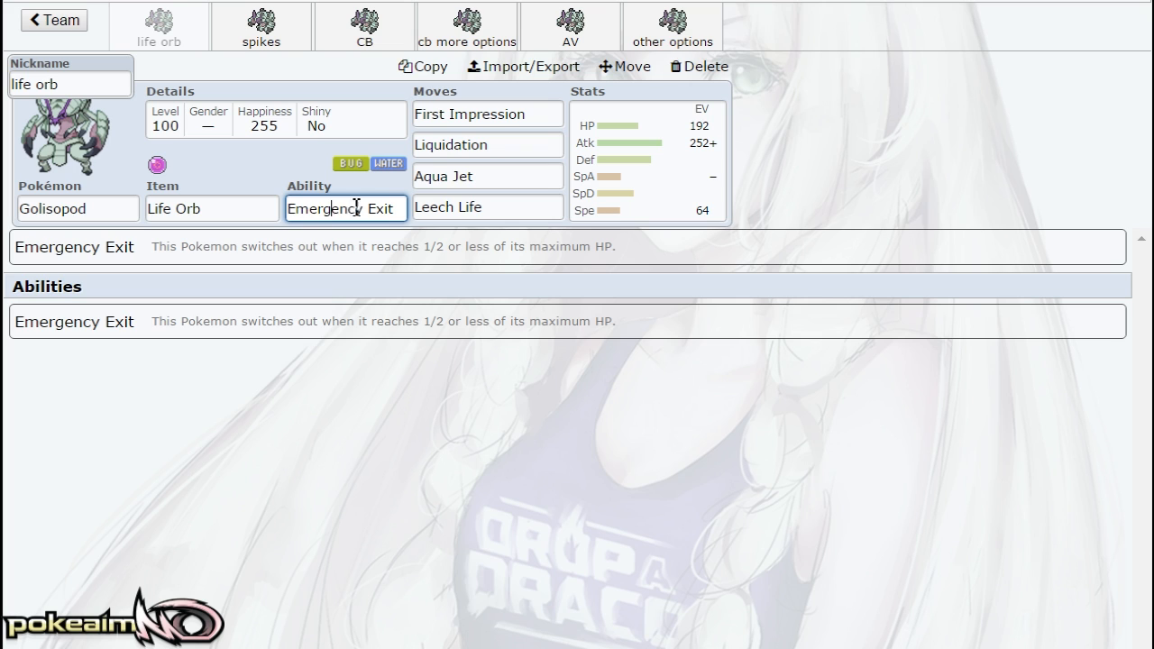
mouse_move(381, 195)
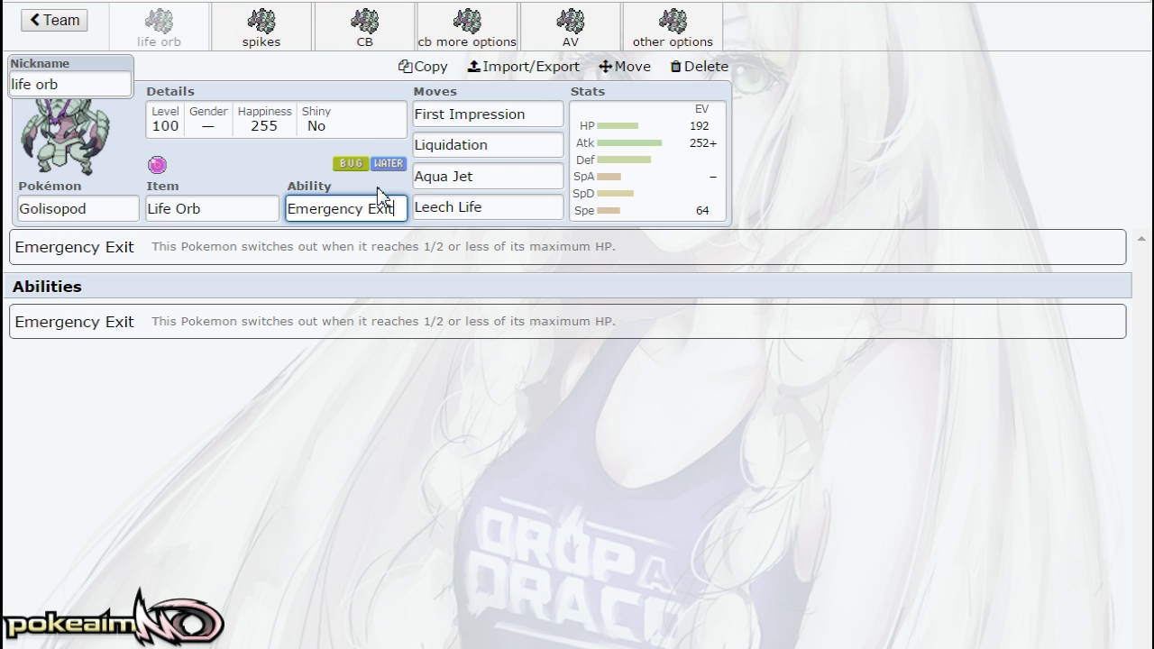
Review the Life Orb set's Adamant 192/252/64 EVs and its First Impression and Liquidation moves
left_click(647, 163)
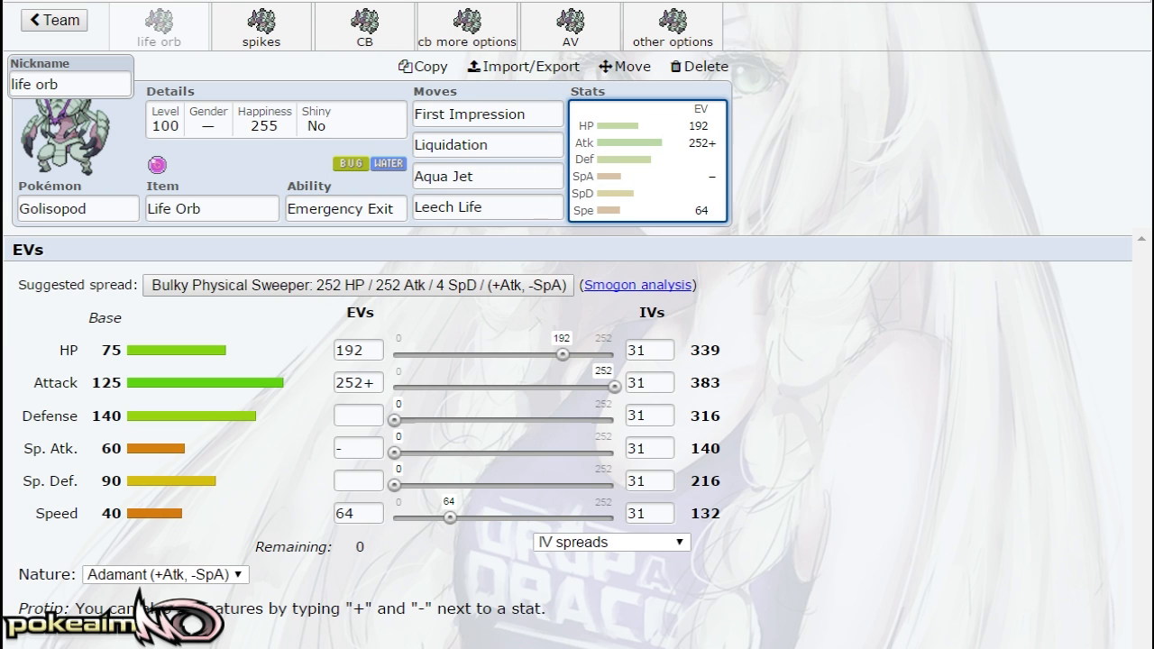
mouse_move(332, 379)
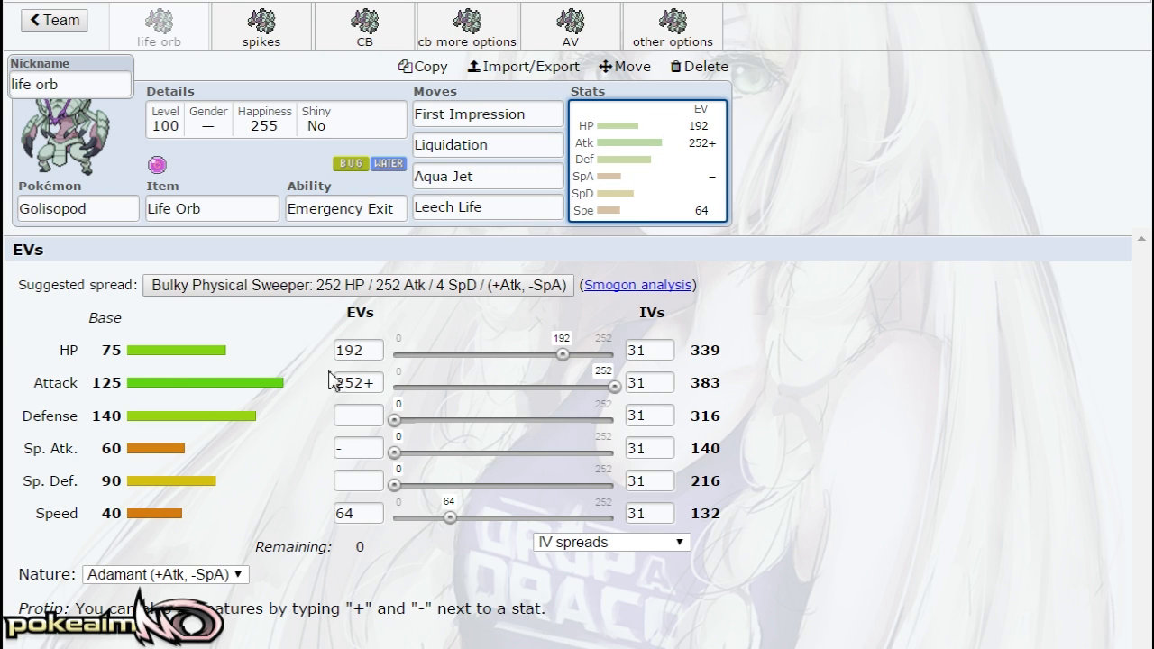
mouse_move(504, 95)
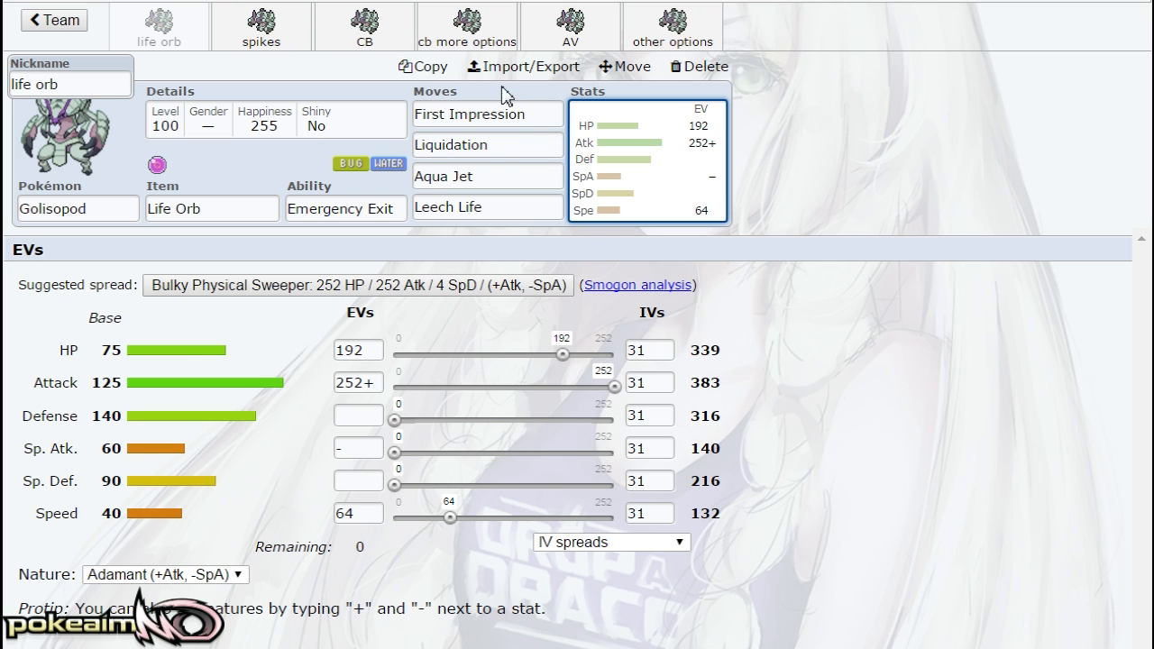
left_click(486, 113)
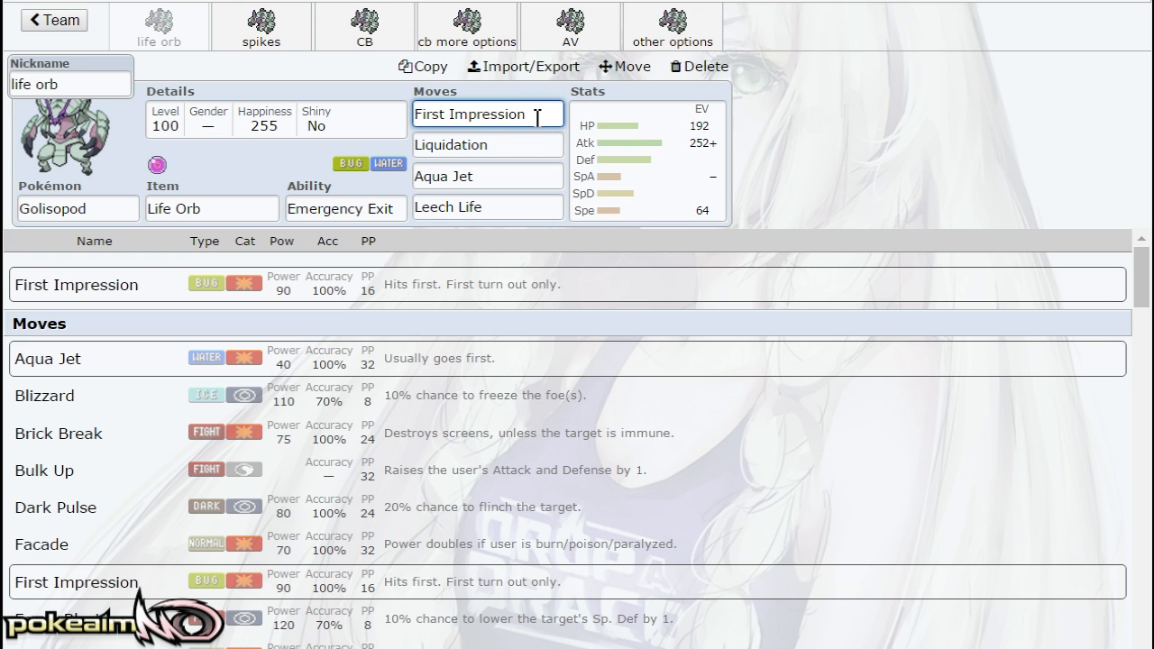
left_click(486, 113)
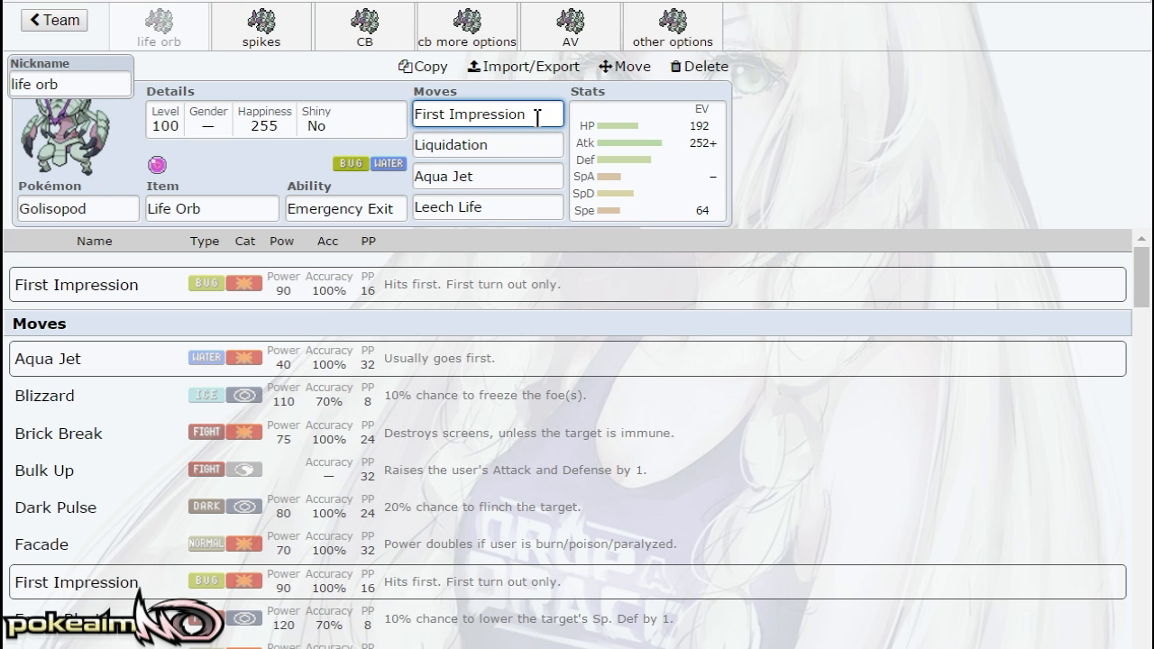
left_click(487, 144)
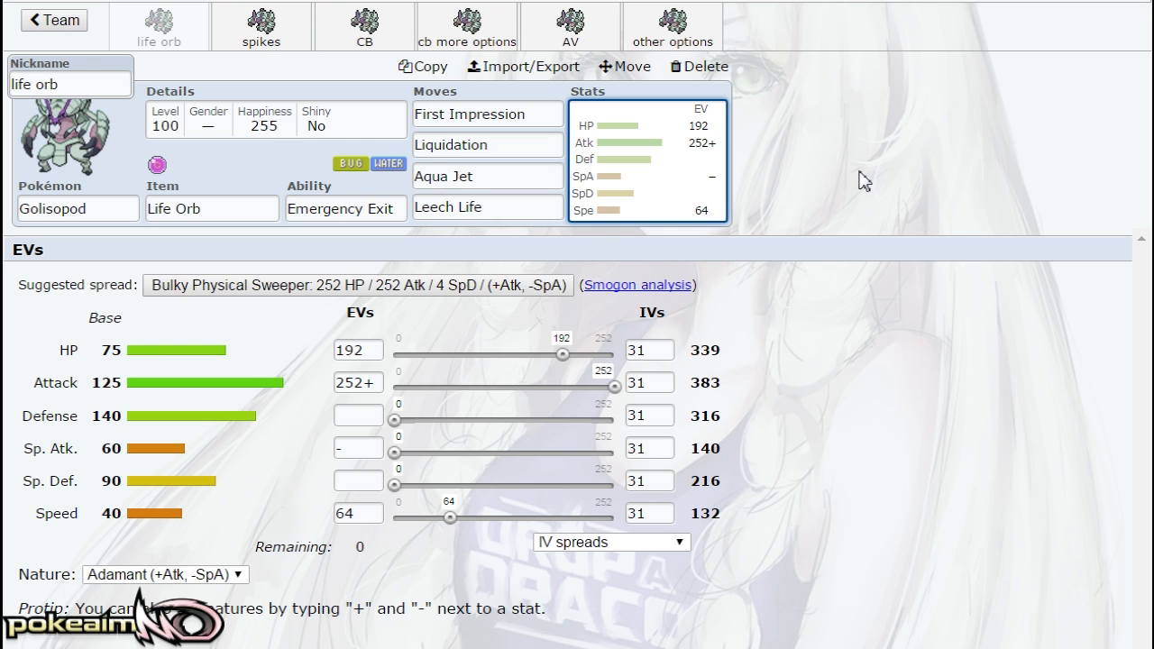
left_click(487, 145)
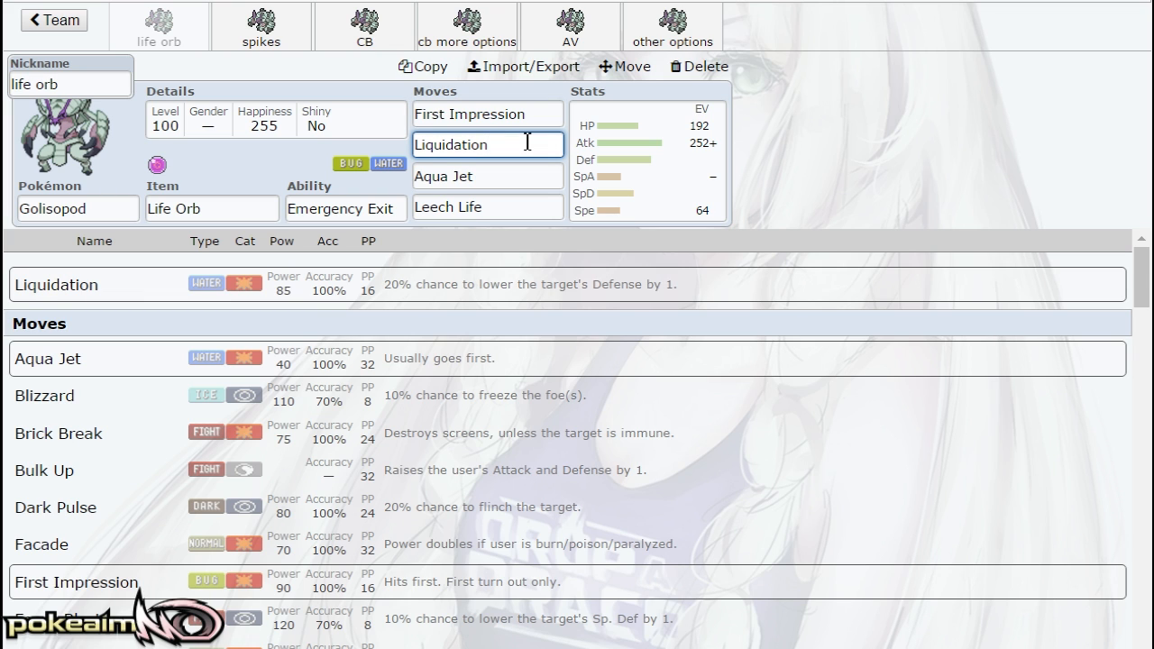
mouse_move(511, 161)
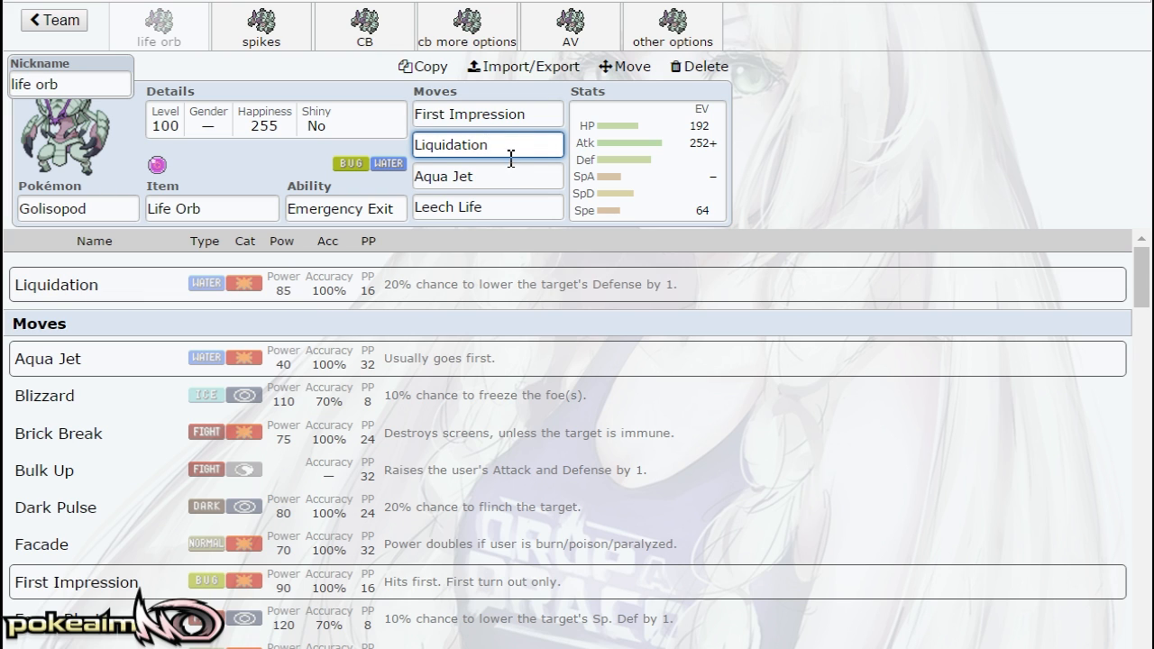
left_click(487, 175)
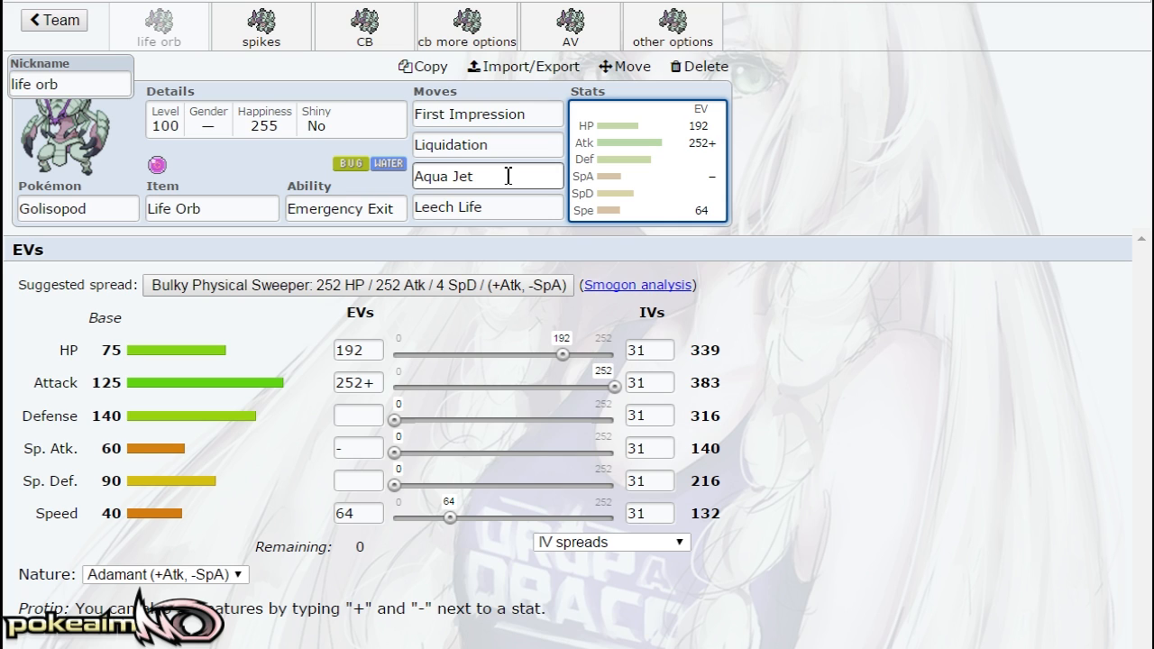
left_click(487, 207)
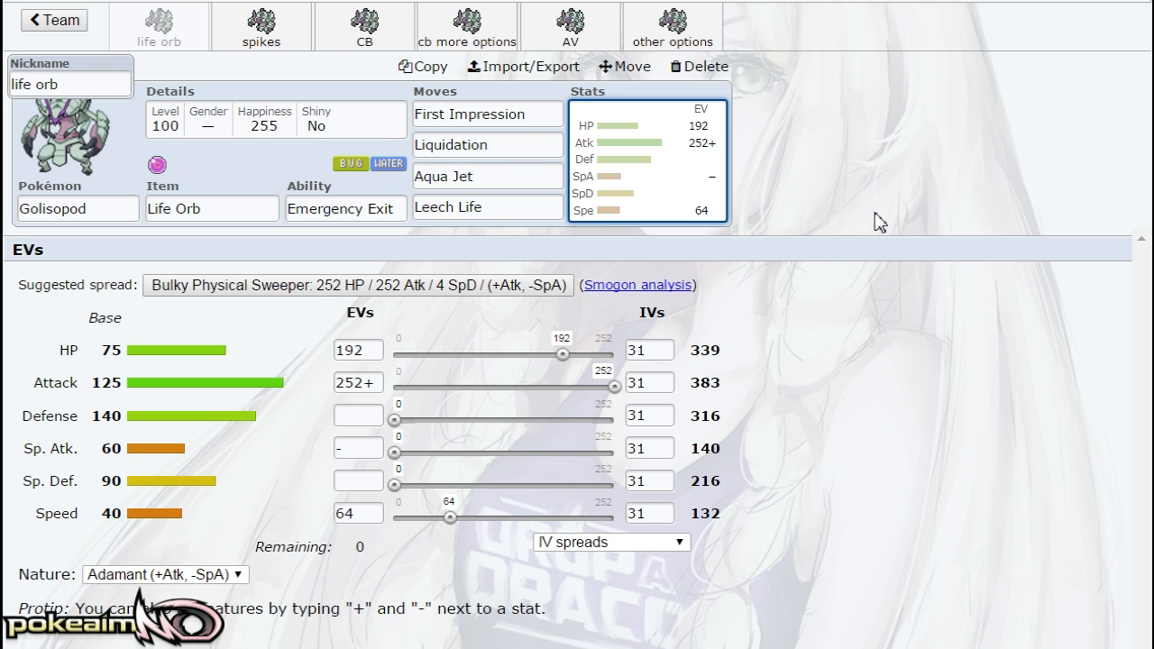
mouse_move(495, 250)
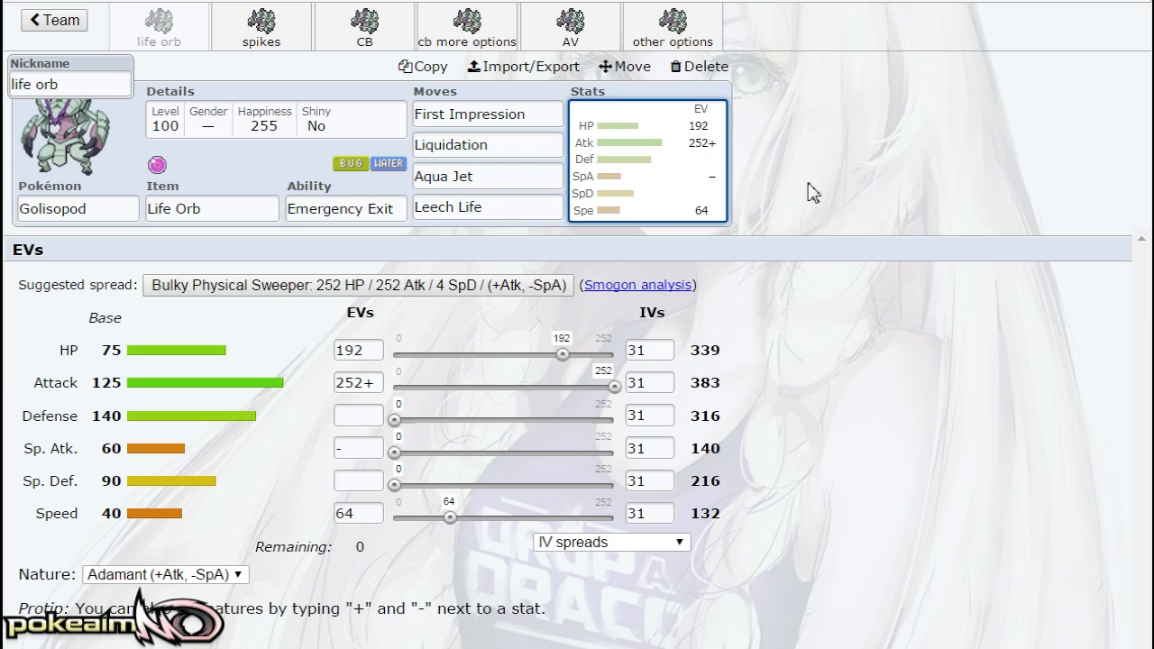
mouse_move(799, 399)
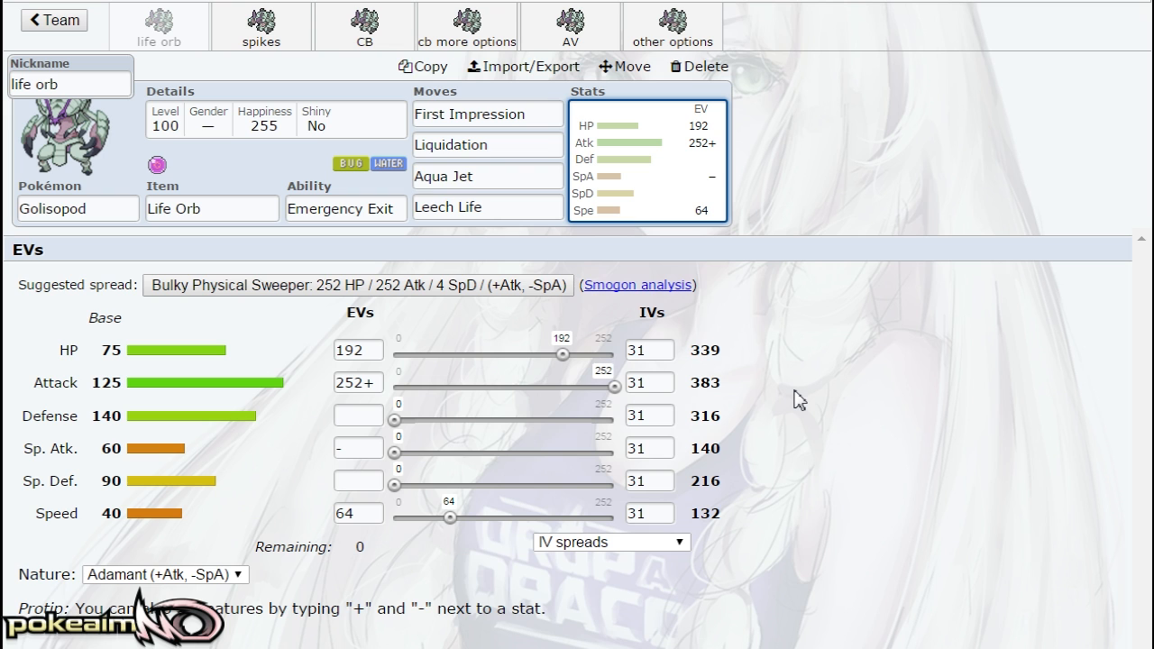
left_click(345, 208)
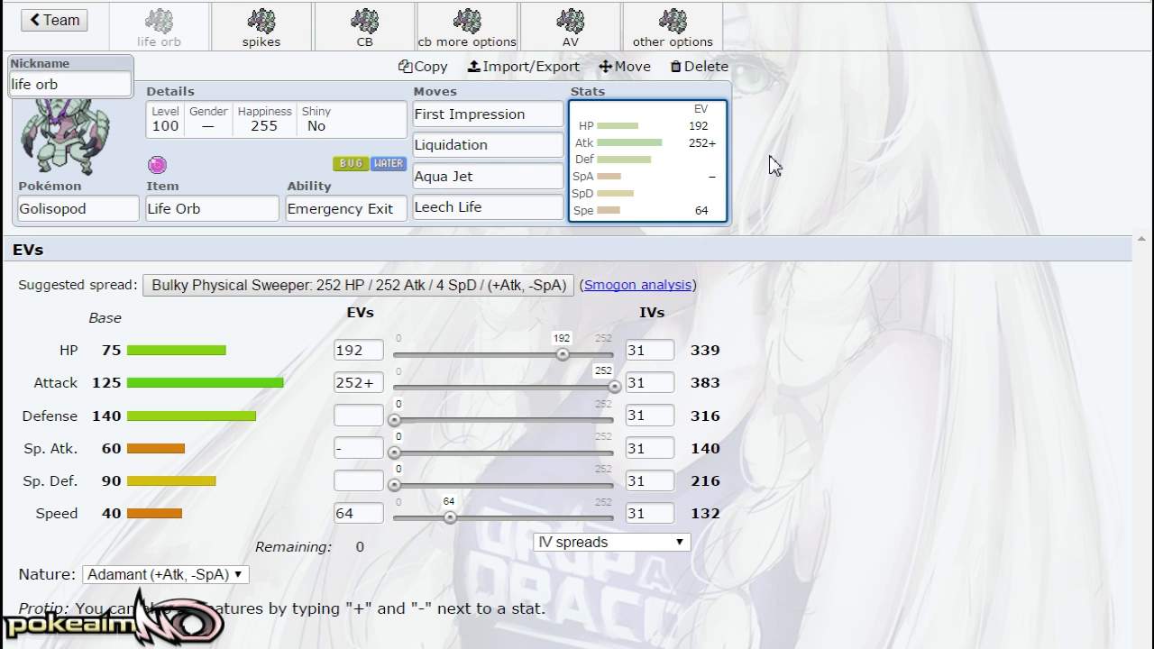
left_click(212, 208)
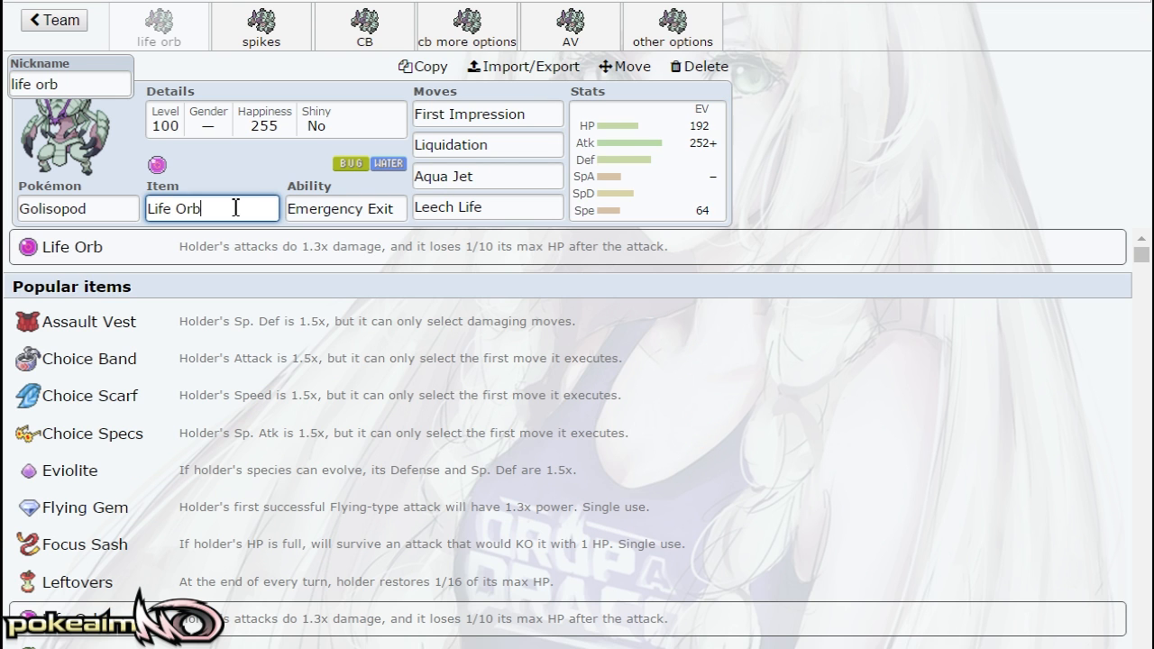
left_click(649, 167)
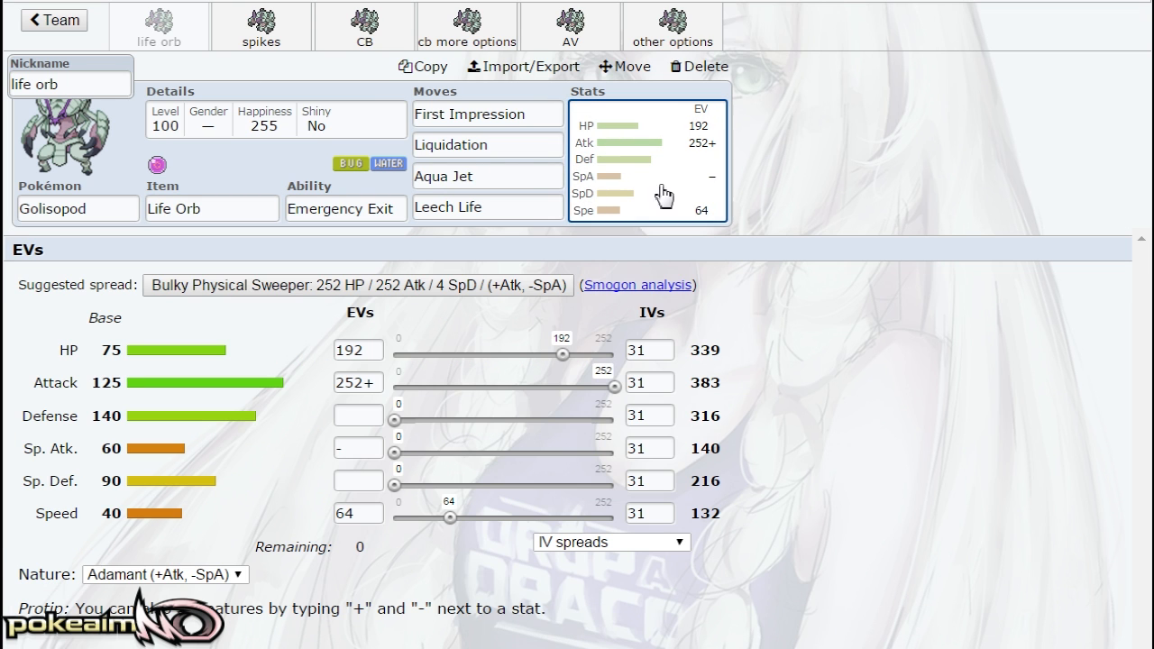
left_click(260, 23)
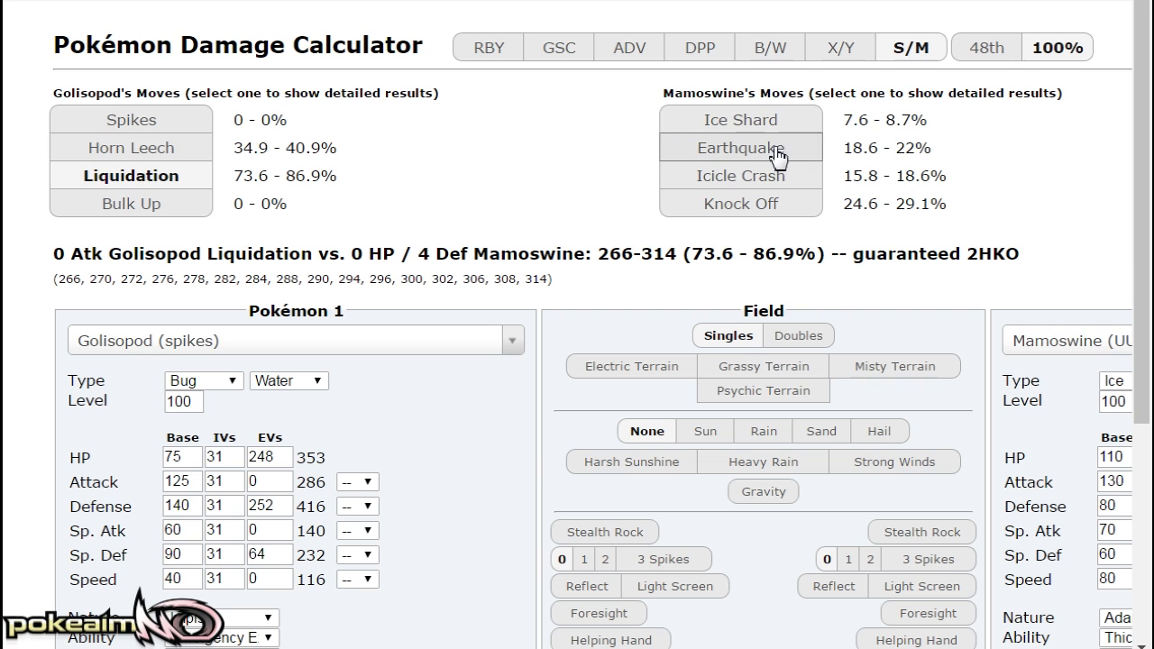
left_click(740, 147)
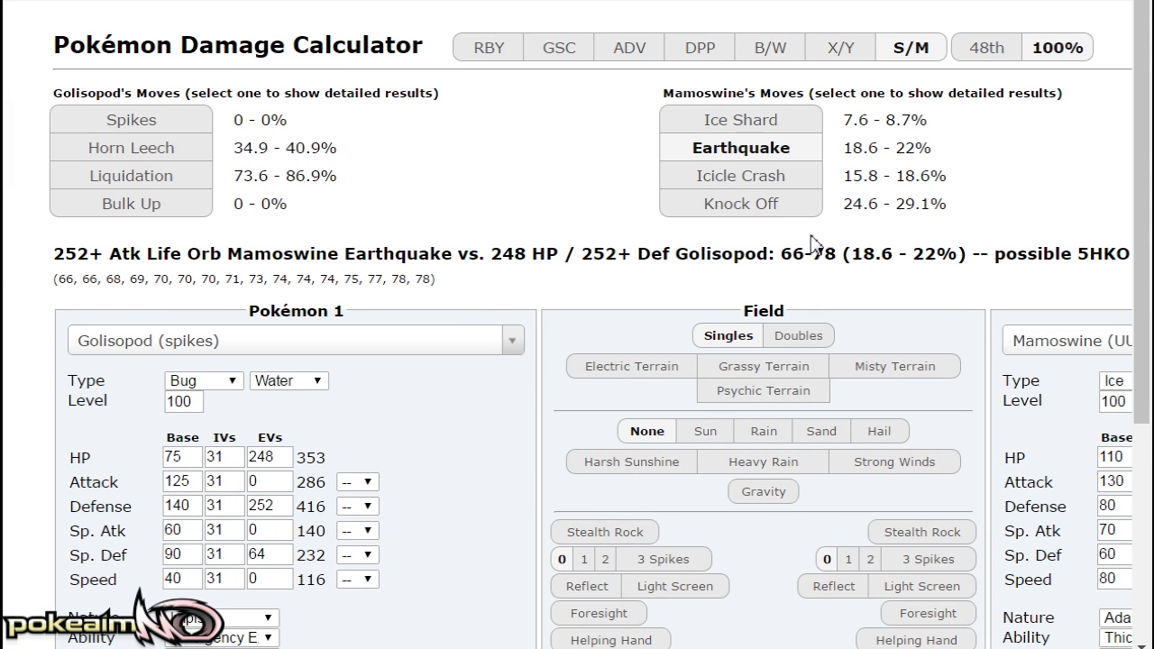
left_click(740, 175)
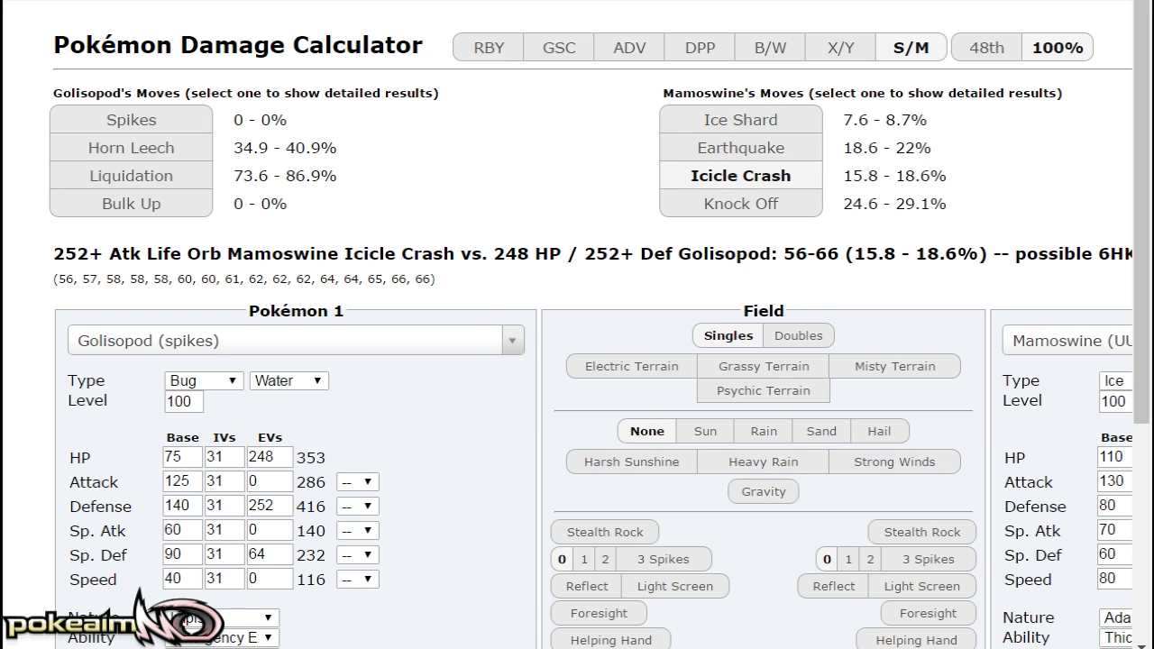
left_click(130, 175)
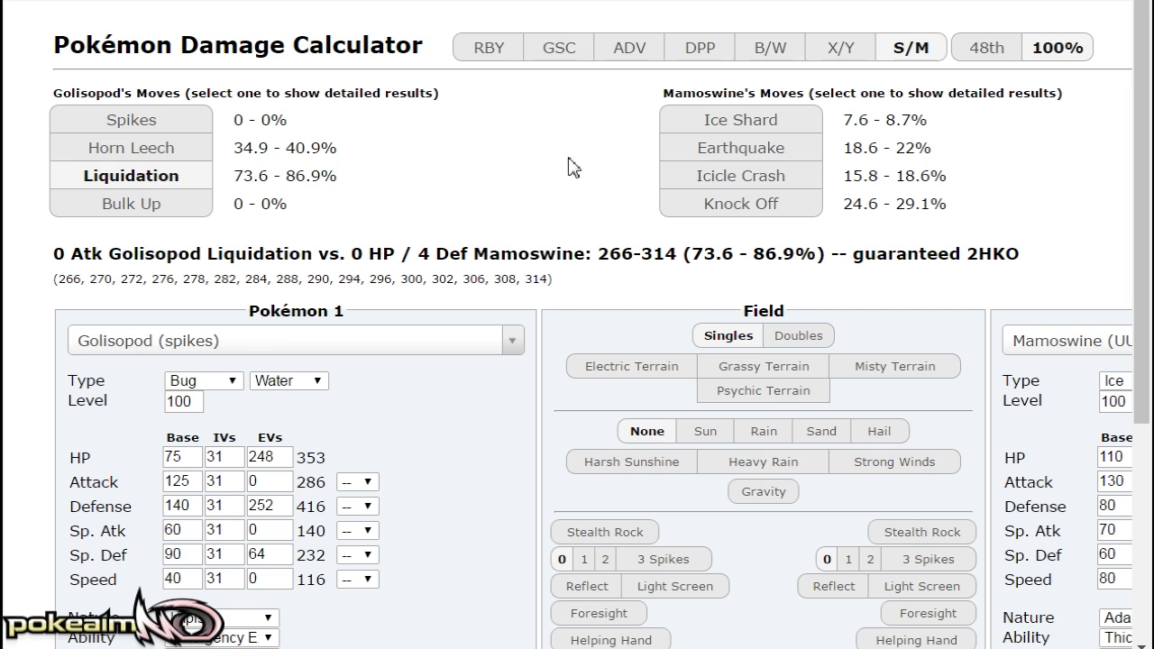
mouse_move(321, 197)
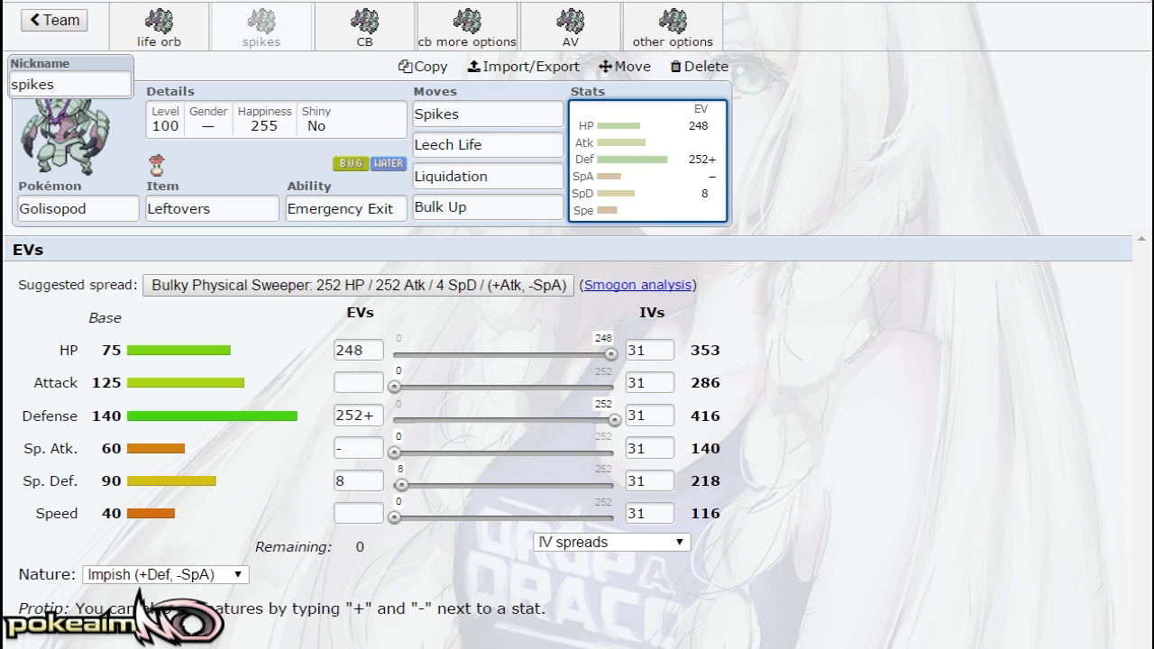
mouse_move(810, 187)
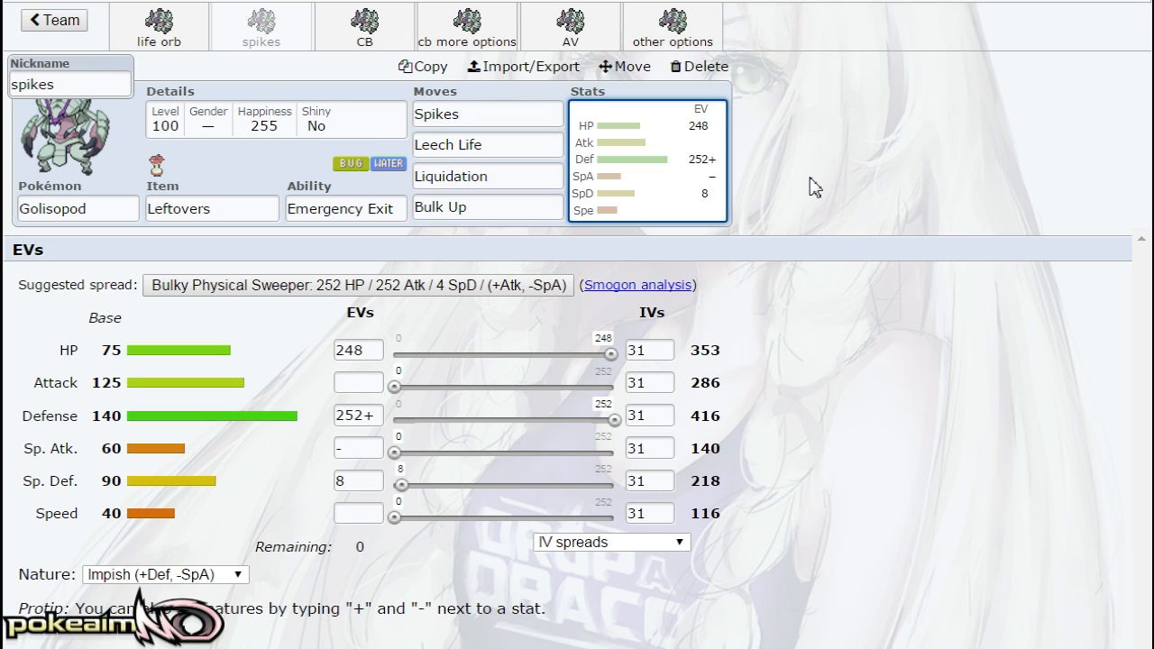
mouse_move(797, 187)
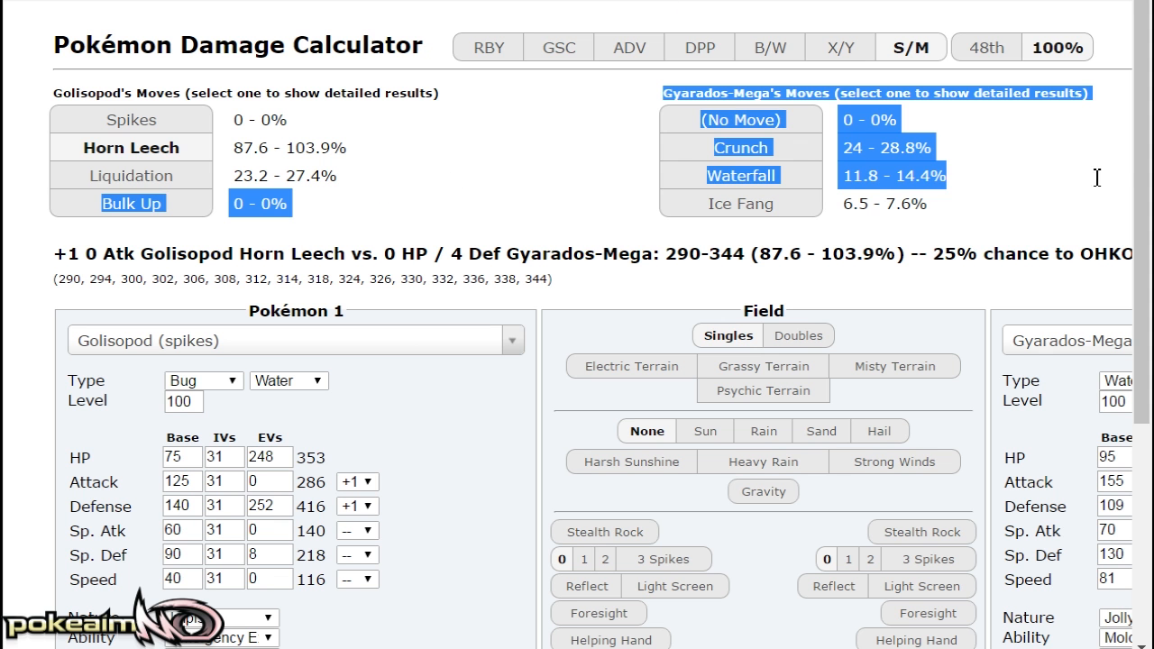
Check Golisopod's Horn Leech result, then Mega Gyarados's Crunch (24–28.8%) and Waterfall (11.8–14.4%)
scroll("right", 3)
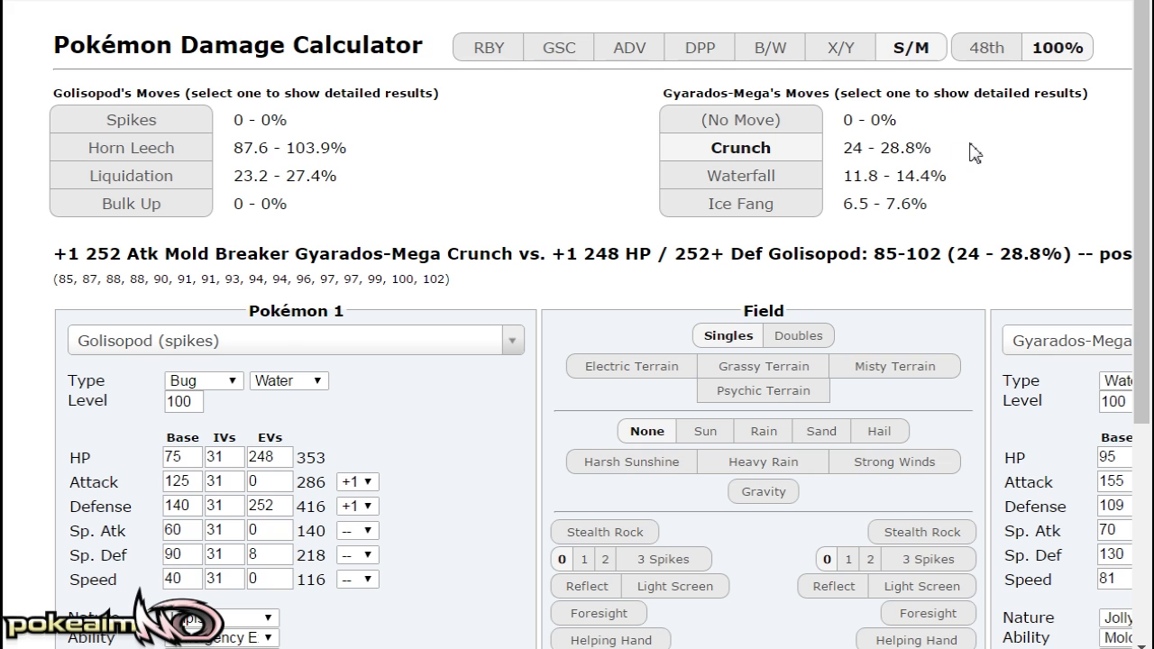
left_click(130, 147)
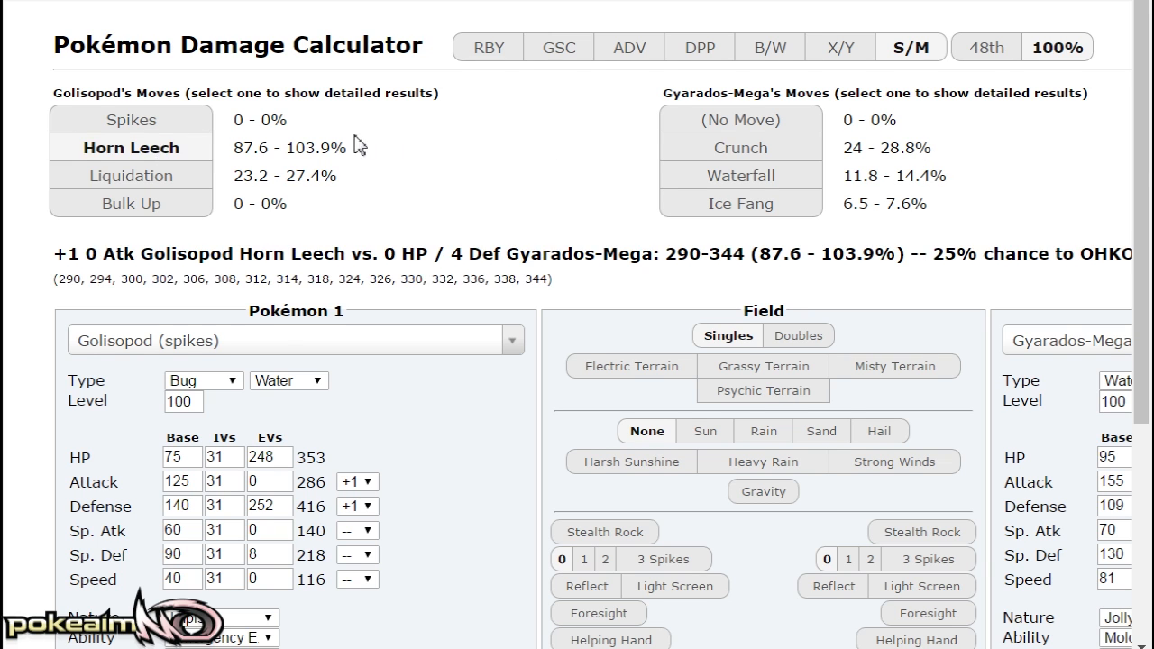
scroll("down", 3)
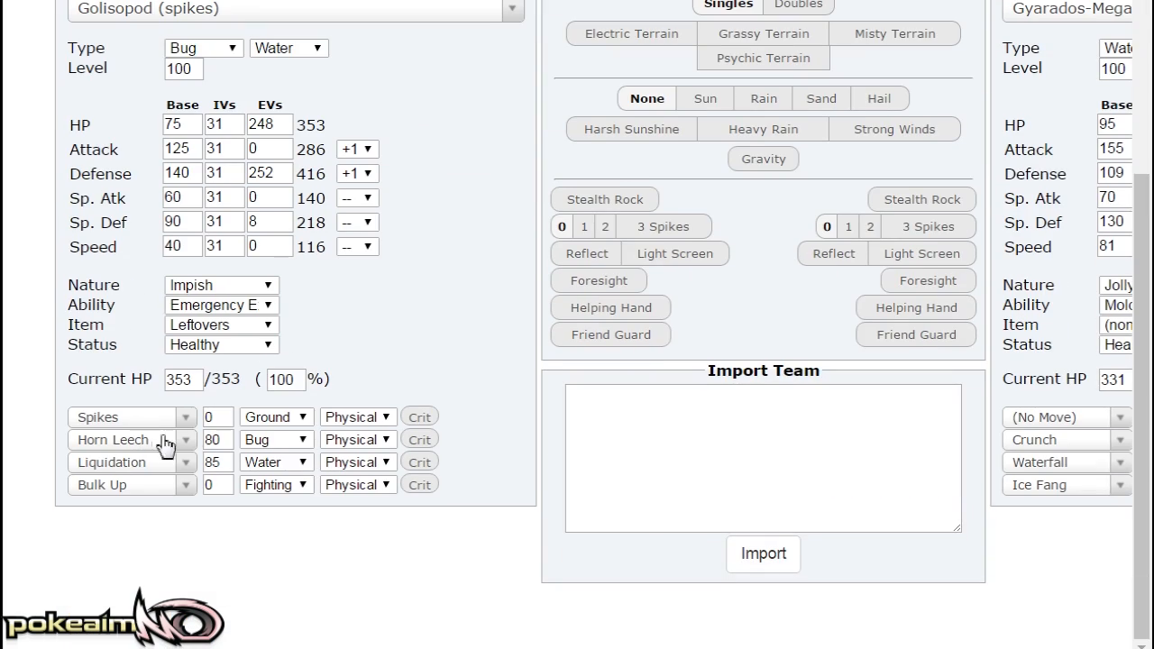
mouse_move(493, 449)
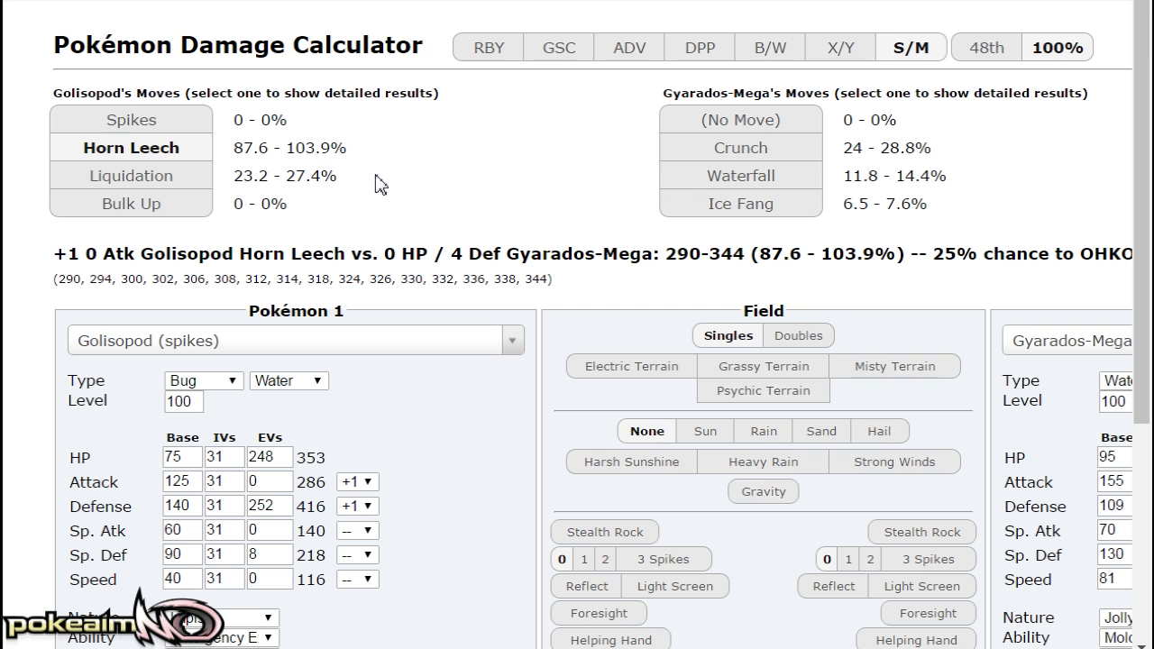
left_click(740, 147)
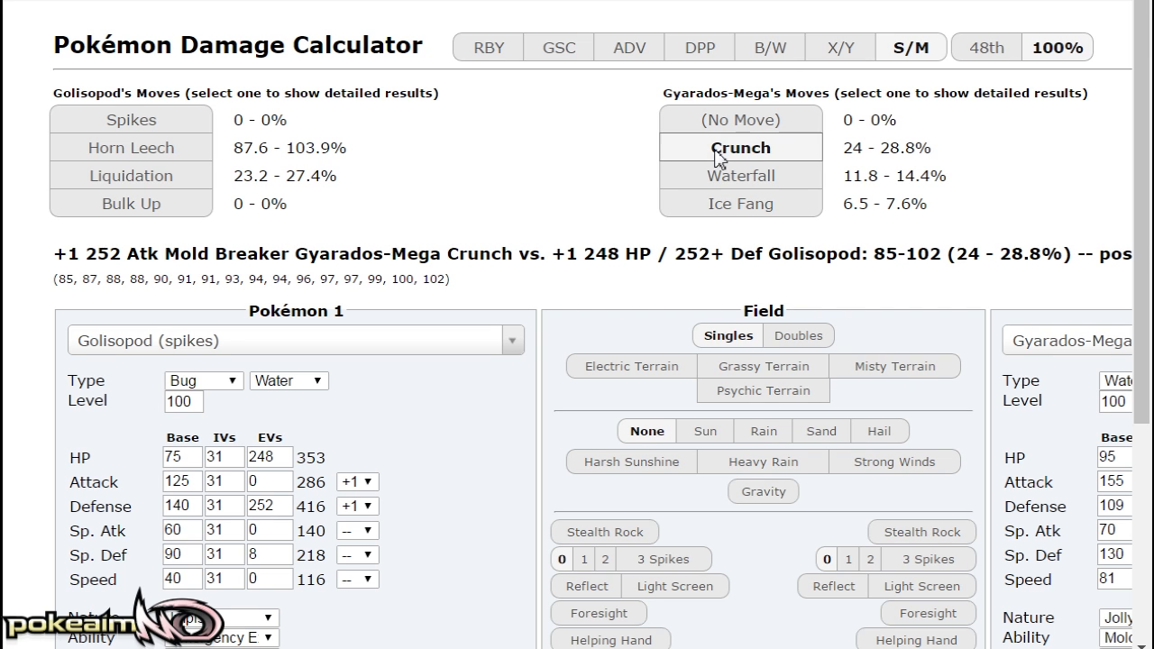
left_click(739, 174)
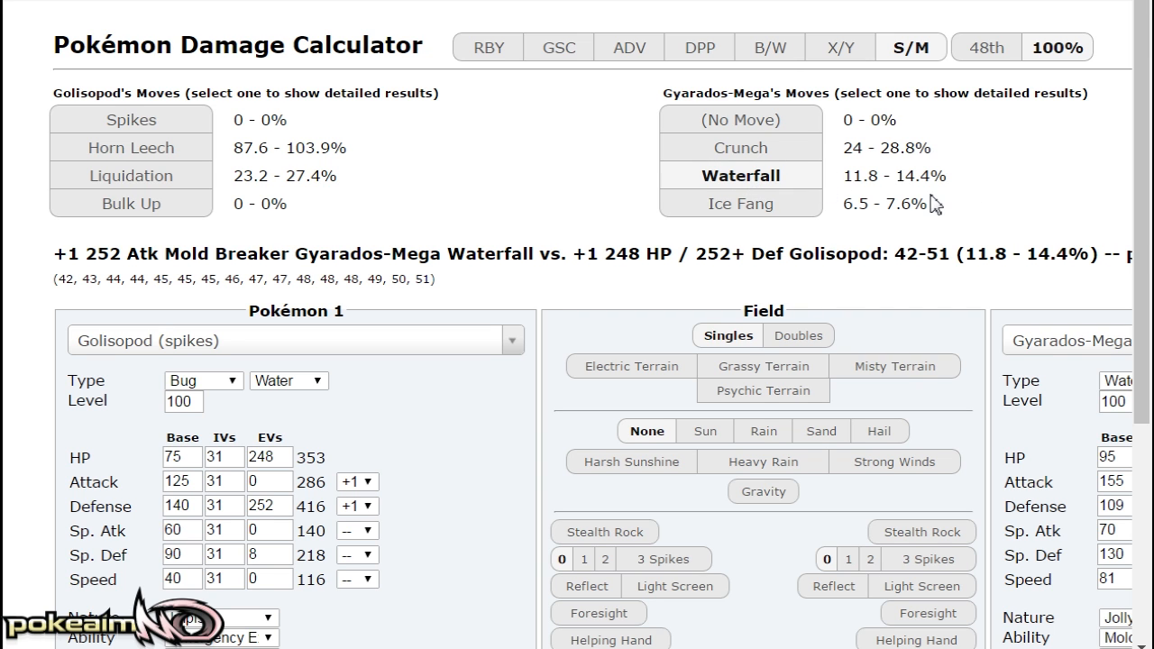
mouse_move(379, 221)
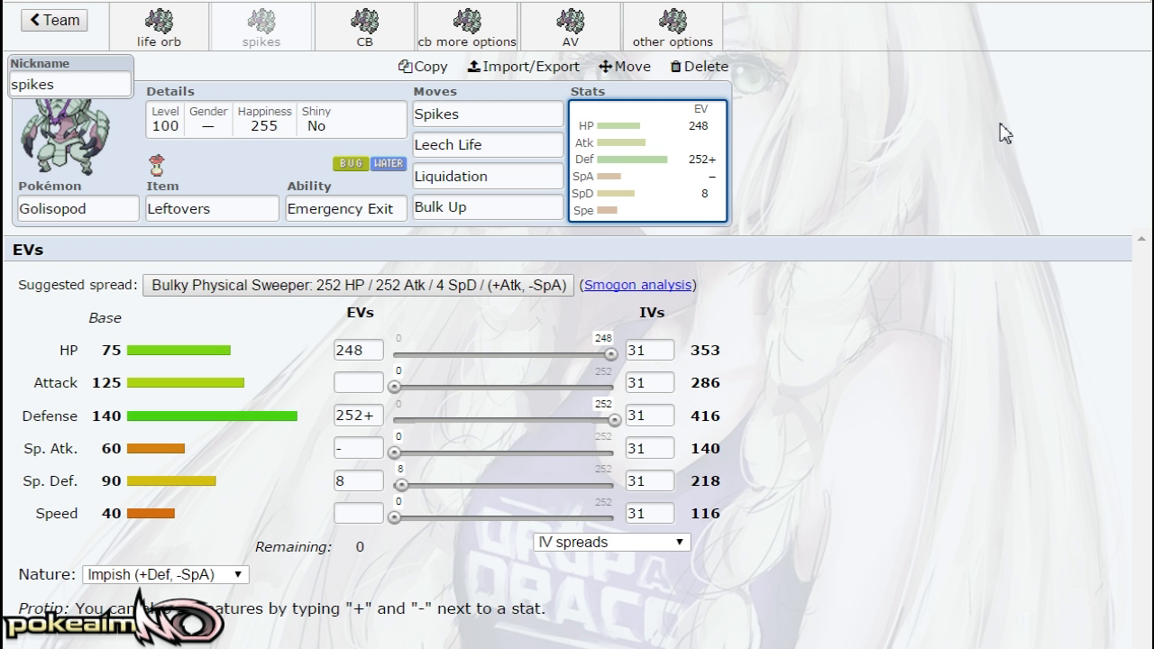
mouse_move(935, 173)
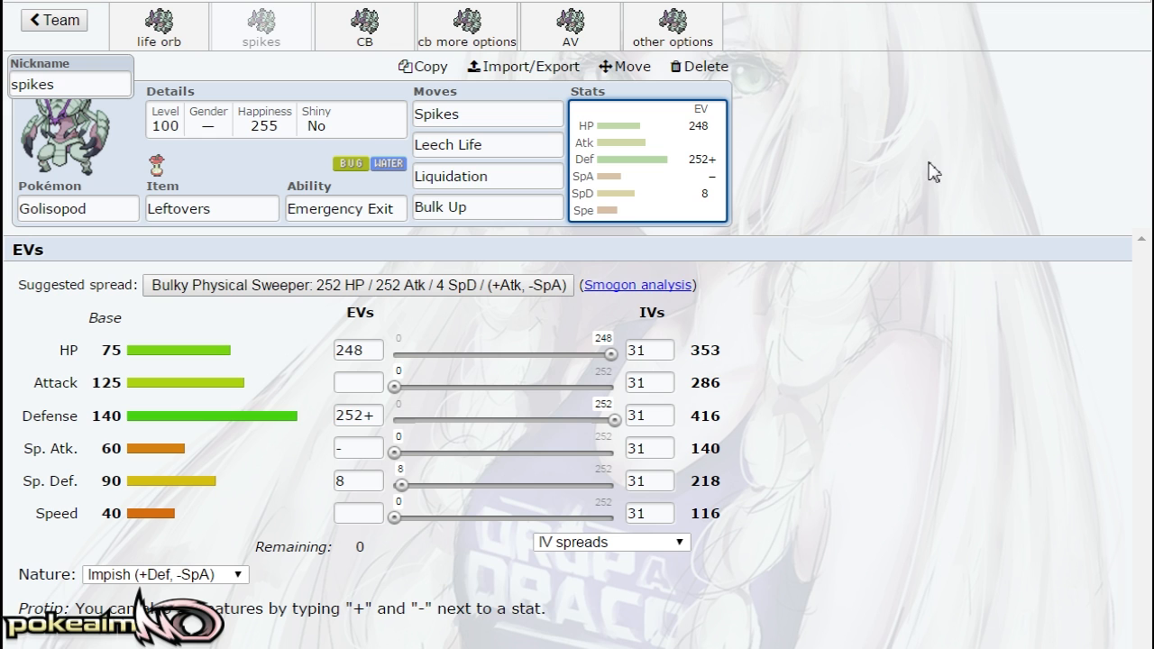
Switch to the Choice Band set: First Impression, Liquidation, Poison Jab, Aqua Jet, Adamant 192/252/64
left_click(486, 207)
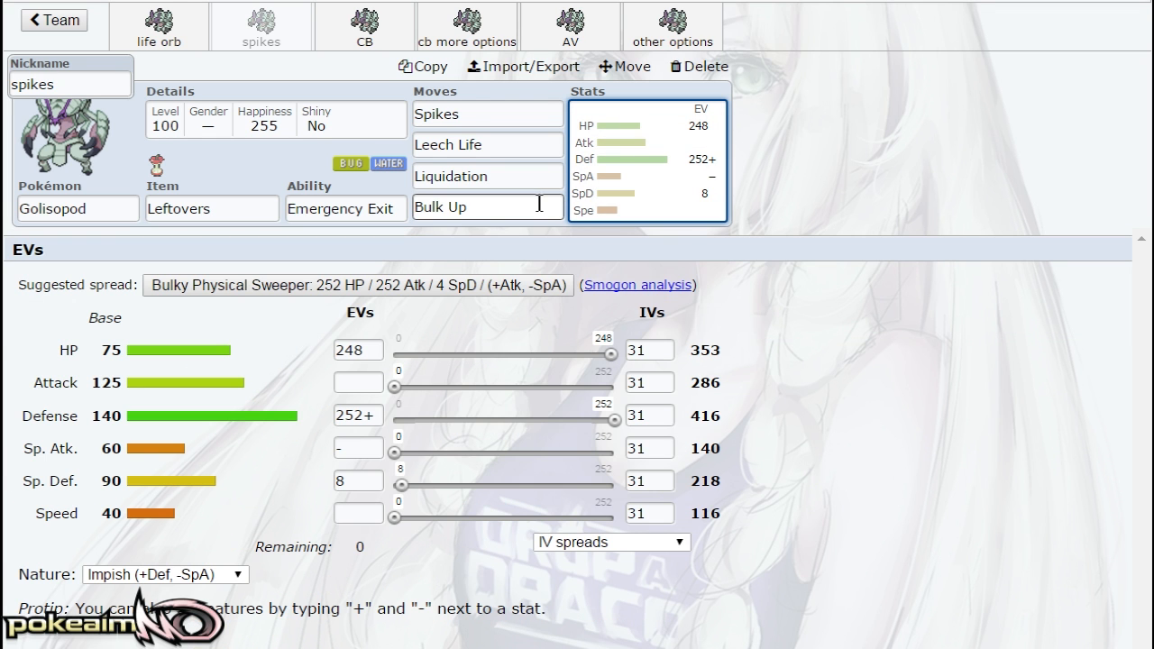
mouse_move(611, 212)
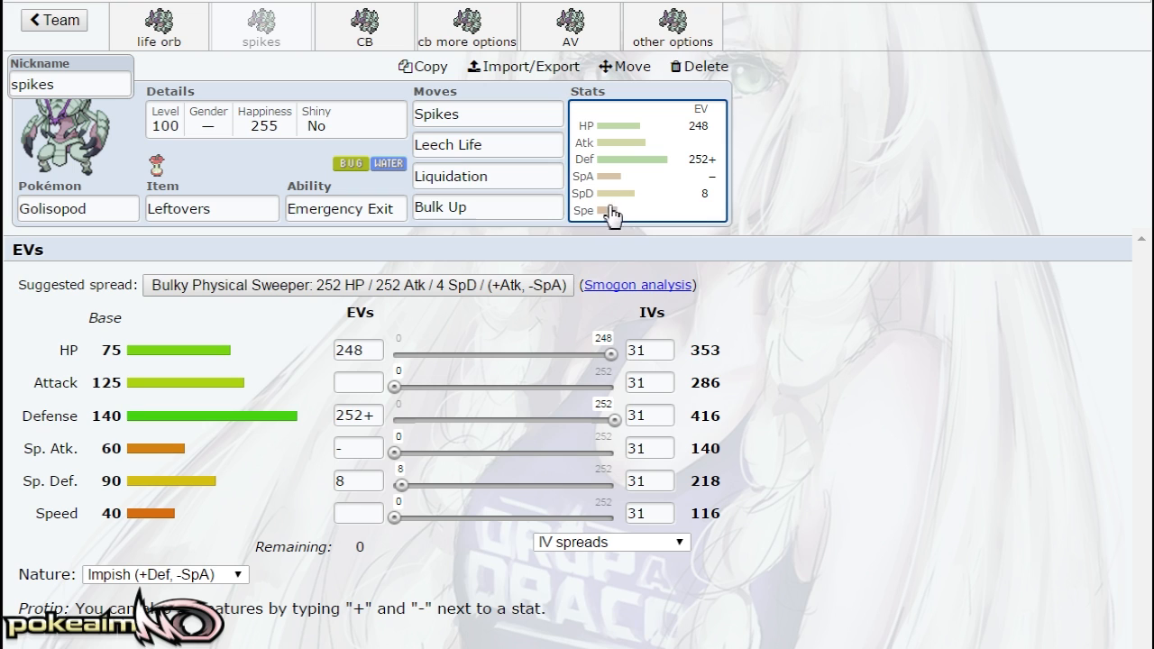
left_click(362, 26)
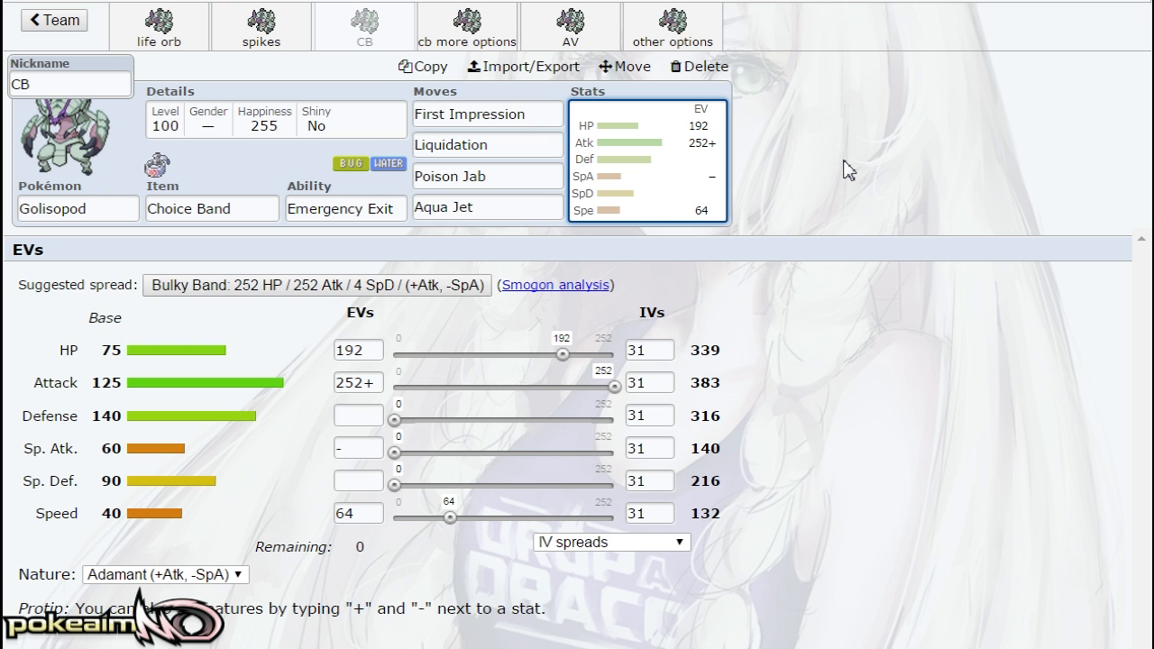
left_click(486, 175)
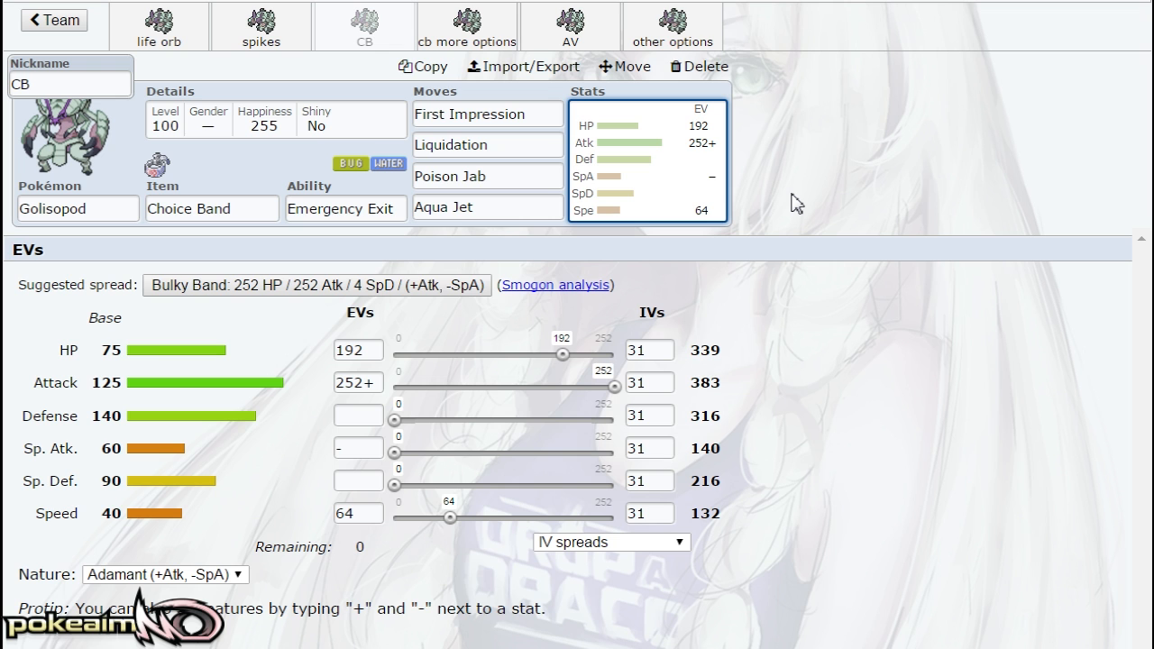
left_click(469, 26)
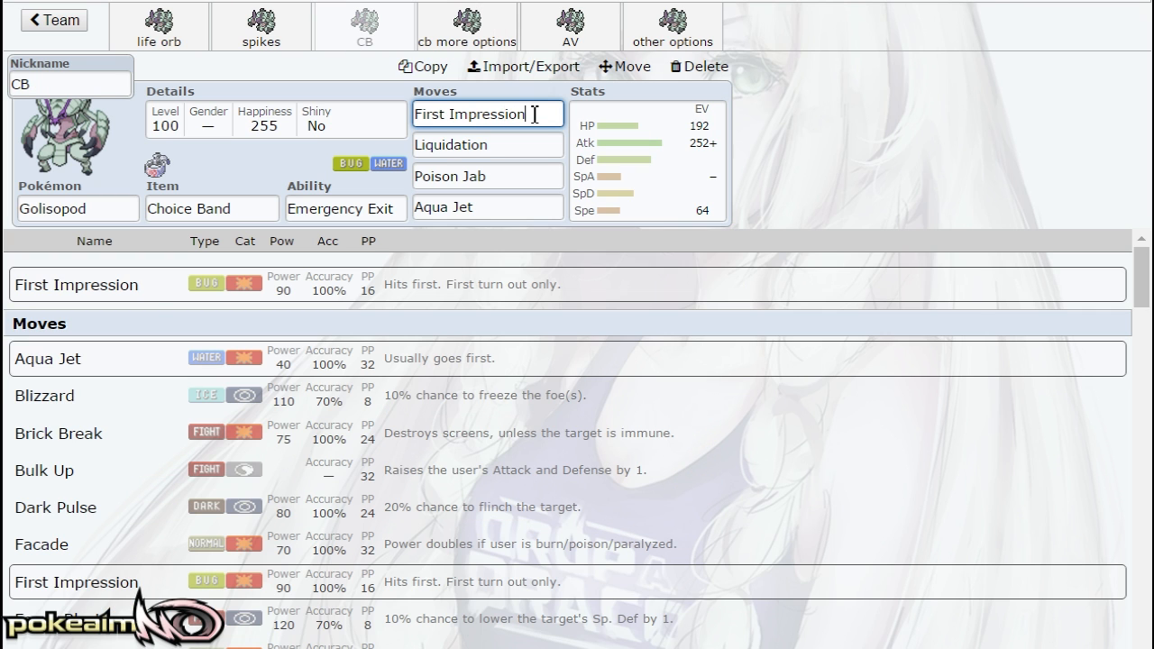
left_click(465, 22)
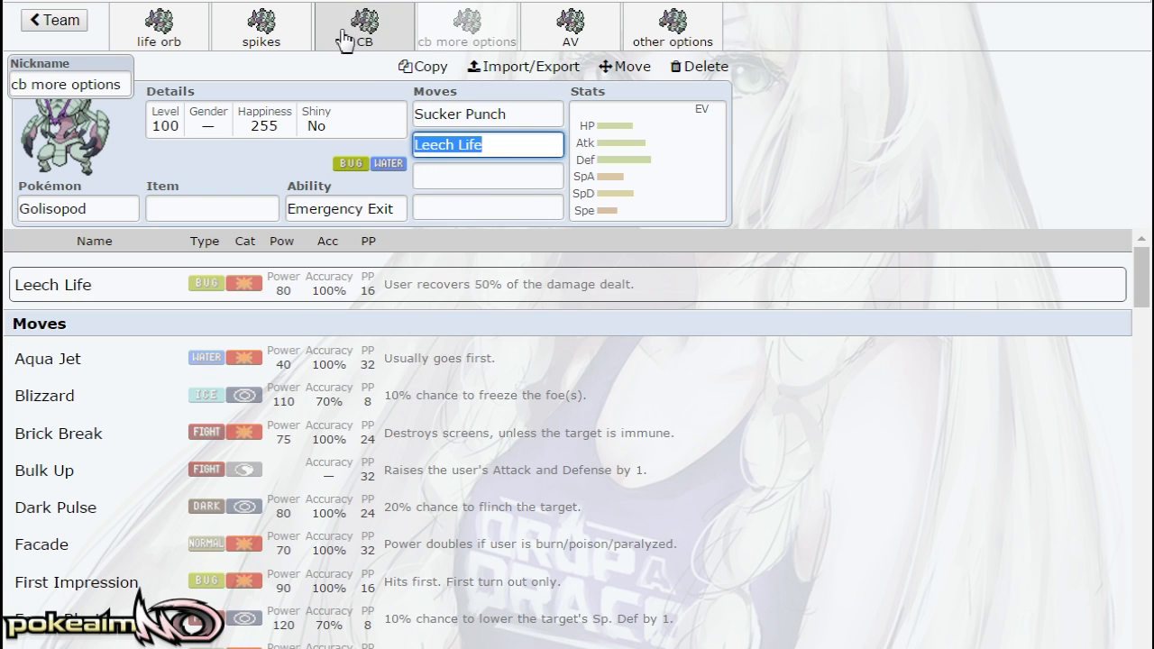
mouse_move(392, 33)
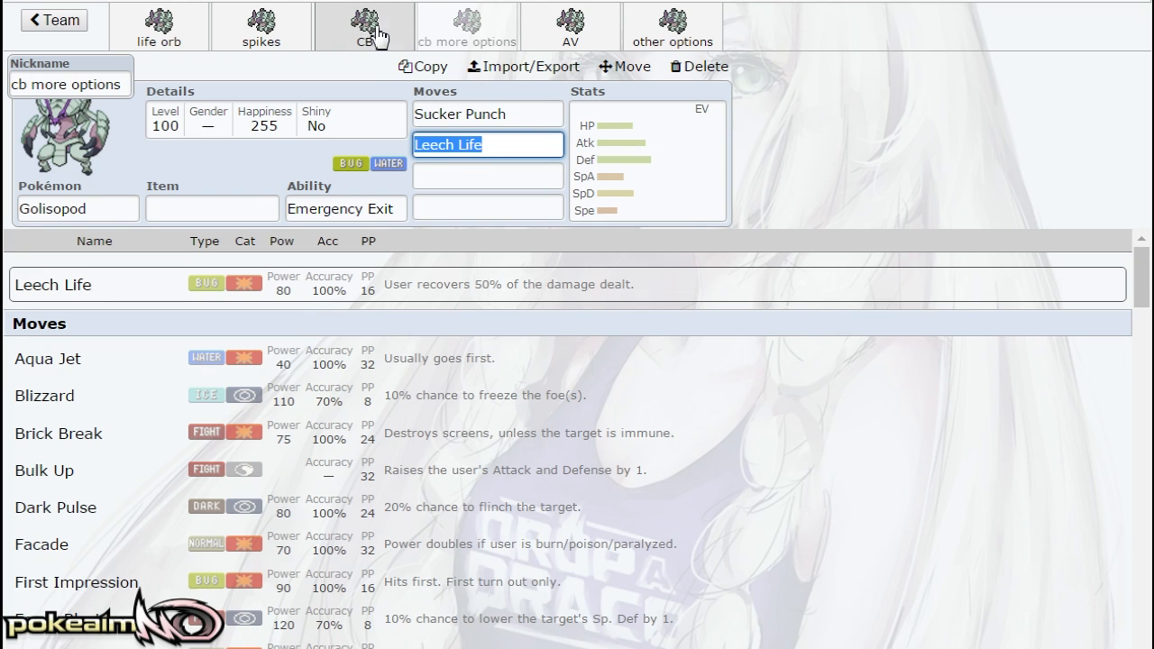
mouse_move(445, 33)
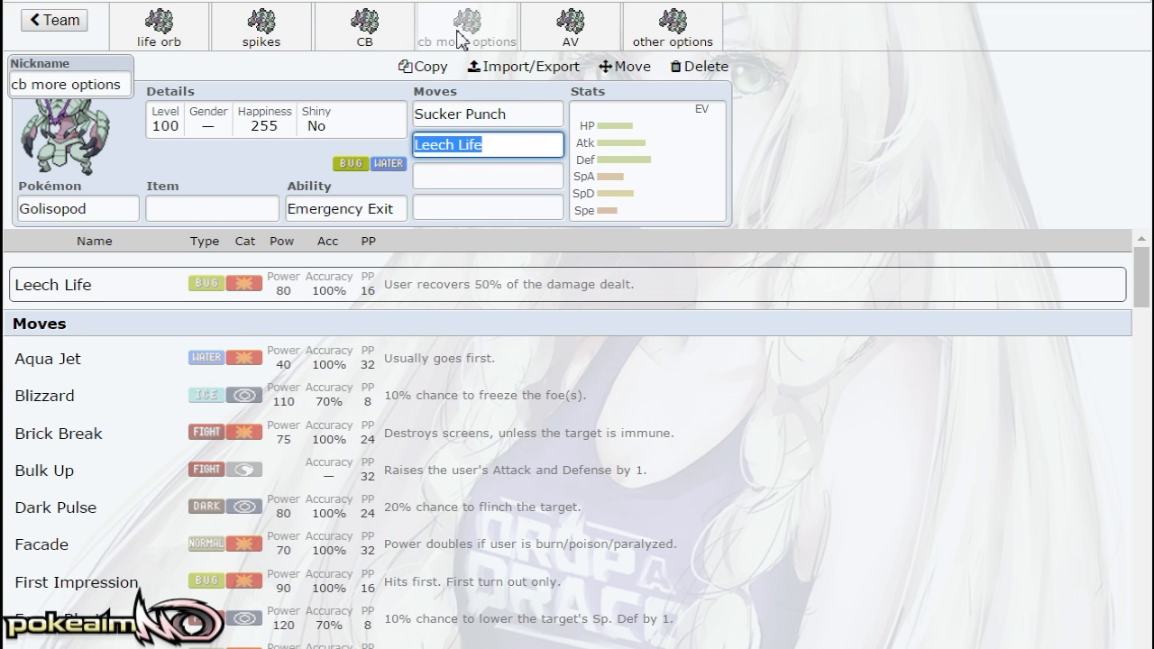
left_click(360, 20)
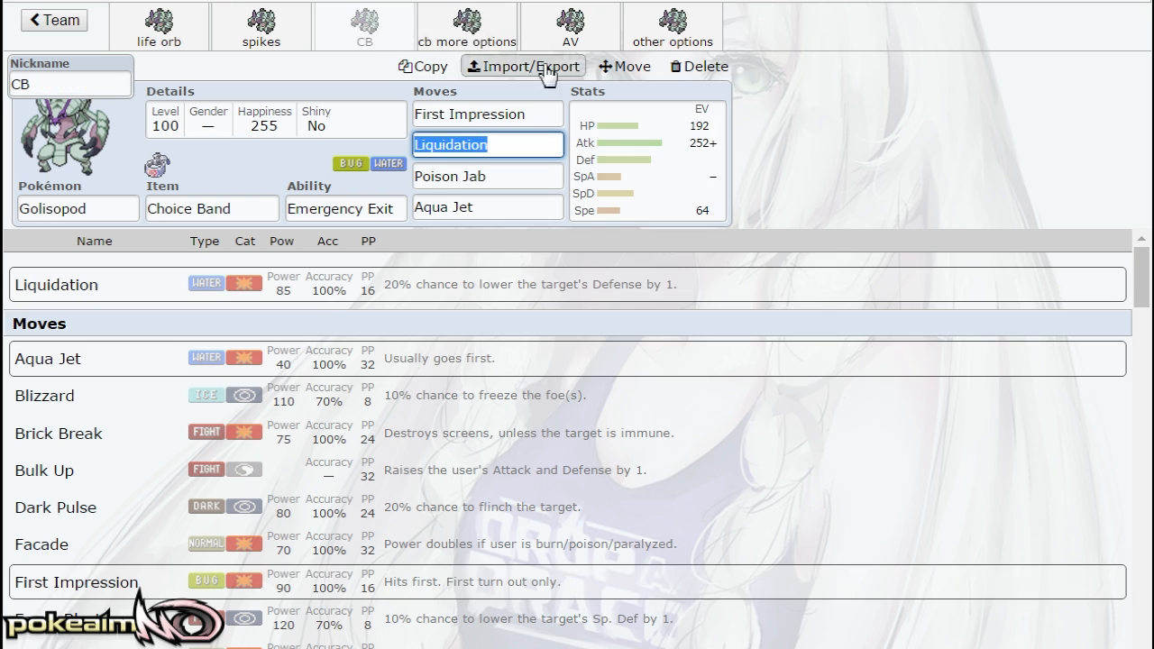
left_click(647, 163)
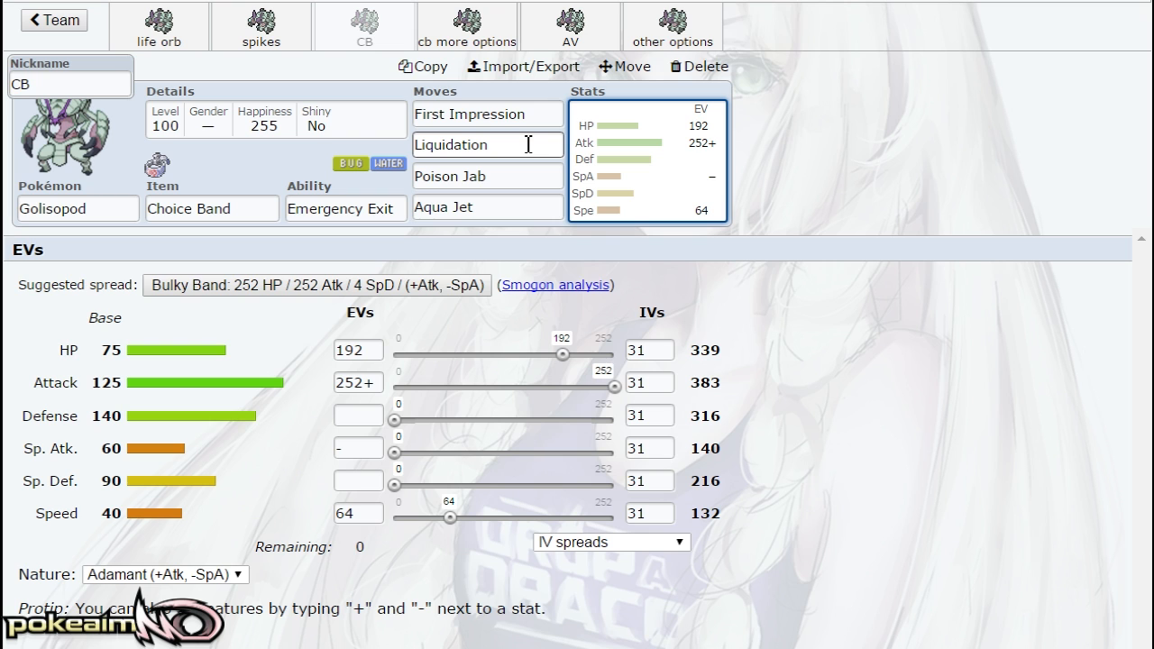
Toggle between the CB and cb more options sets to compare them
left_click(467, 20)
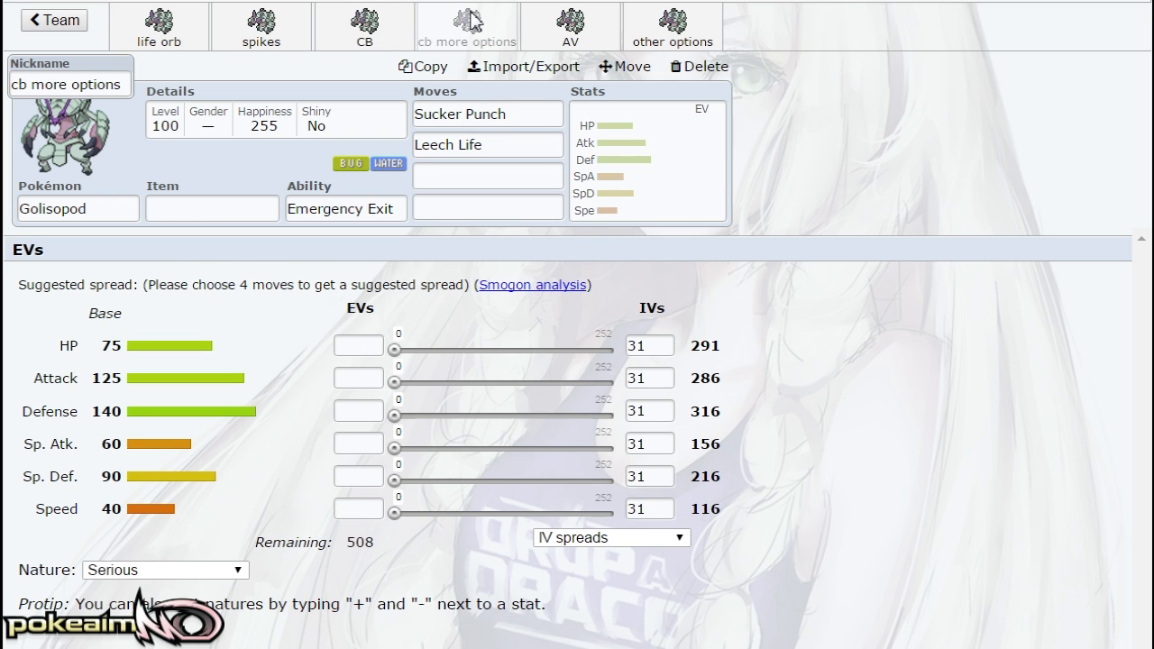
left_click(470, 25)
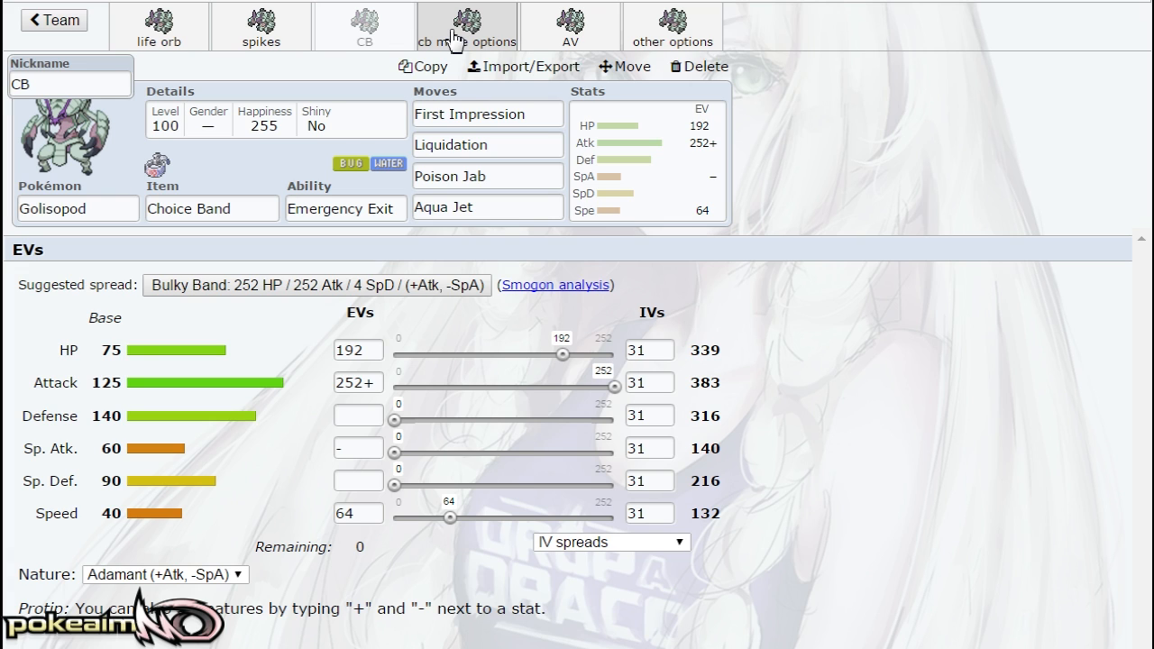
left_click(455, 24)
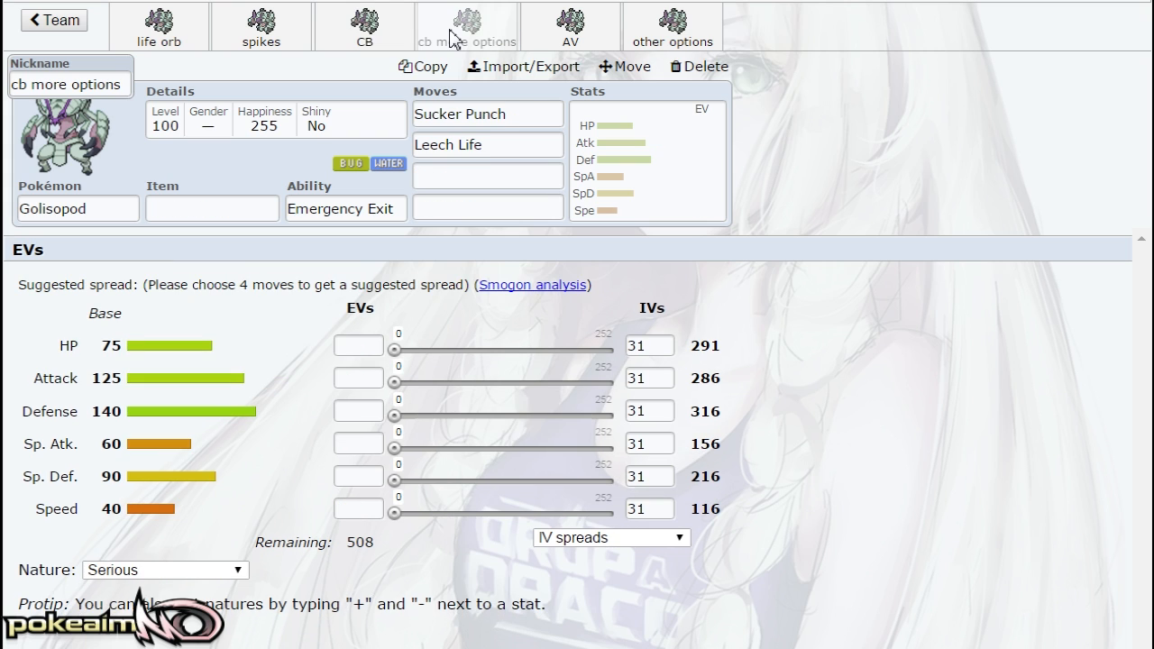
left_click(361, 22)
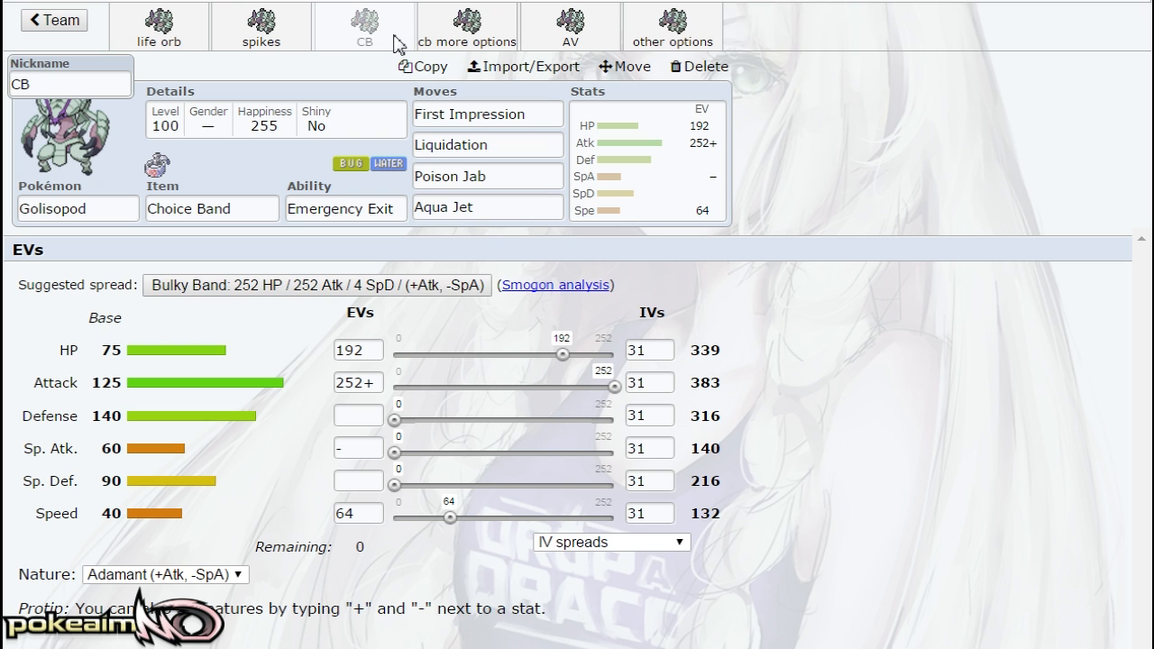
Check the CB set's move fields, then bring up the Leftovers Spikes set
left_click(486, 113)
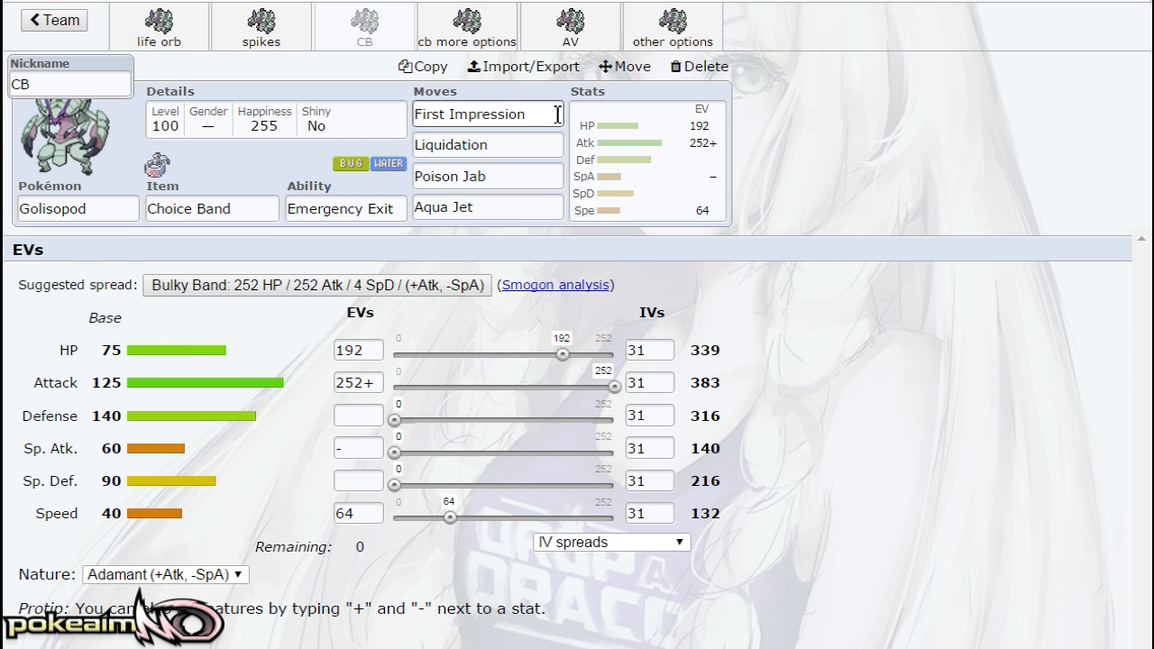
left_click(487, 207)
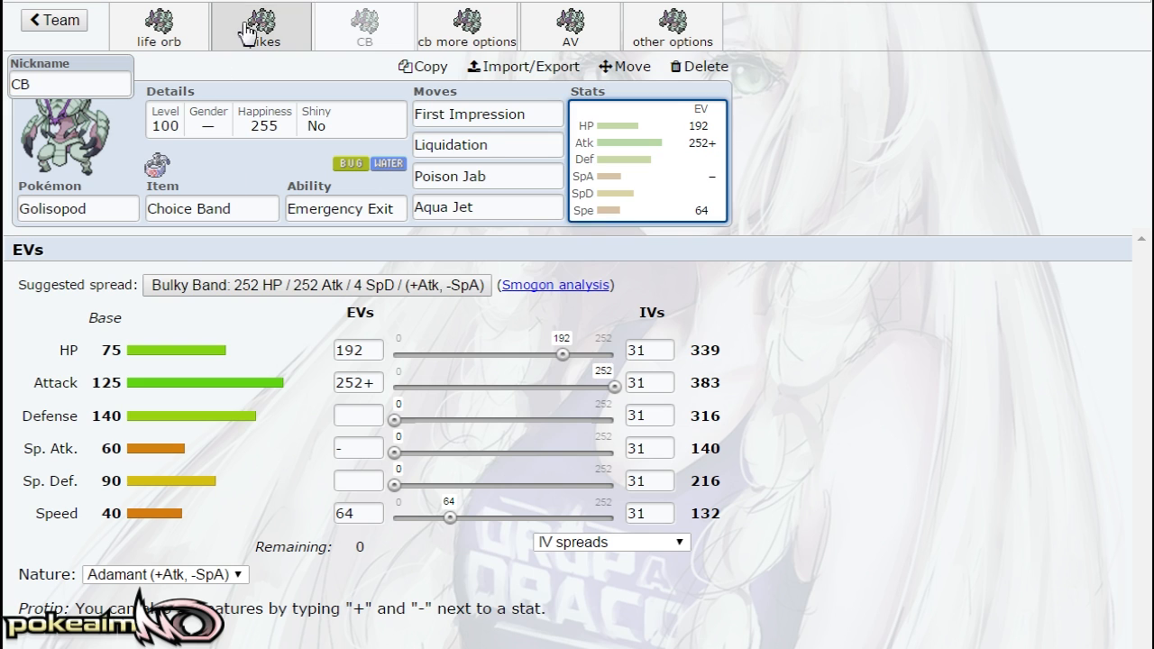
left_click(260, 20)
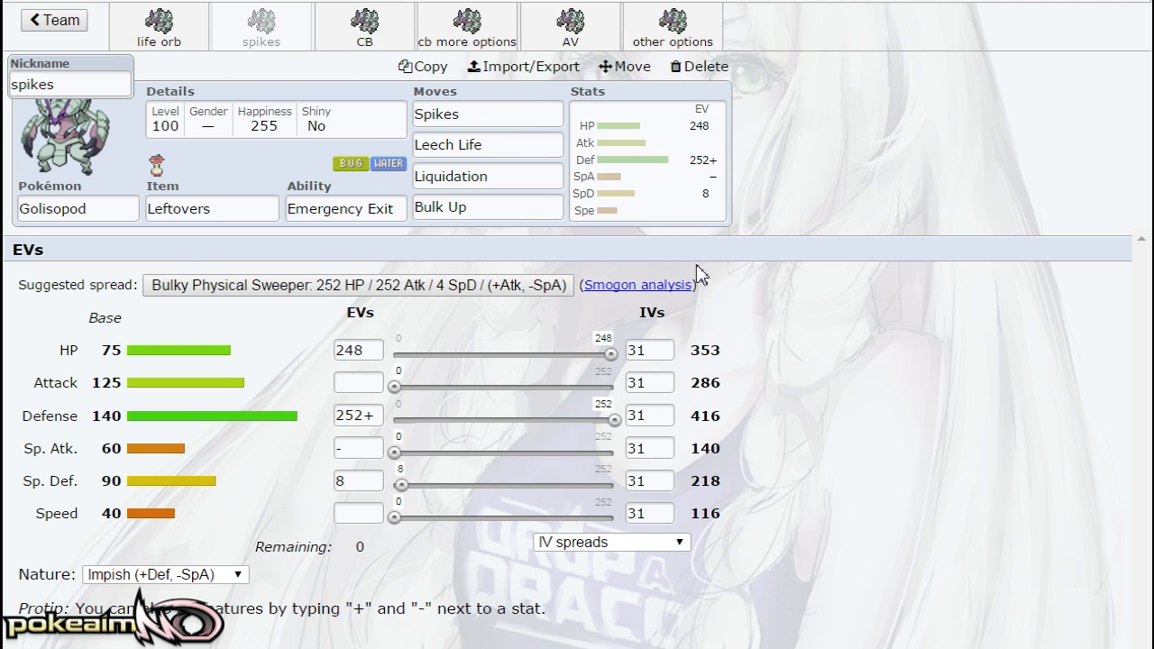
Open the AV set: Assault Vest, First Impression, Liquidation, Poison Jab, Leech Life, 64 SpD
left_click(570, 25)
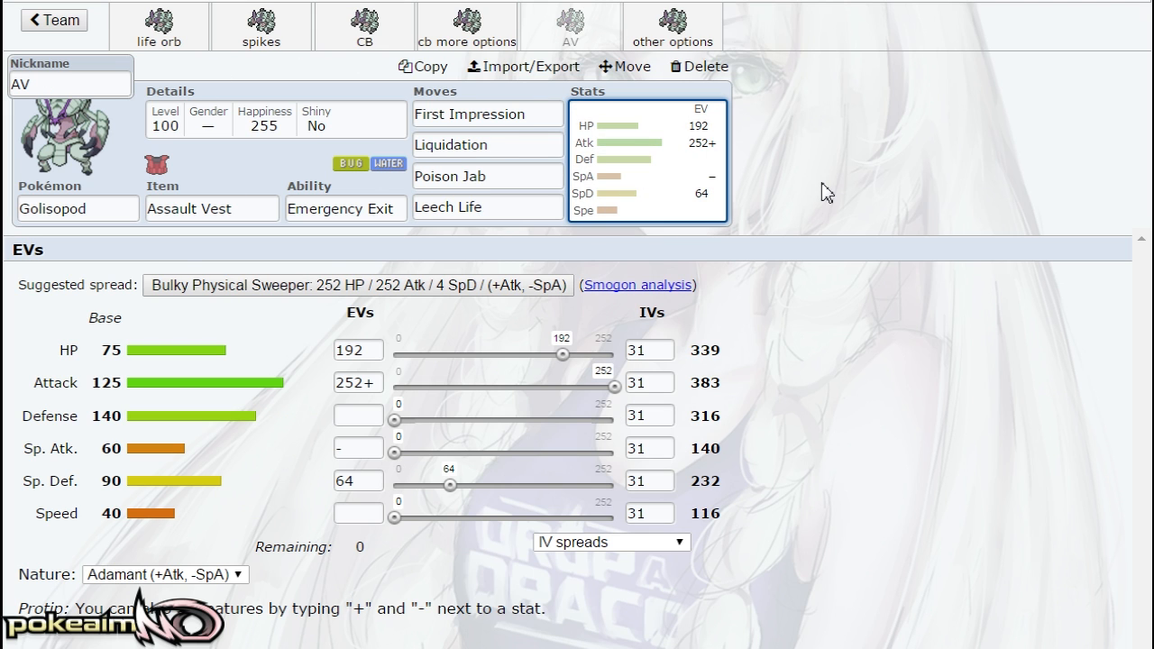
mouse_move(881, 236)
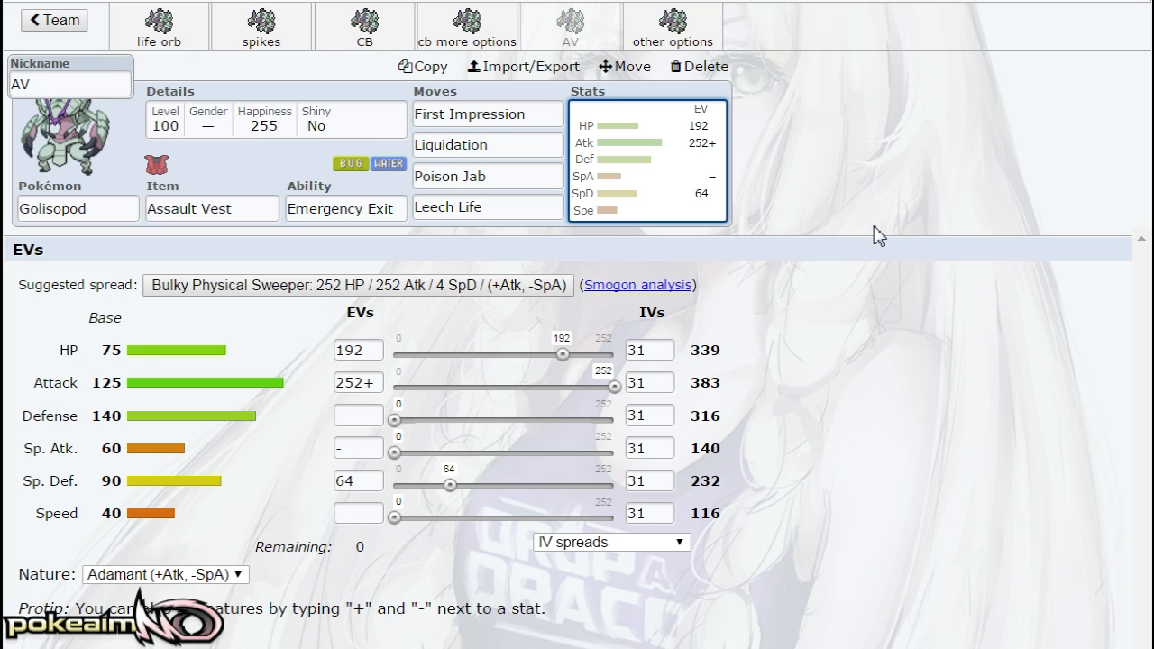
left_click(487, 175)
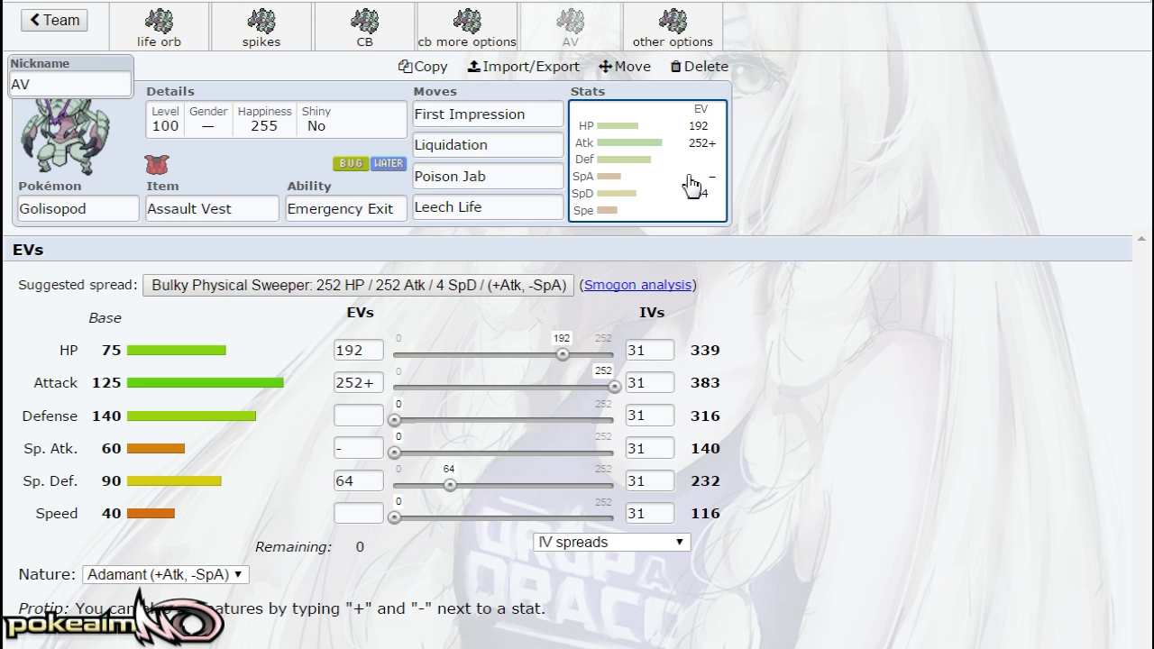
mouse_move(701, 193)
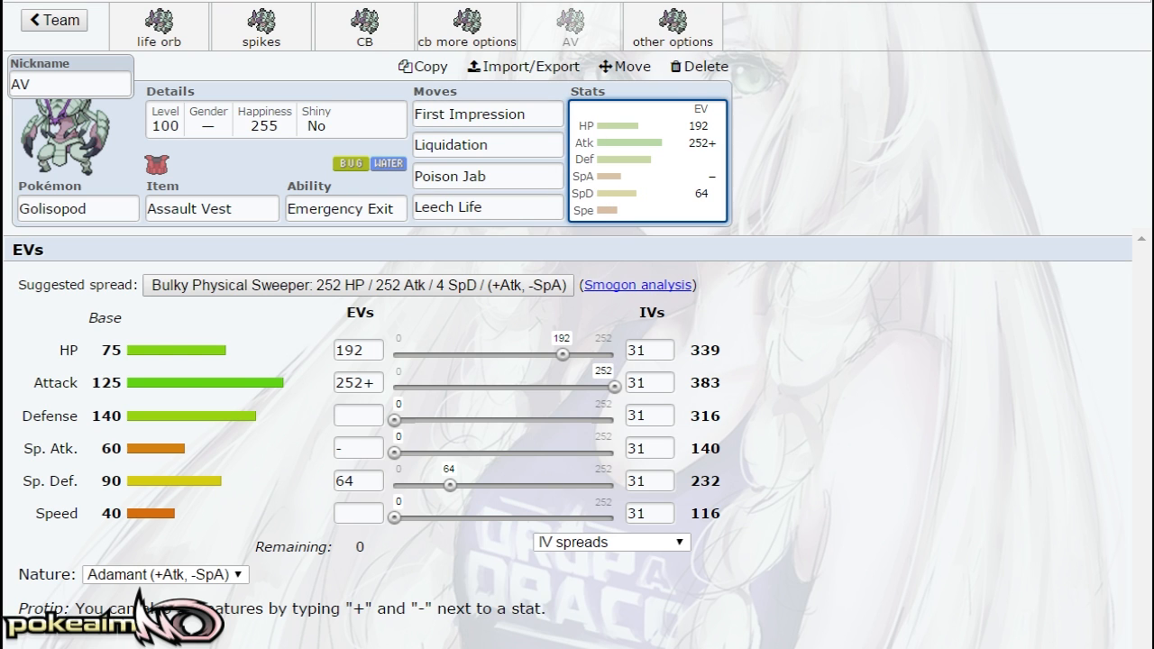
mouse_move(916, 211)
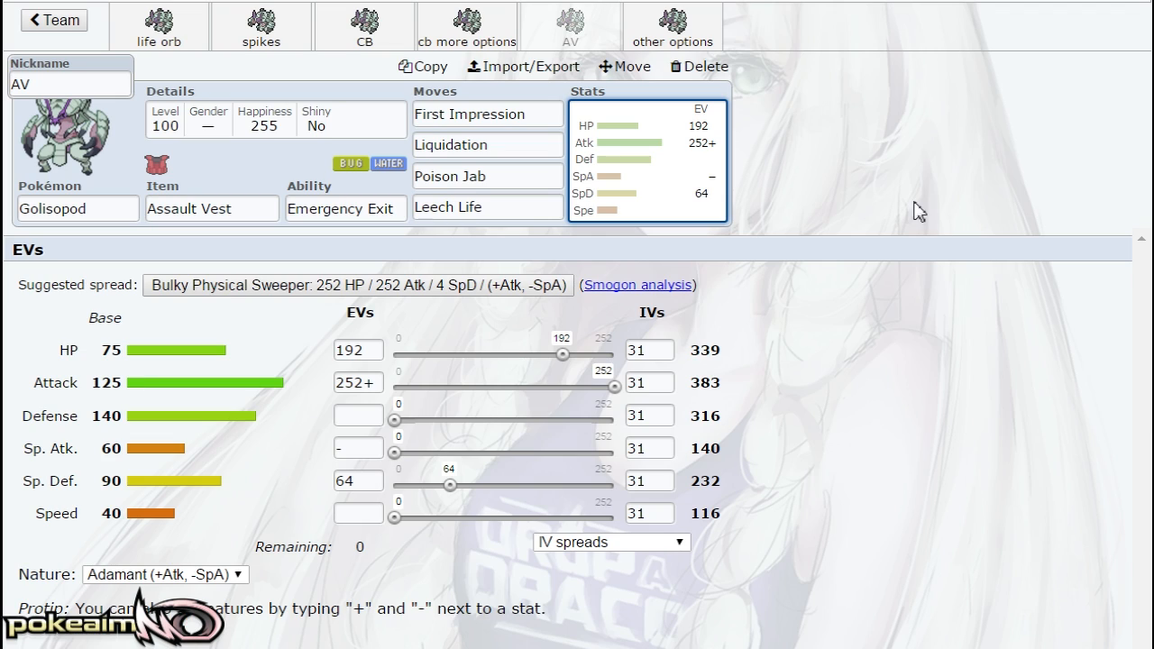
mouse_move(939, 222)
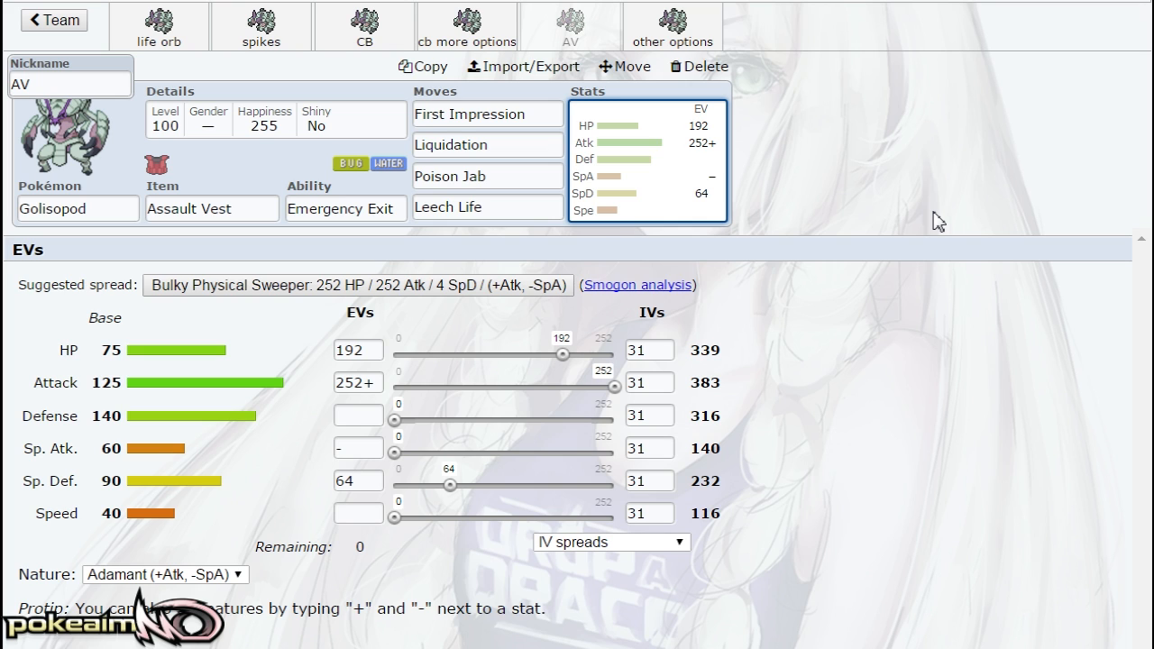
mouse_move(873, 29)
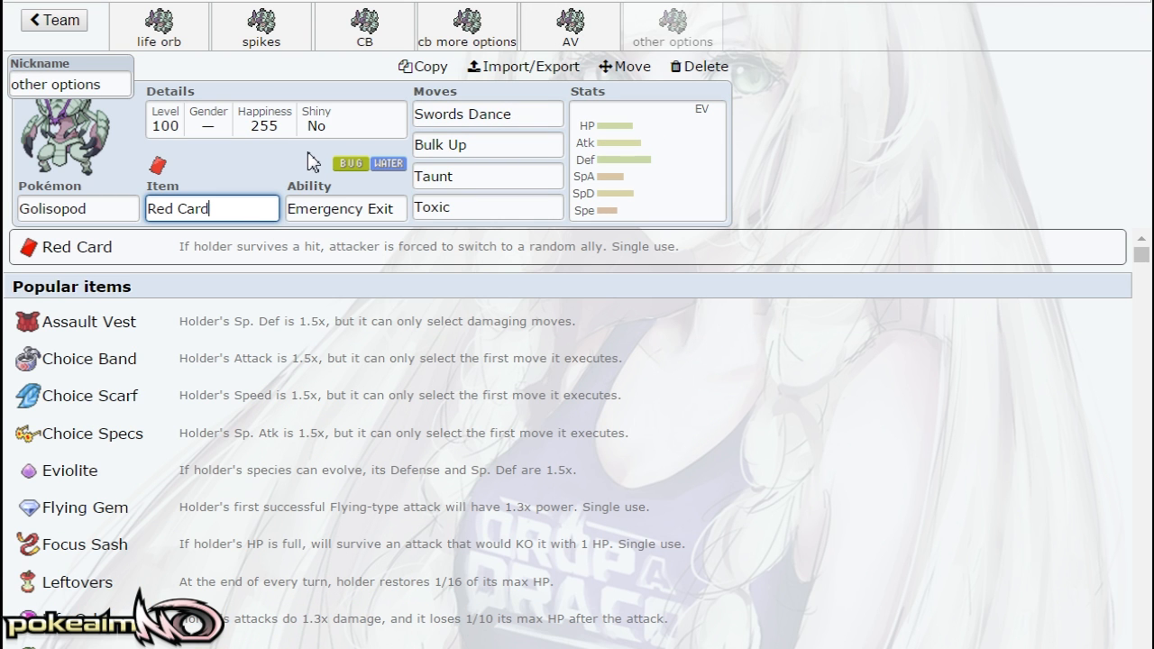
mouse_move(323, 196)
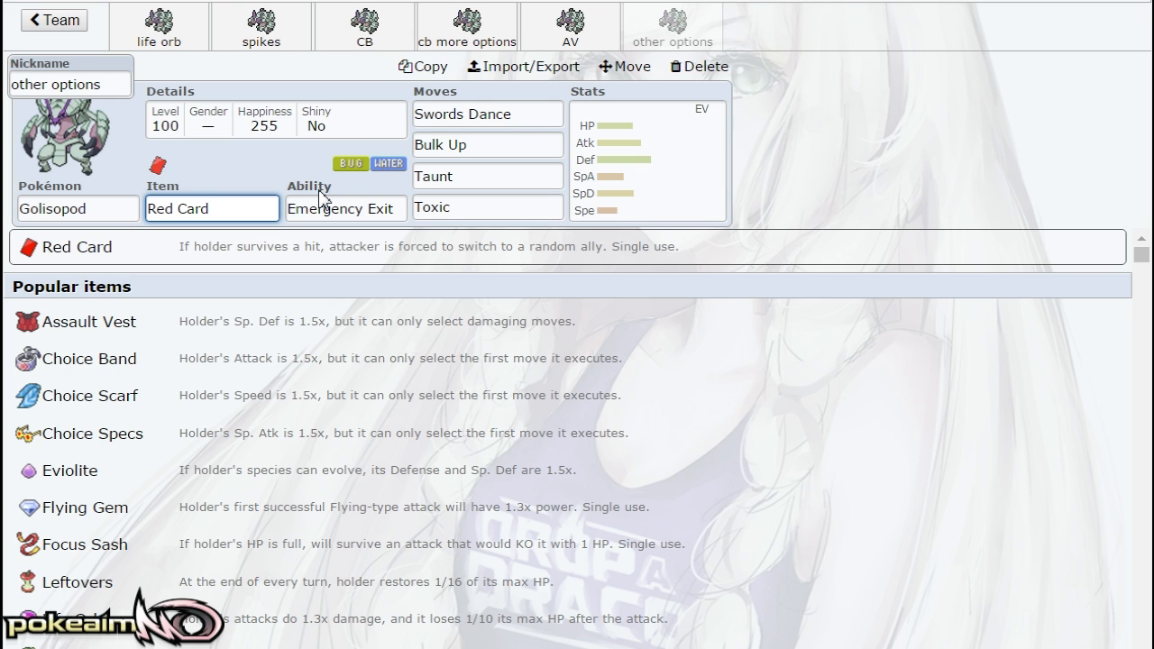
Open the Life Orb set, then the other options set and its EV panel
left_click(166, 25)
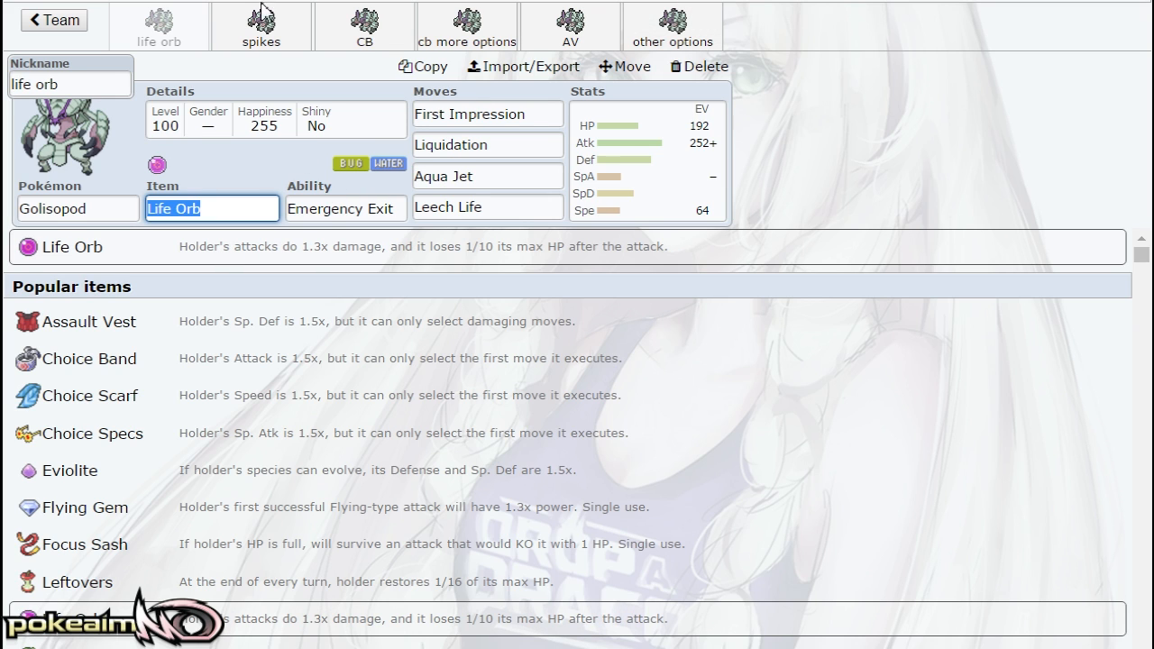
left_click(158, 22)
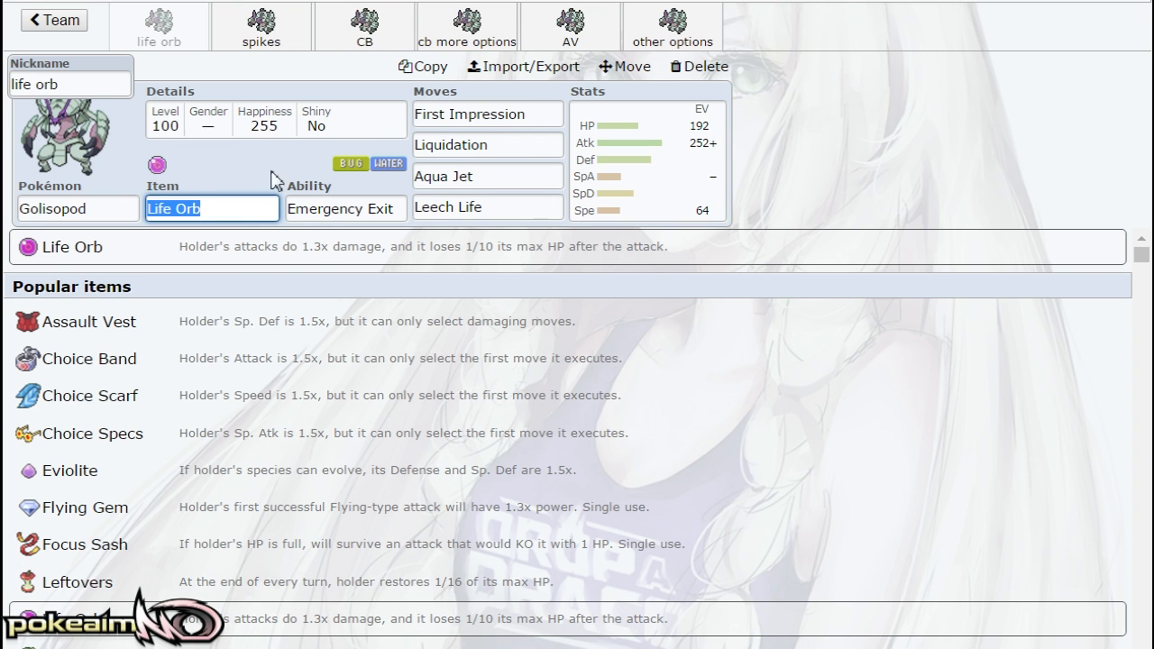
left_click(678, 23)
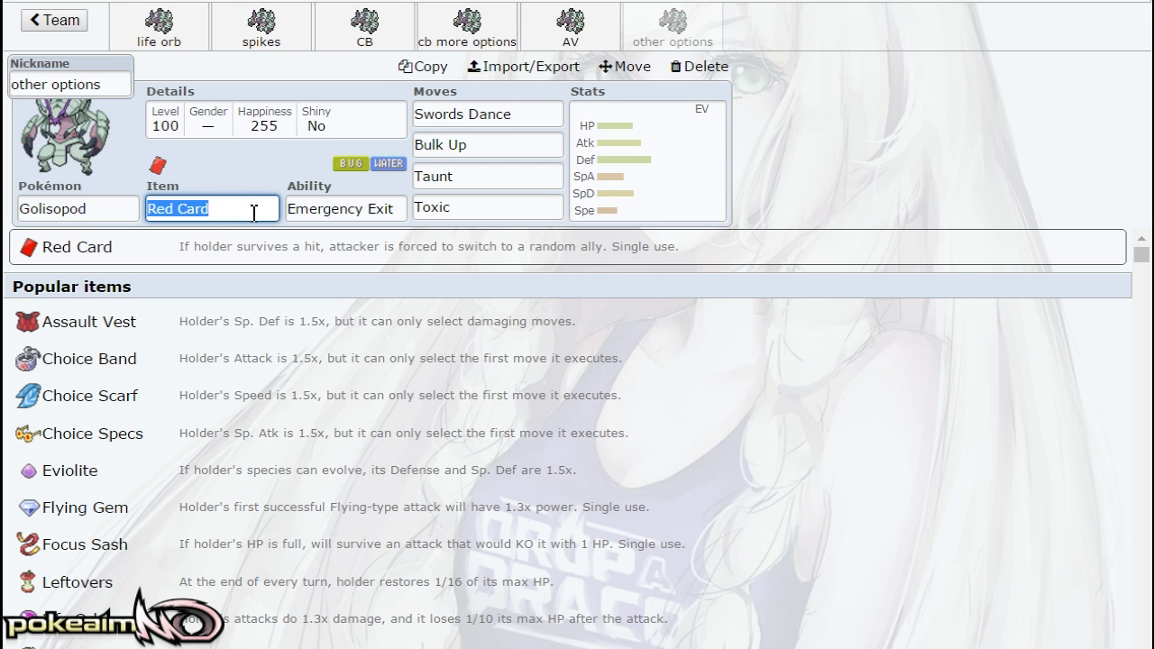
left_click(647, 162)
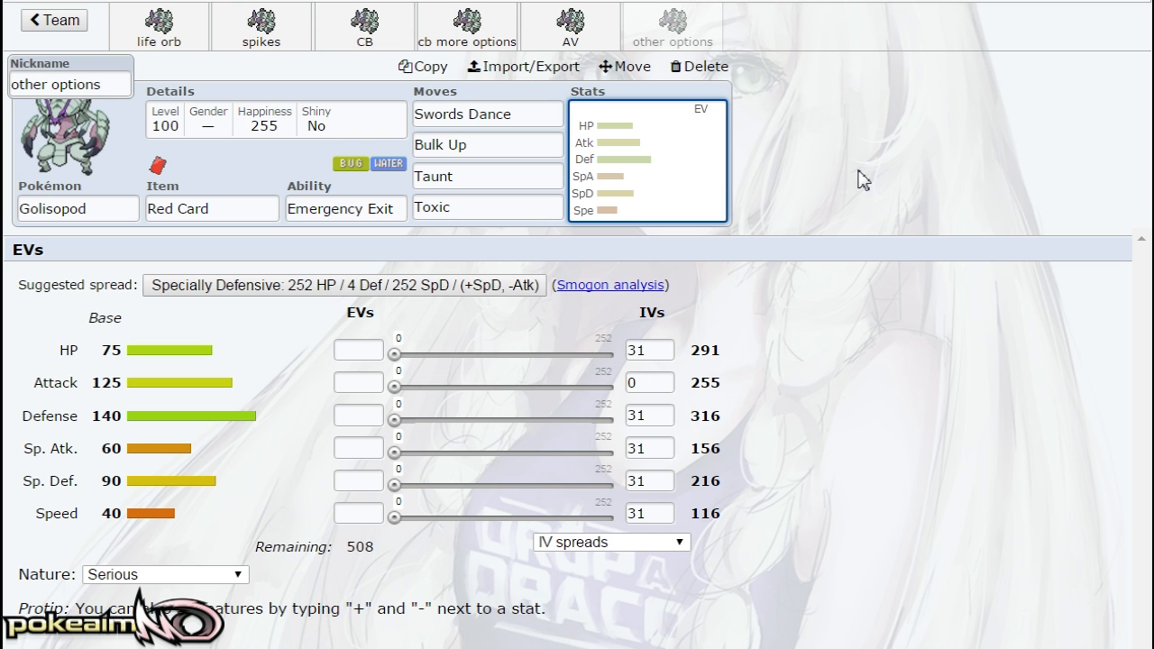
Compare item choices across other options, Choice Band and Life Orb sets, ending on other options
left_click(211, 208)
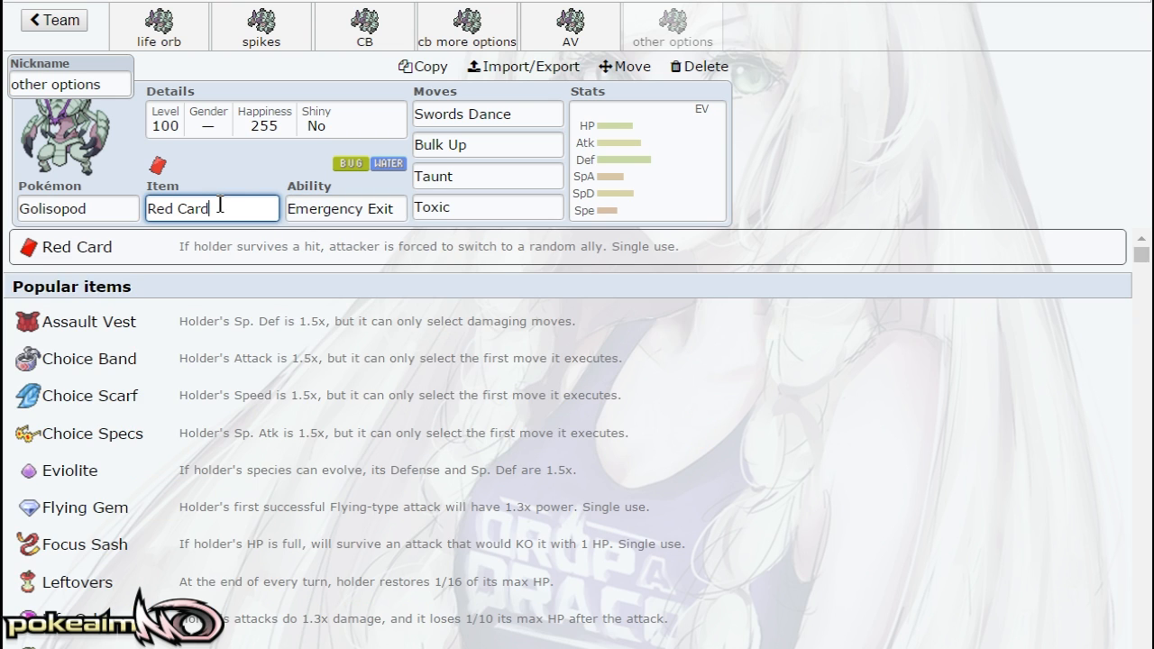
left_click(466, 25)
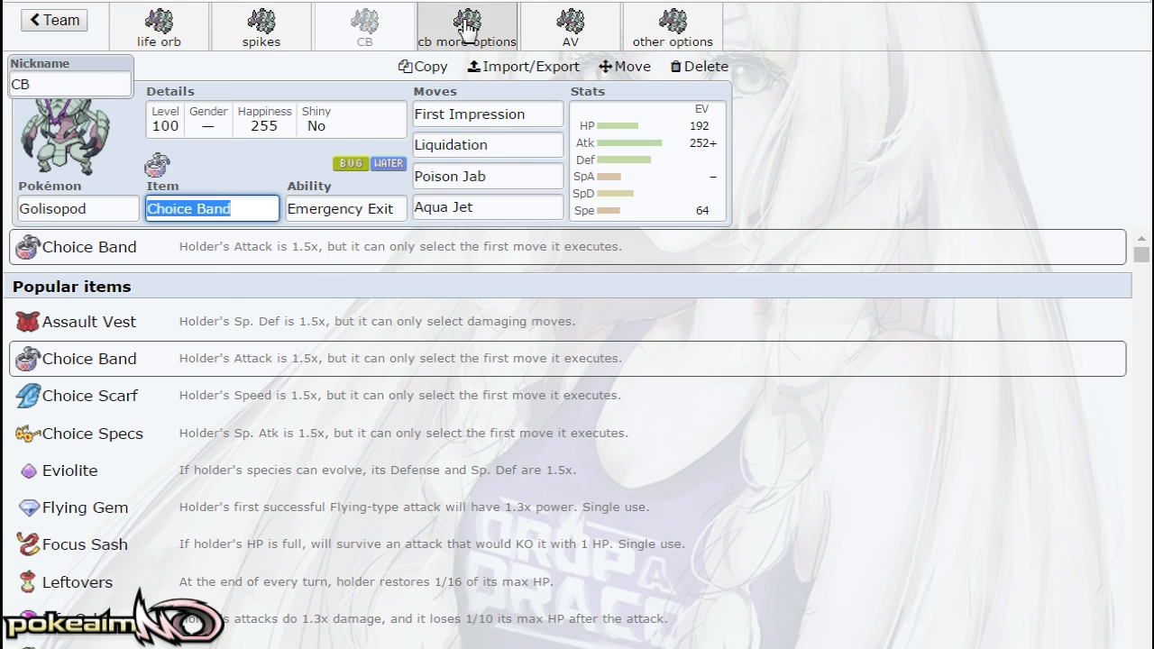
left_click(677, 24)
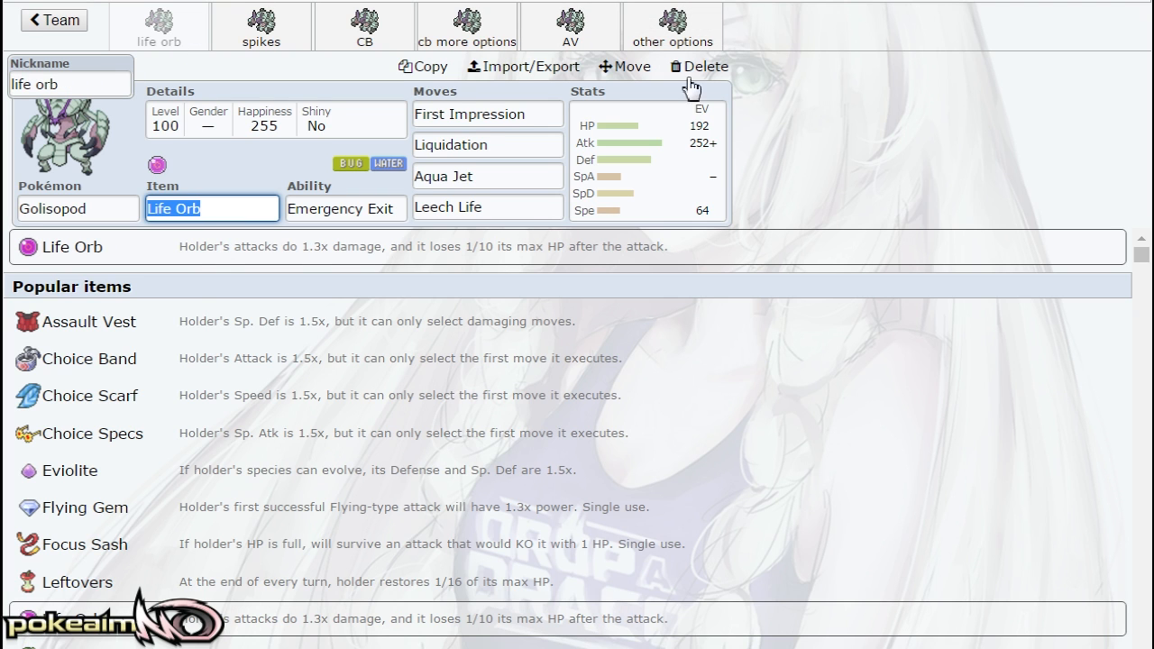
left_click(645, 162)
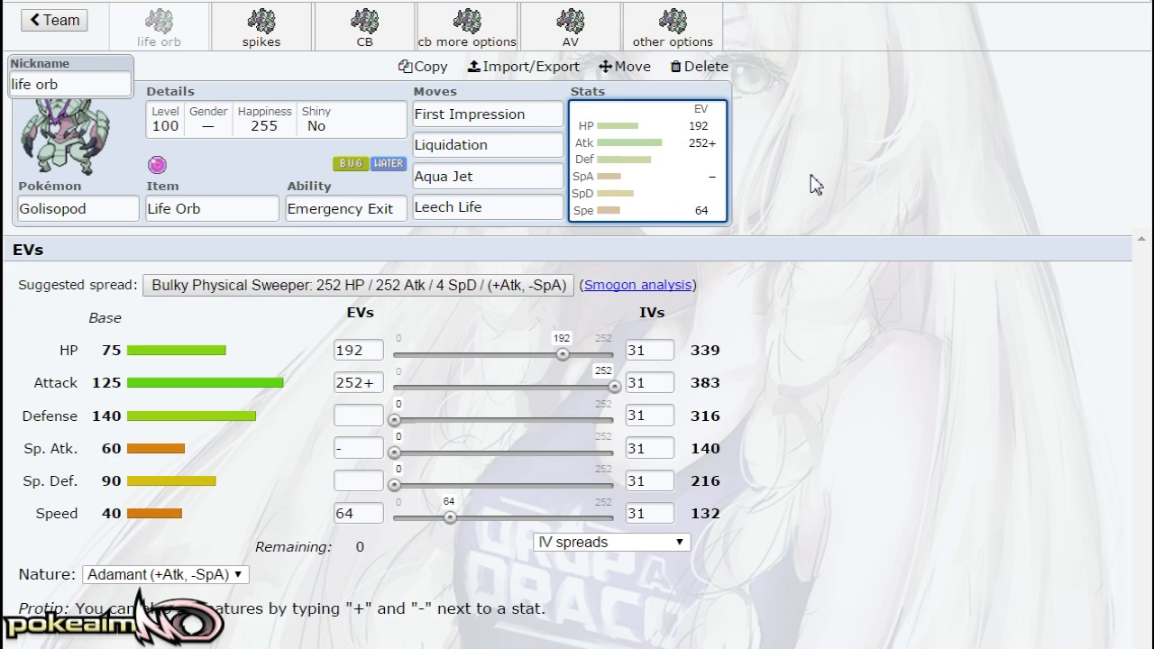
mouse_move(846, 183)
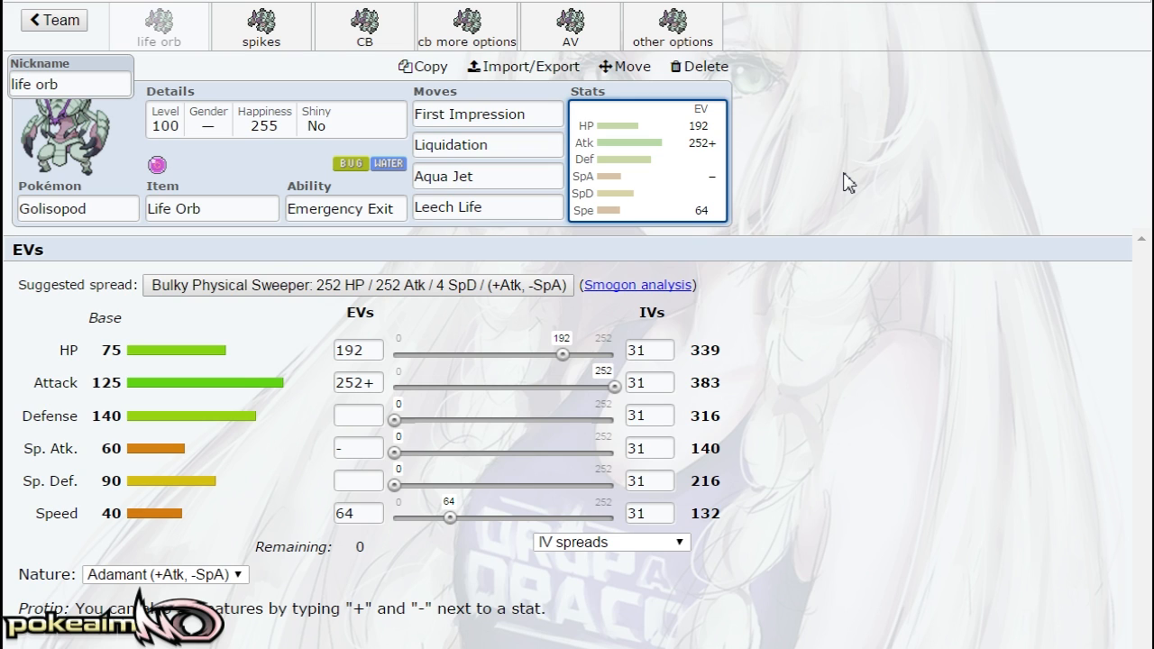
mouse_move(885, 169)
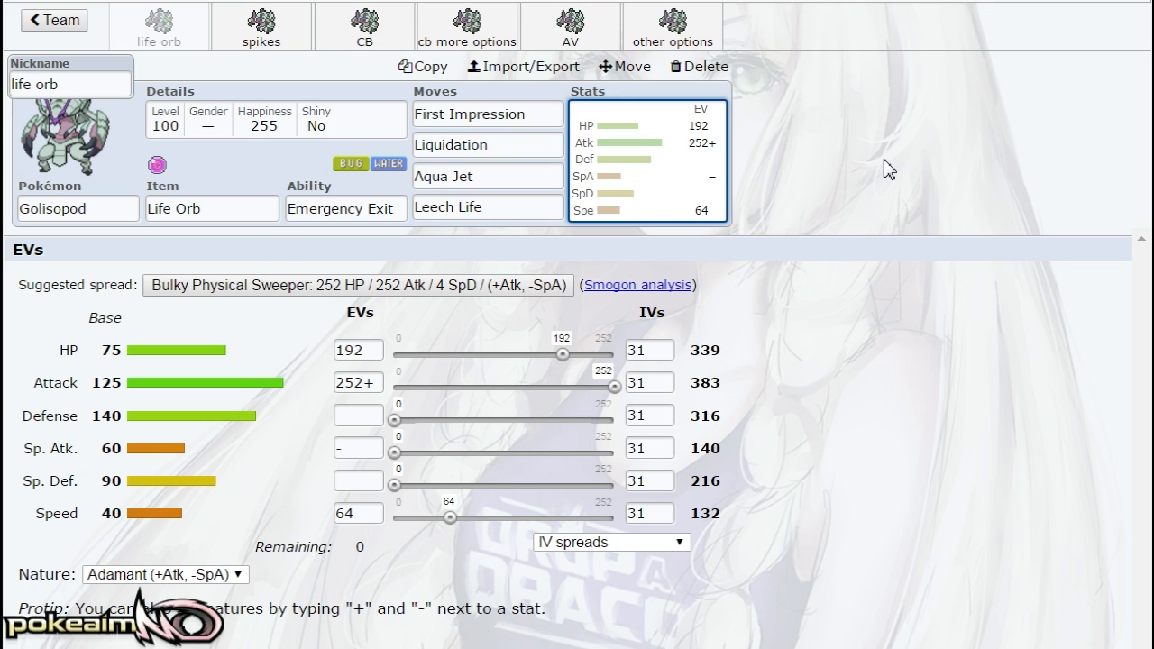
left_click(211, 208)
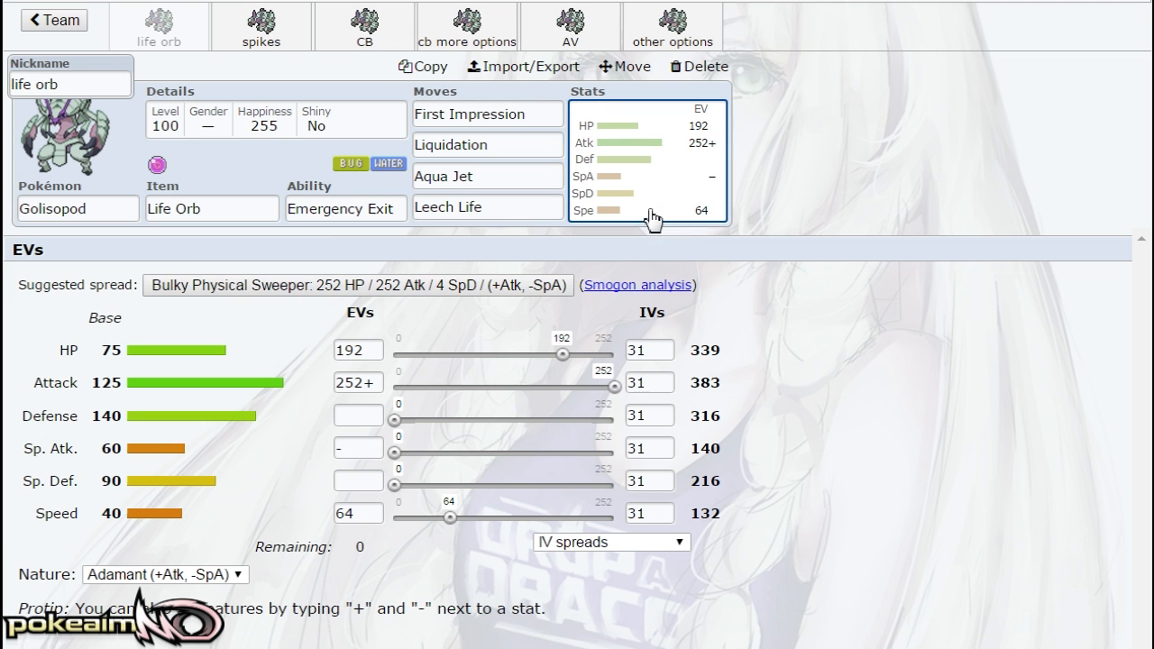
mouse_move(892, 262)
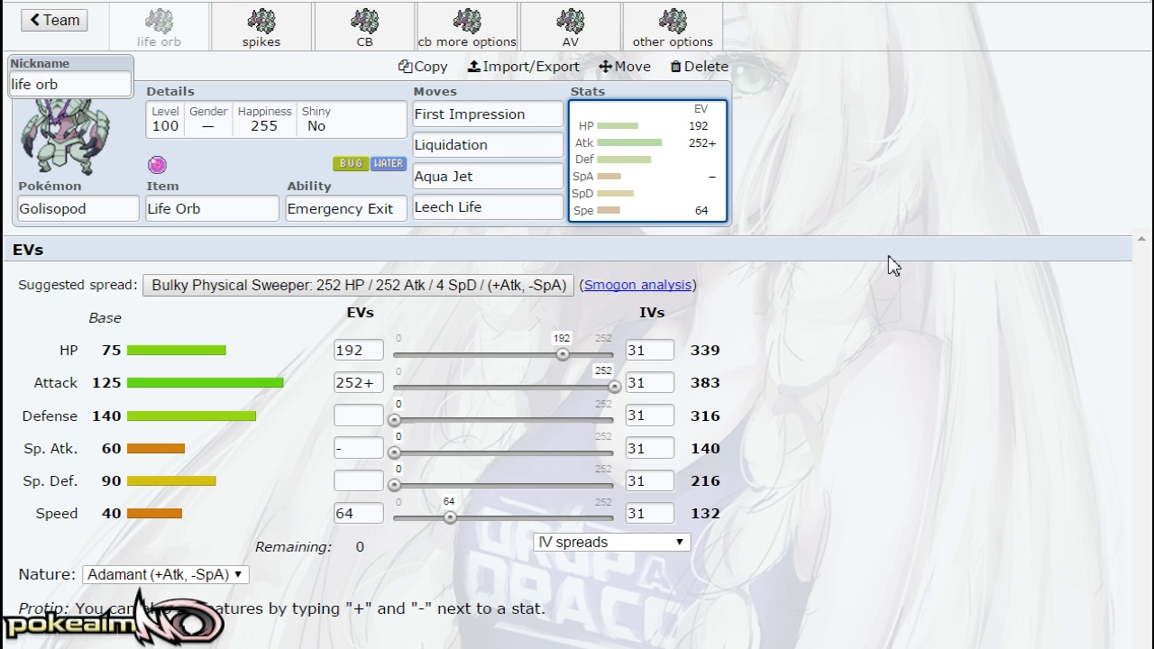
left_click(674, 26)
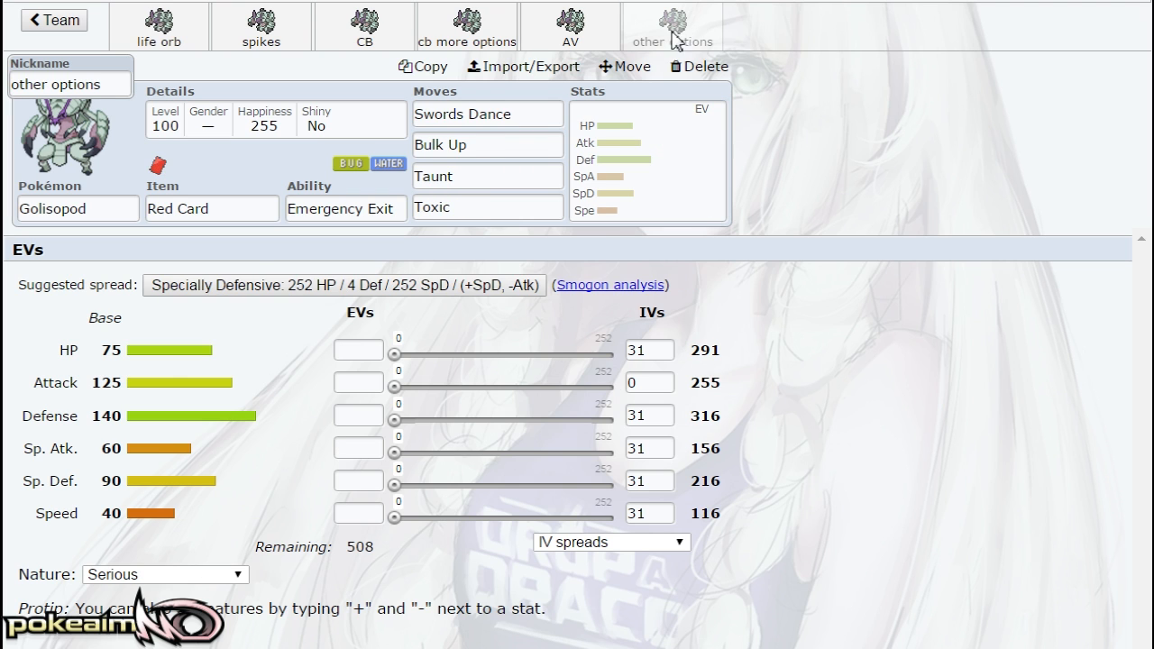
Review the other options set's Swords Dance move choices and EV spread
left_click(486, 114)
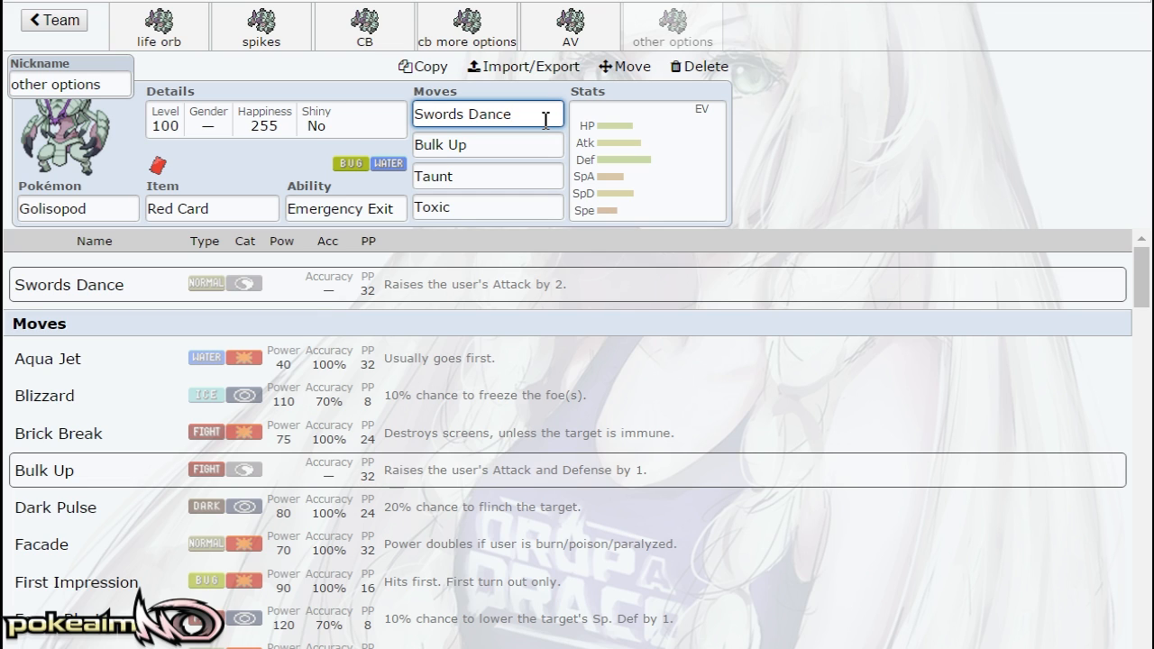
left_click(486, 145)
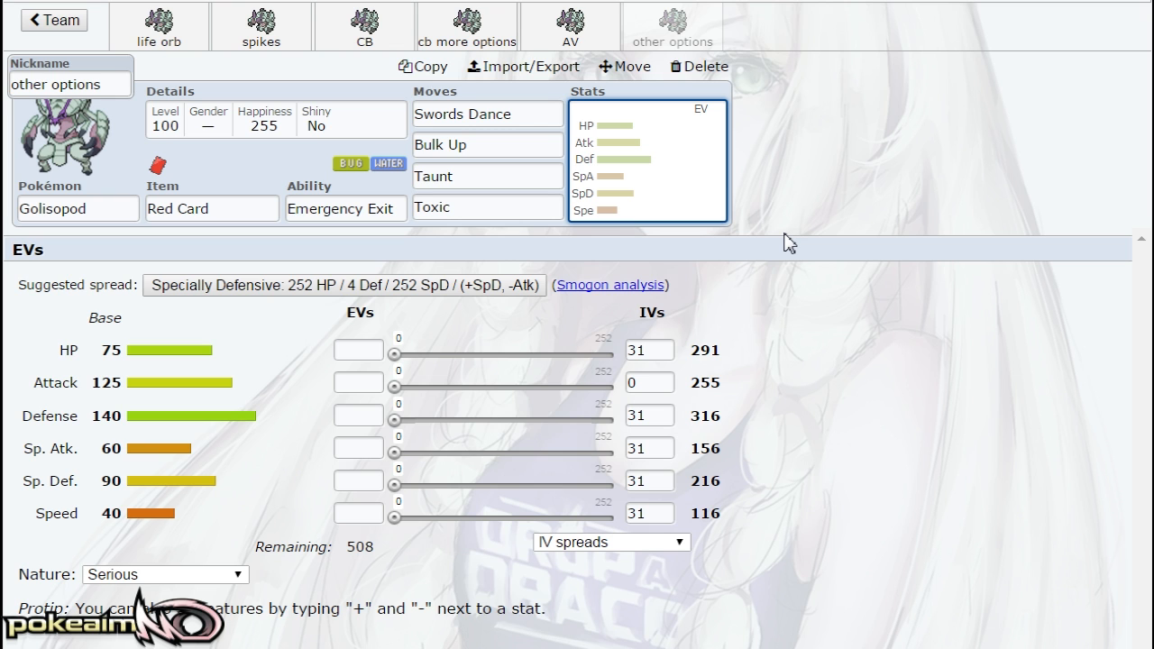
mouse_move(746, 227)
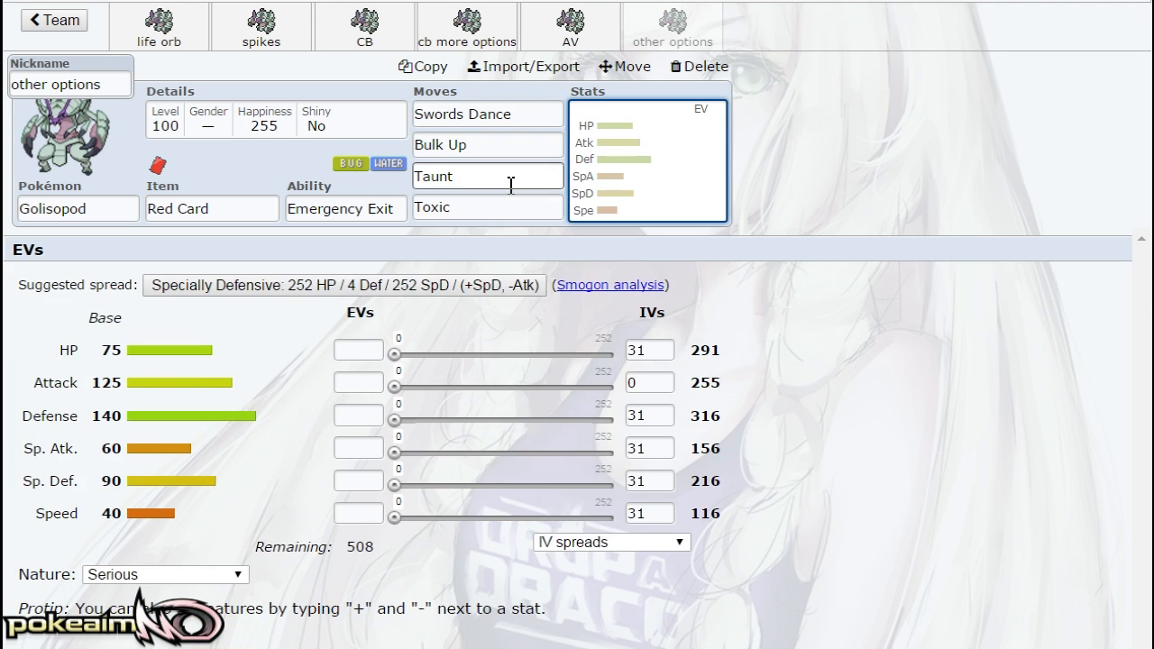
left_click(487, 206)
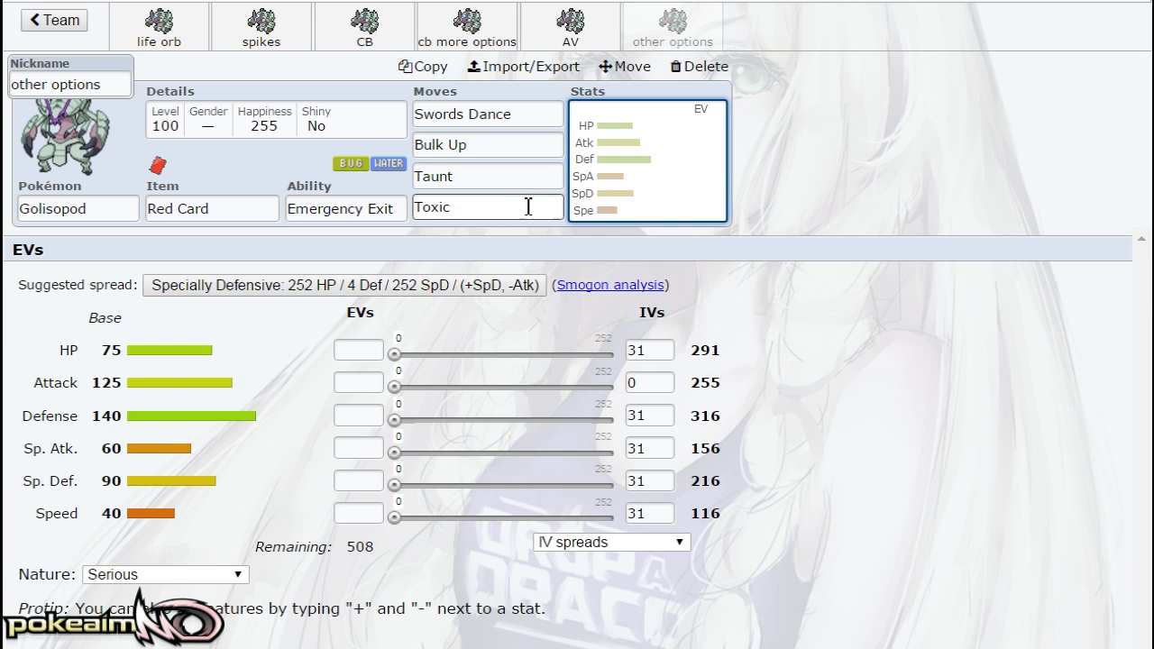
Flip through spikes, other options (Toxic), and Life Orb tabs, ending on Choice Band
left_click(260, 21)
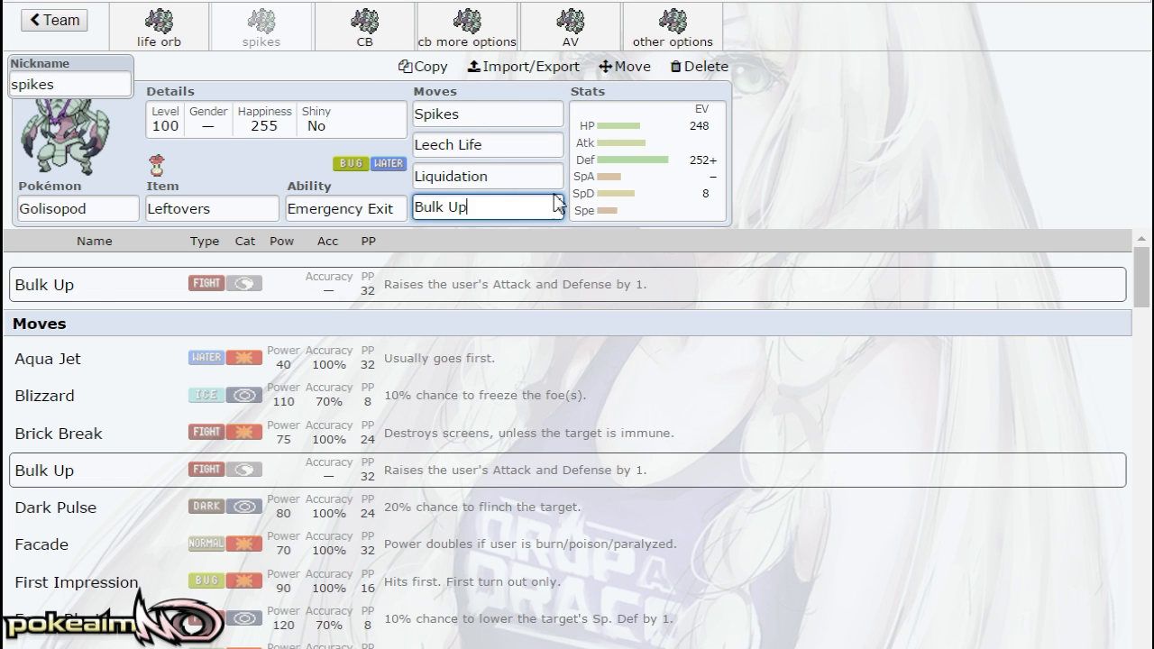
left_click(674, 20)
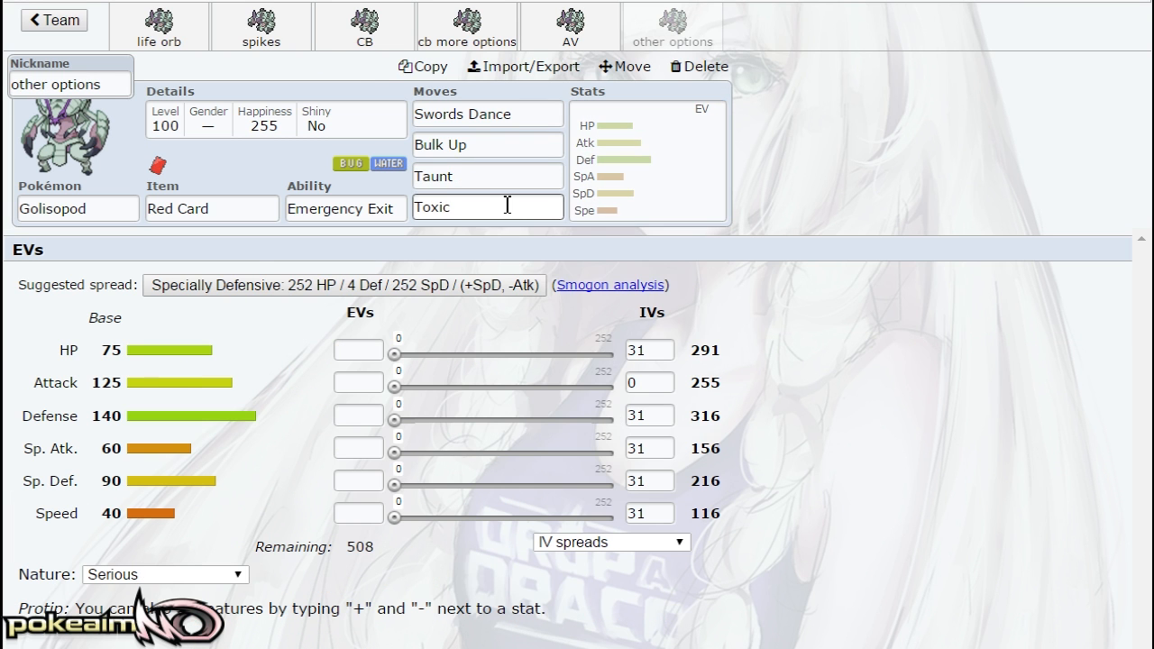
left_click(487, 207)
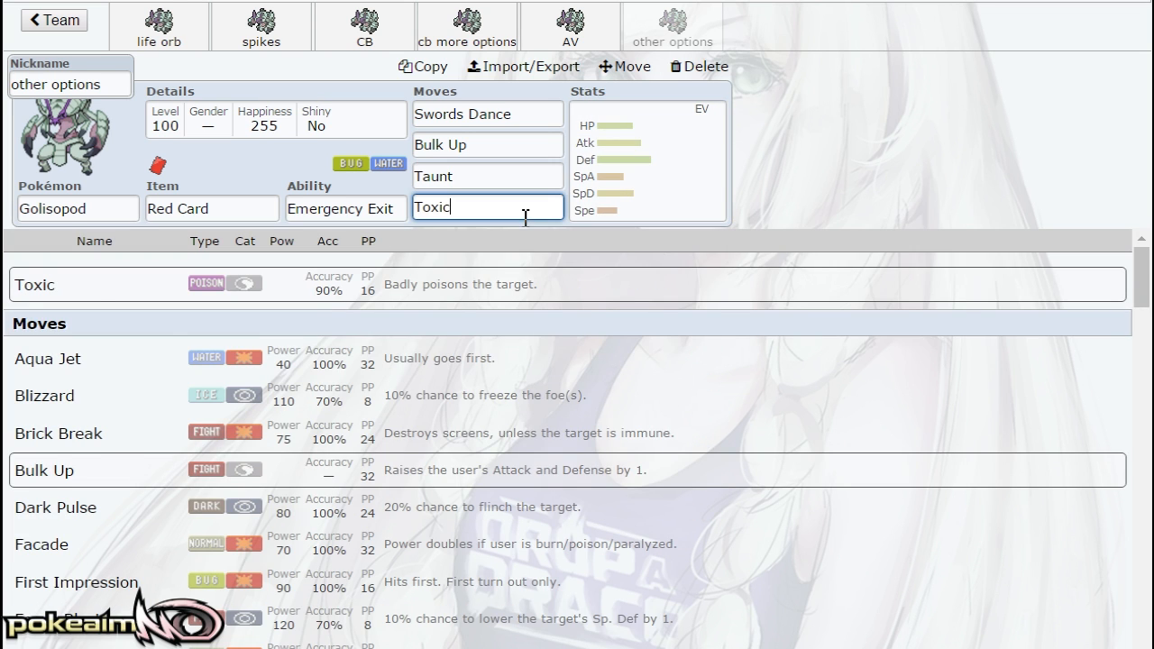
left_click(363, 25)
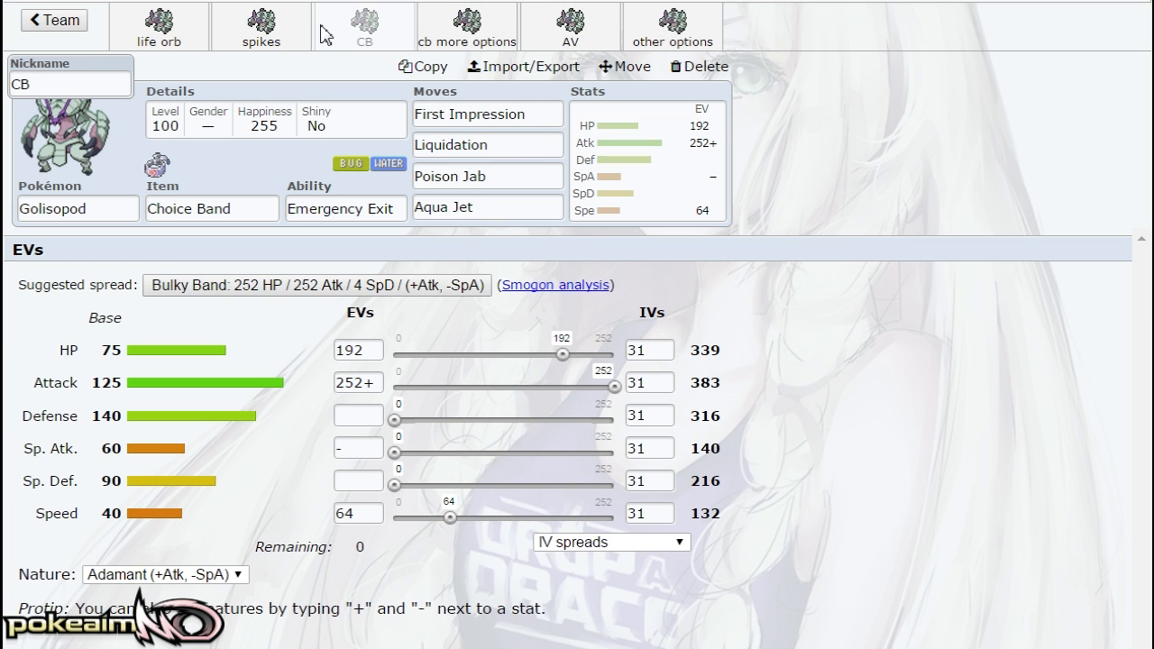
left_click(161, 20)
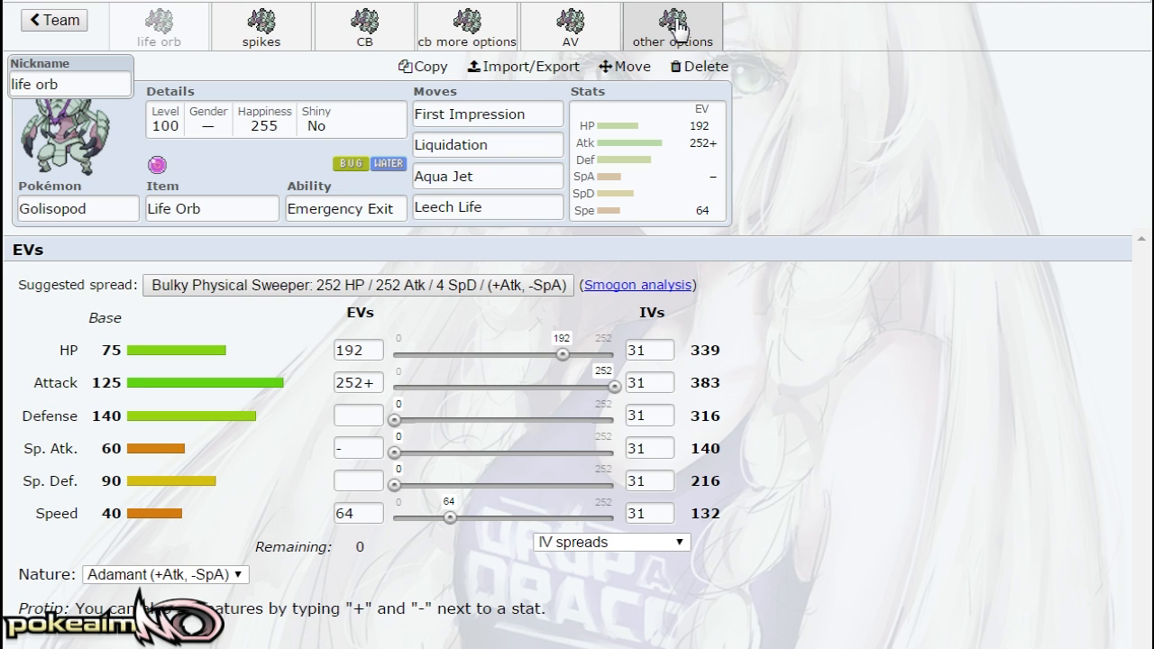
left_click(674, 18)
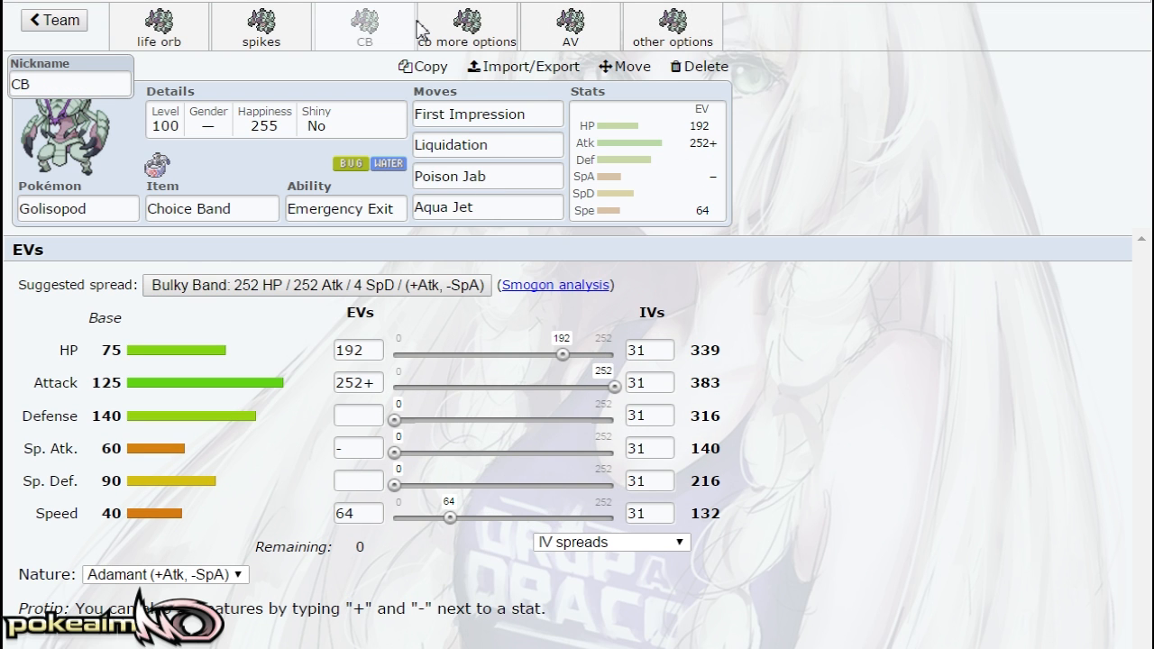
Reopen the Assault Vest set with its Adamant 192 HP/252 Atk/64 SpD spread
left_click(569, 22)
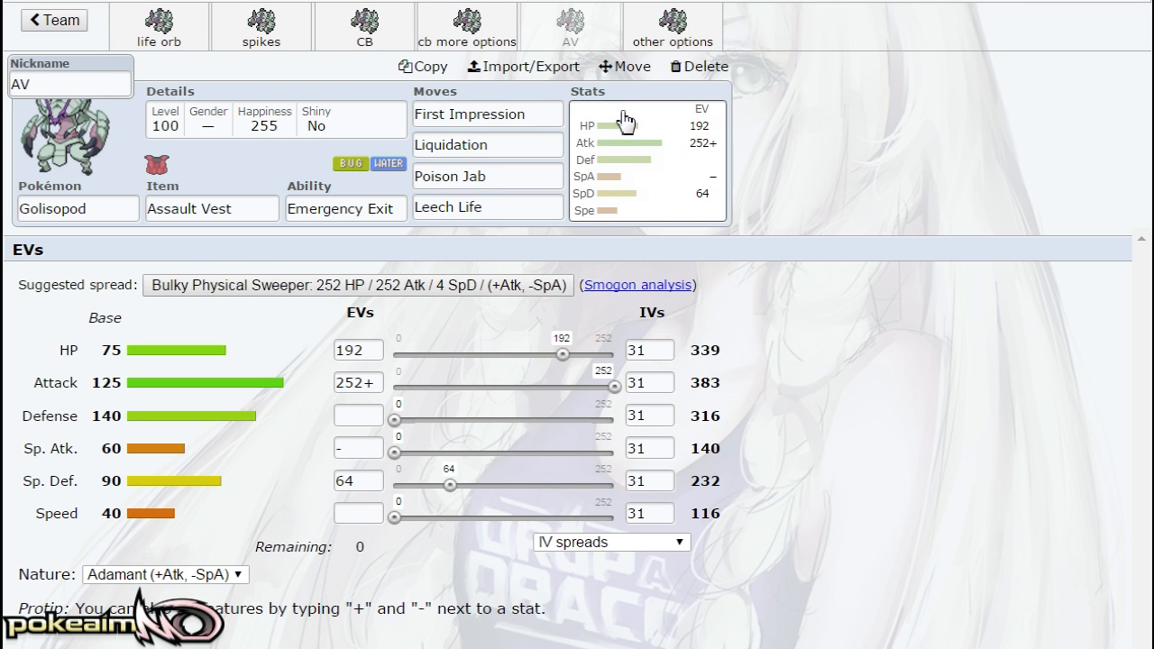
mouse_move(954, 263)
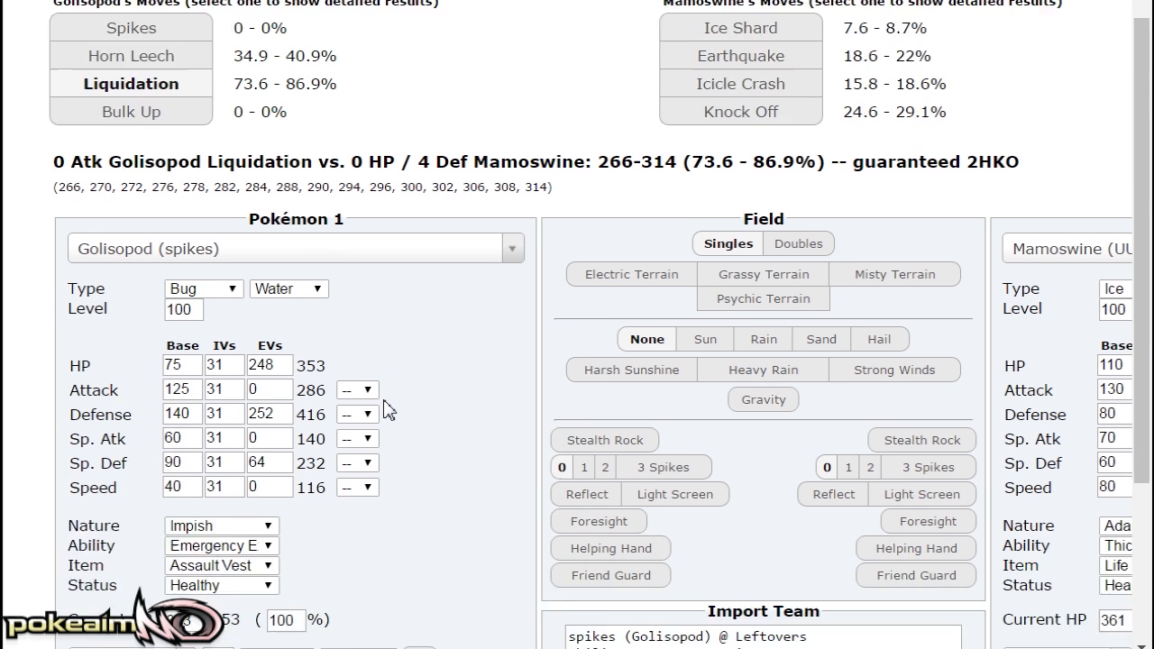
In the calculator, set Pokémon 2 to Tapu Koko with Thunderbolt as its first move
scroll("down", 3)
type("252")
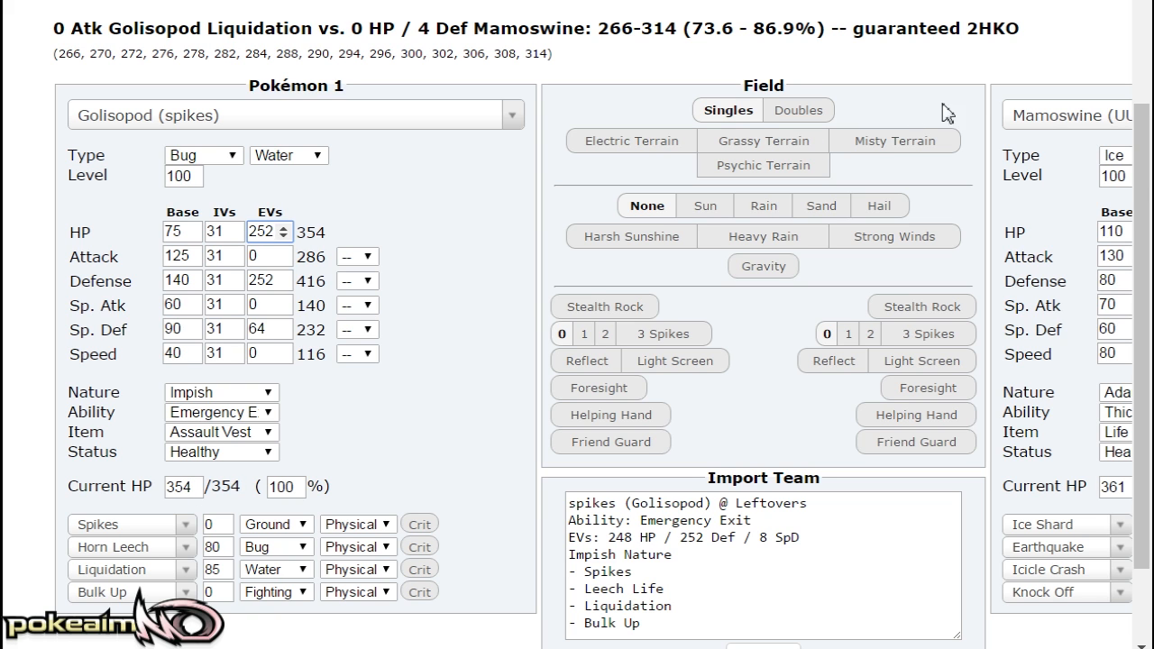
type("tapu kop")
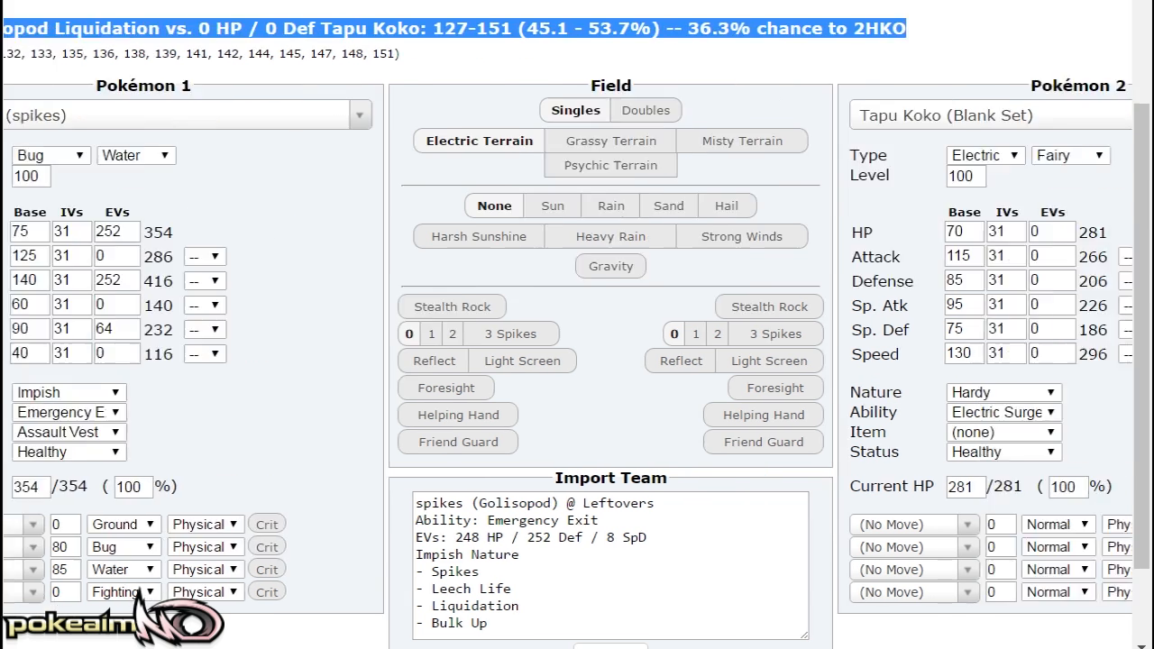
scroll("right", 3)
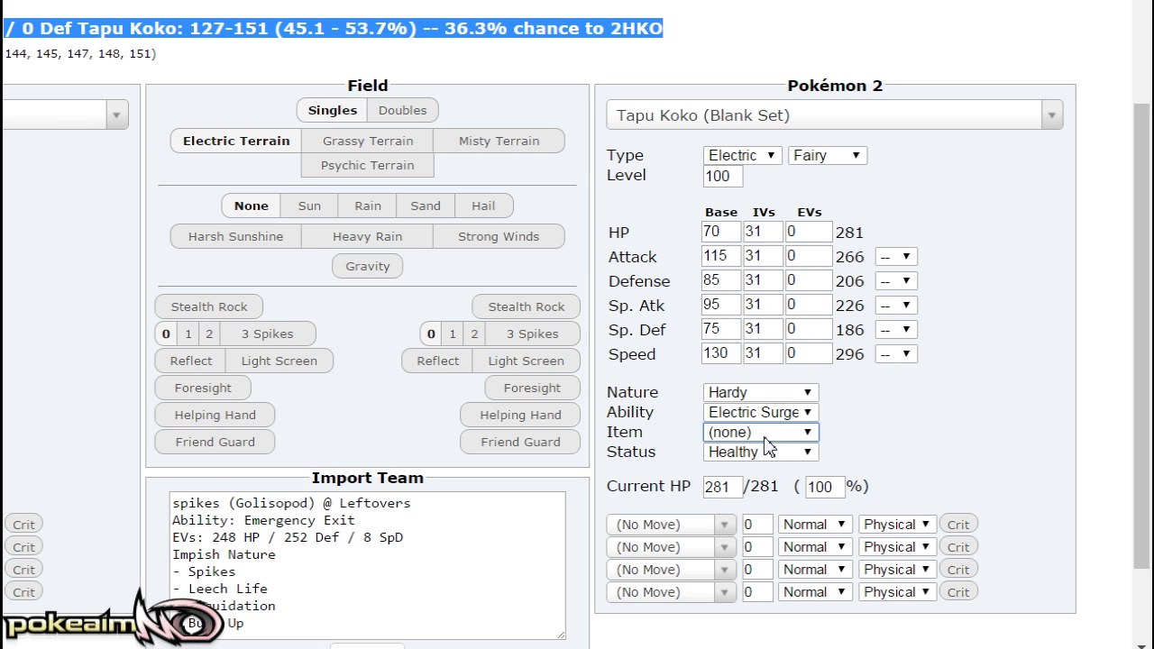
left_click(758, 432)
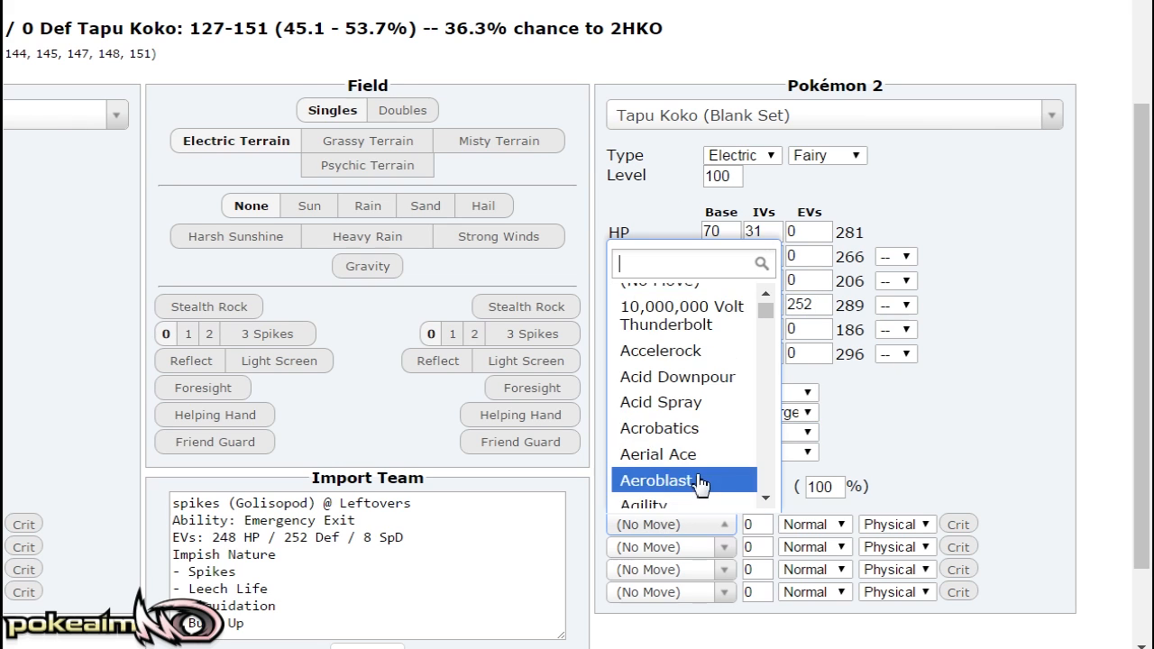
type("thu")
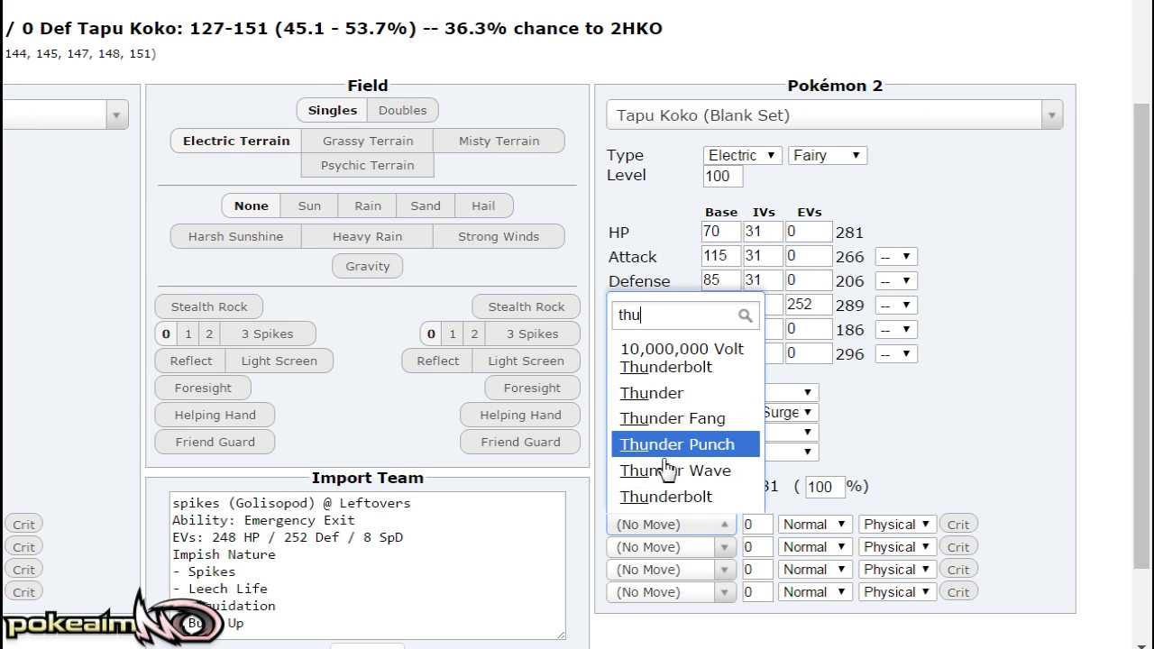
left_click(665, 496)
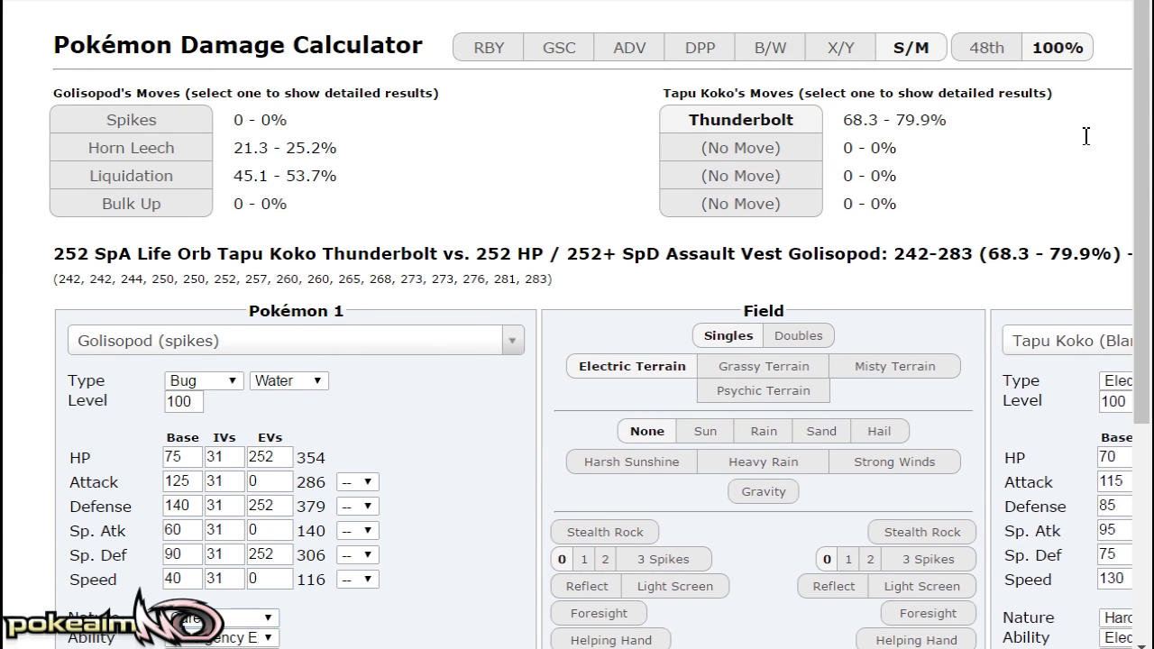
scroll("right", 3)
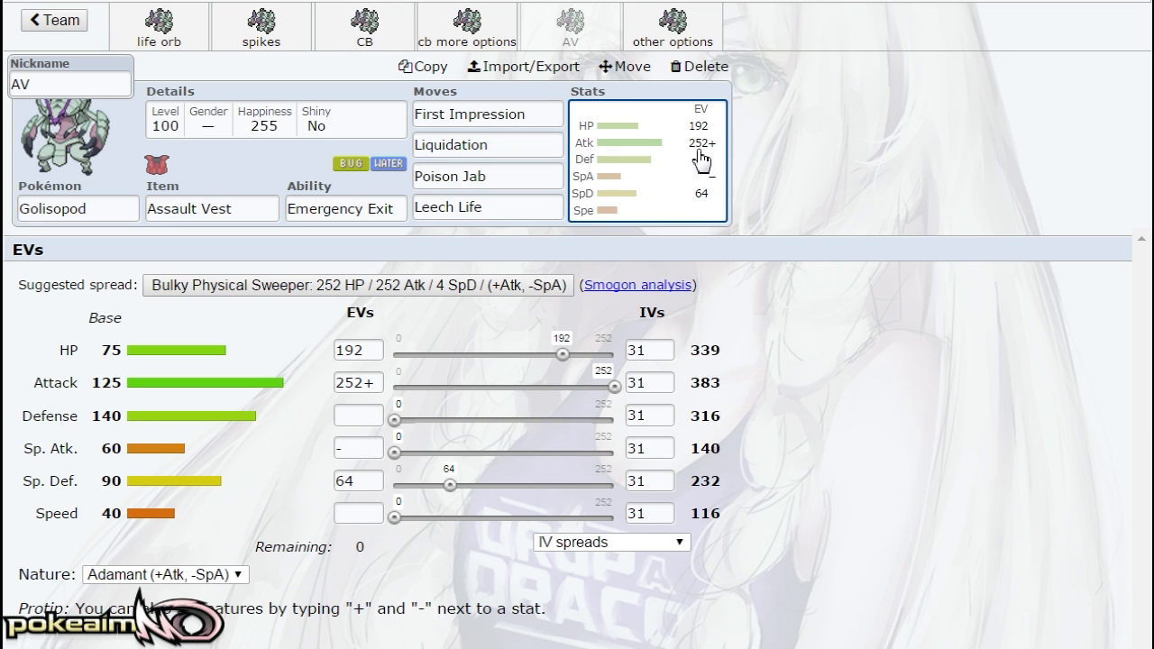
mouse_move(911, 188)
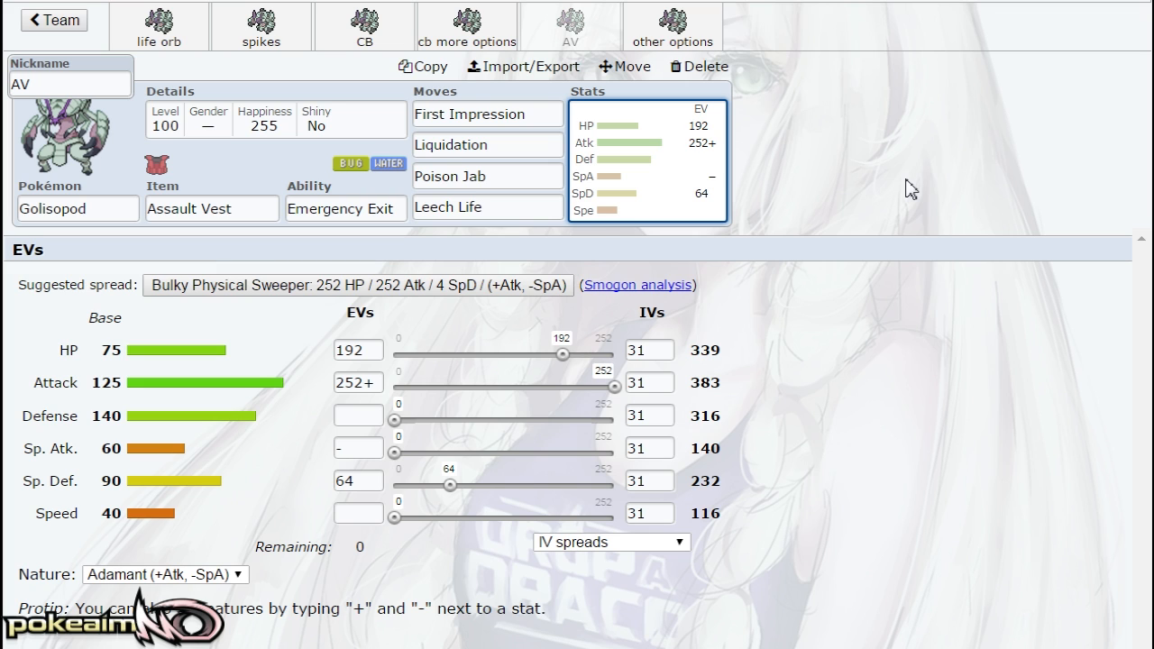
View the spikes Golisopod set, then the other options set with Red Card and no EVs
left_click(261, 25)
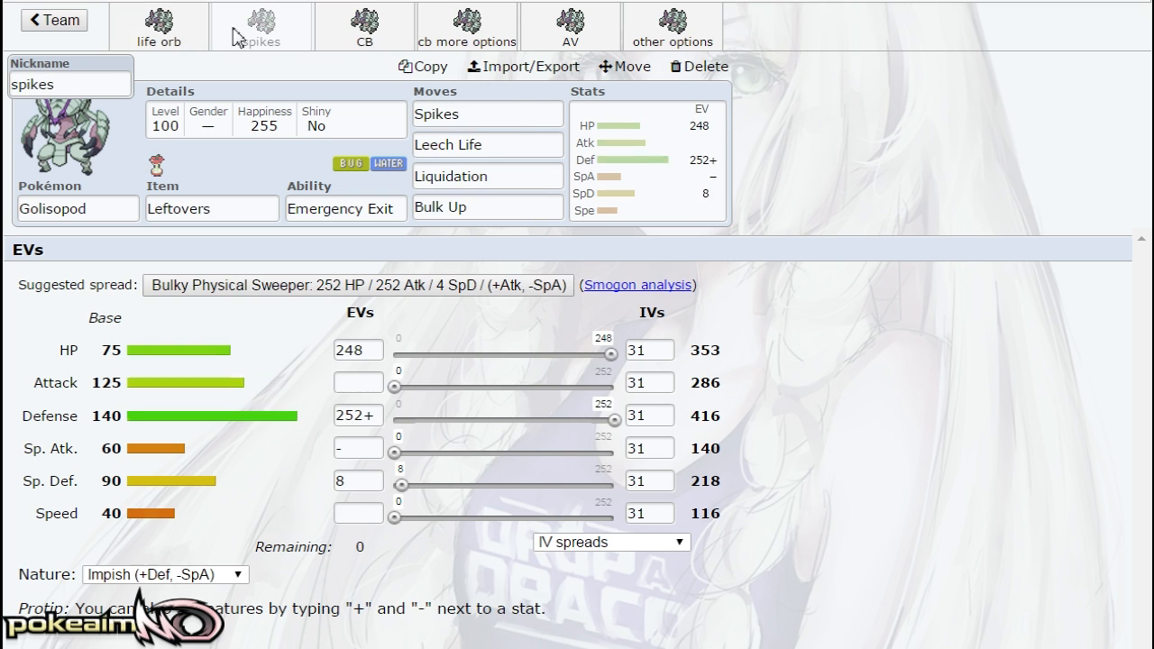
left_click(678, 26)
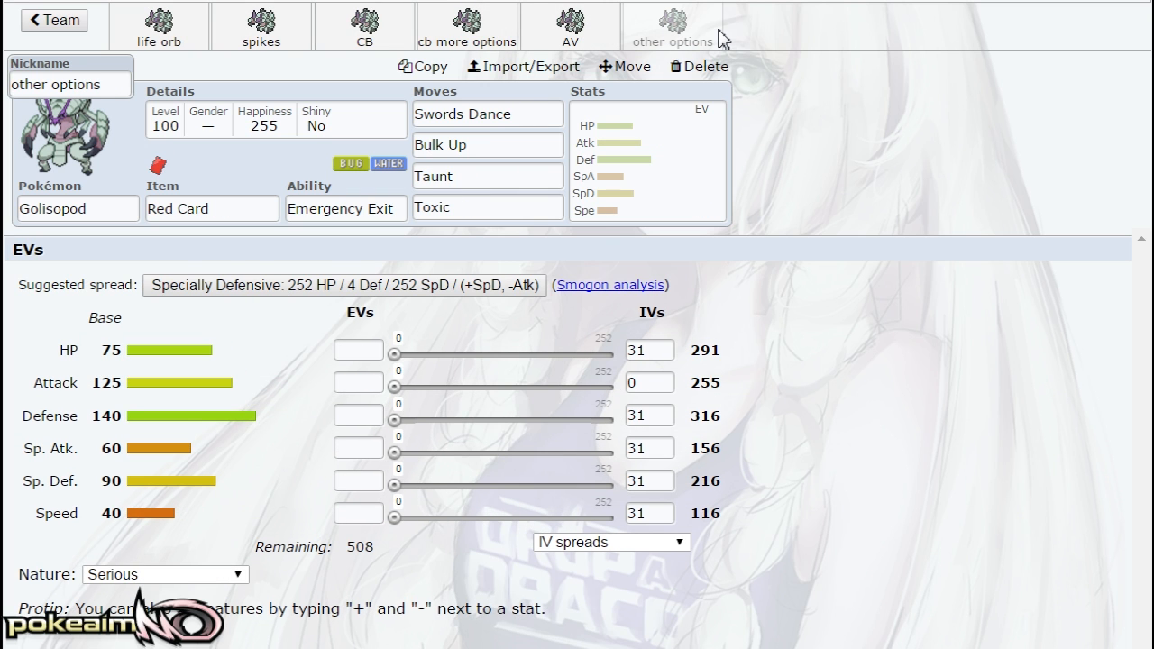
mouse_move(744, 41)
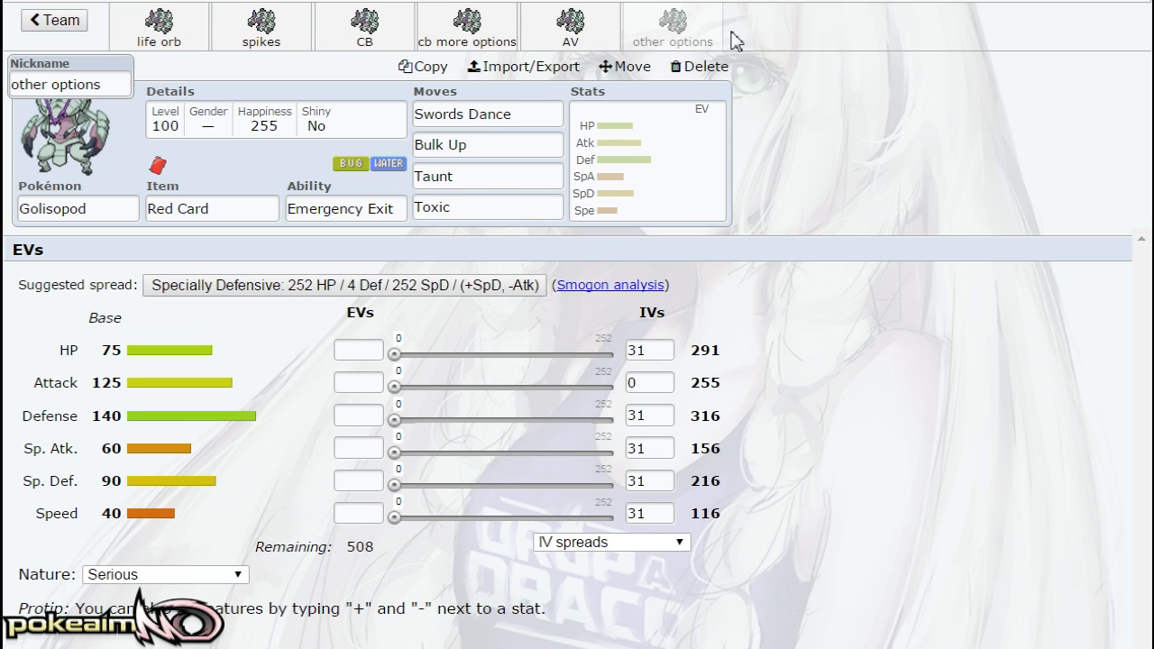